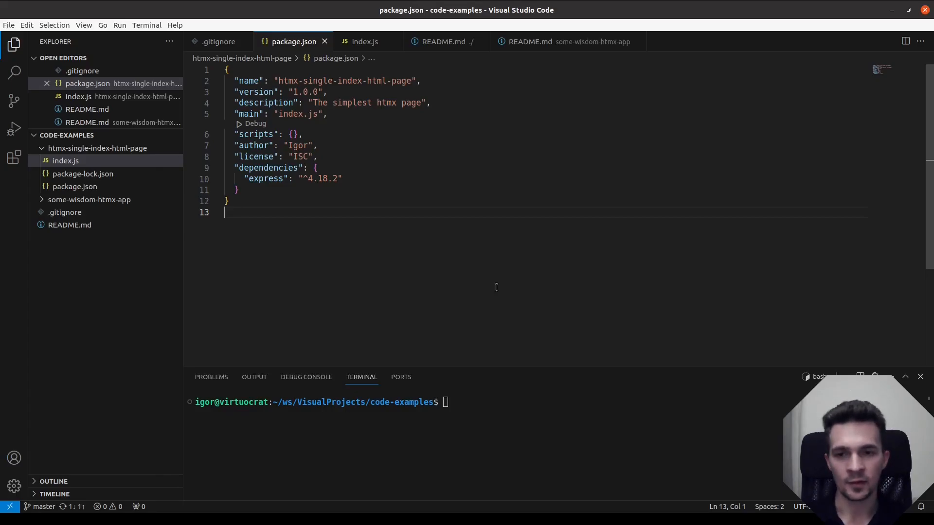
mouse_move(493, 254)
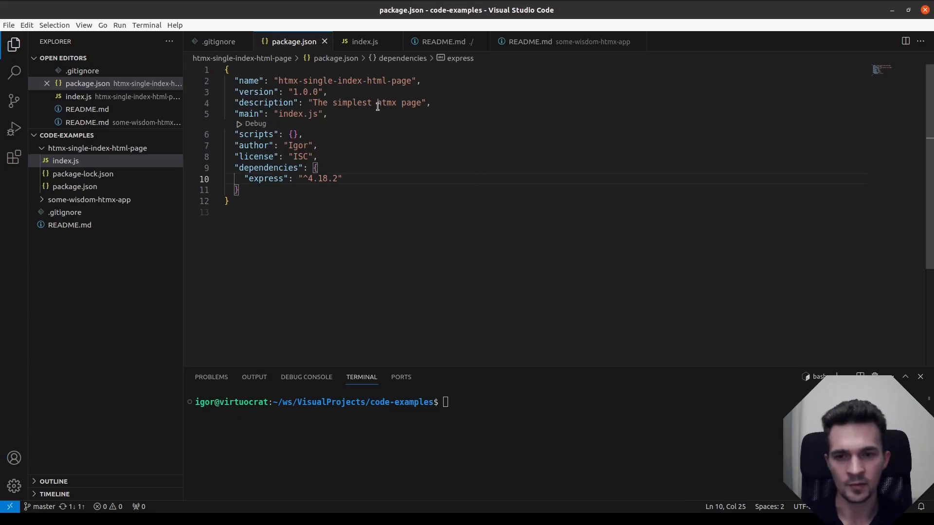
mouse_move(491, 400)
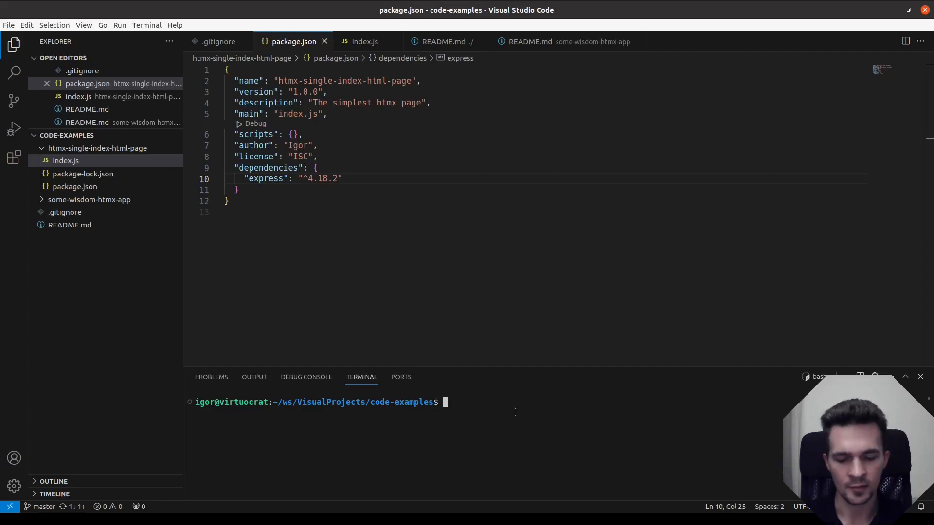
- Confirm Node v19.6.1 and run npm install in htmx-single-index-html-page, adding 58 packages
type("node --versio")
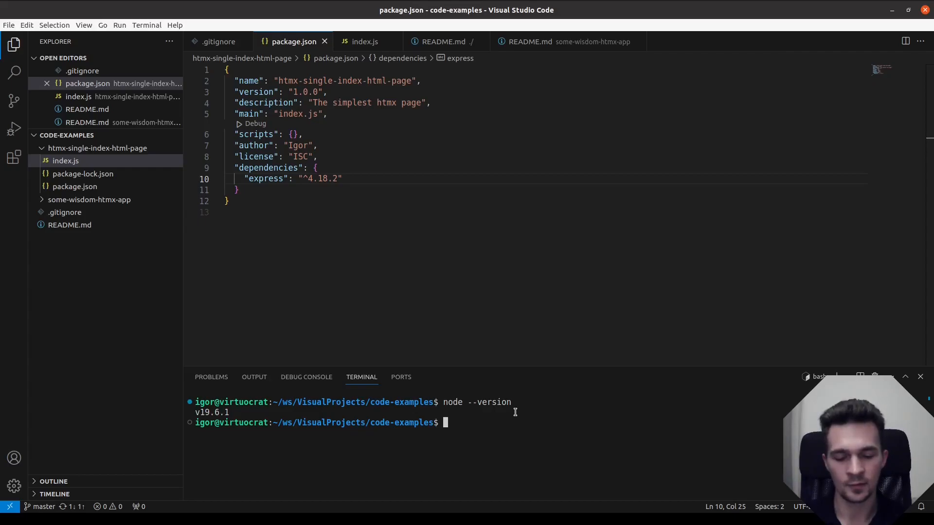
type("n")
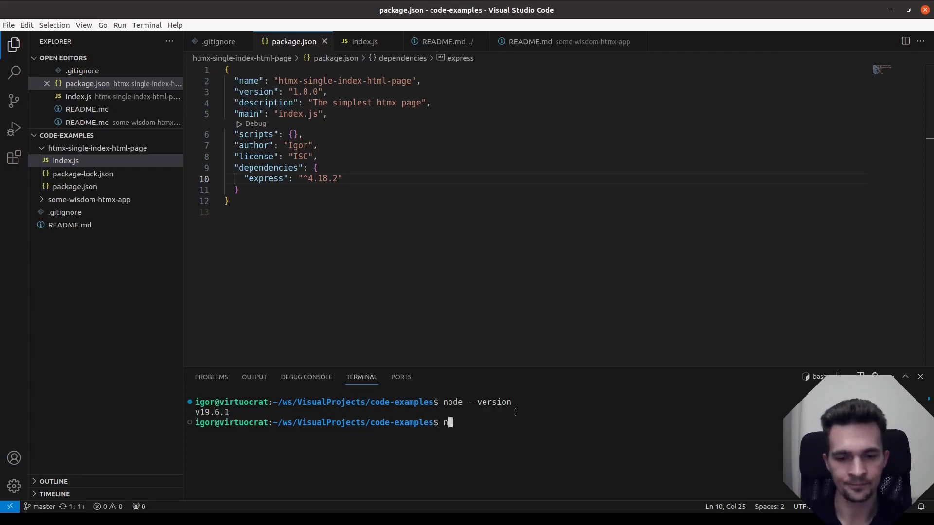
type("pm install")
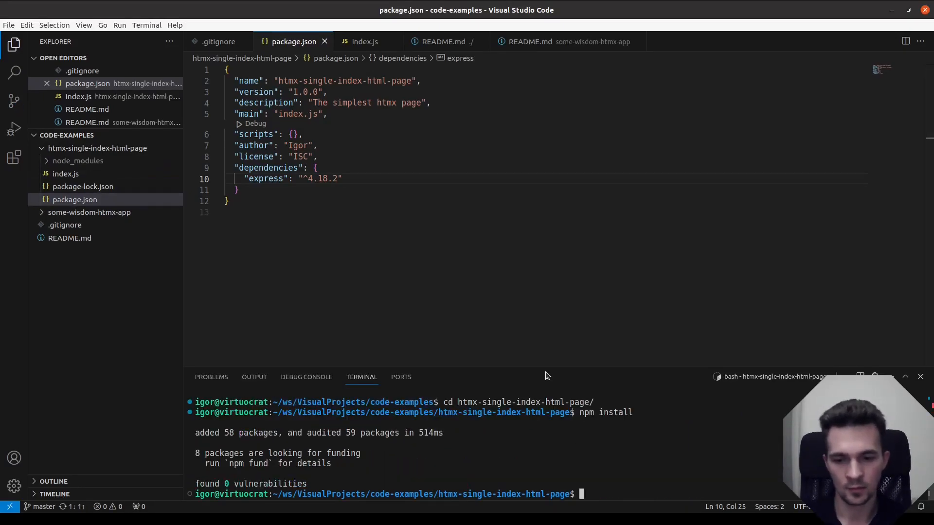
- Review index.js's Express server, items data and page-rendering functions, then begin the run command
left_click(364, 42)
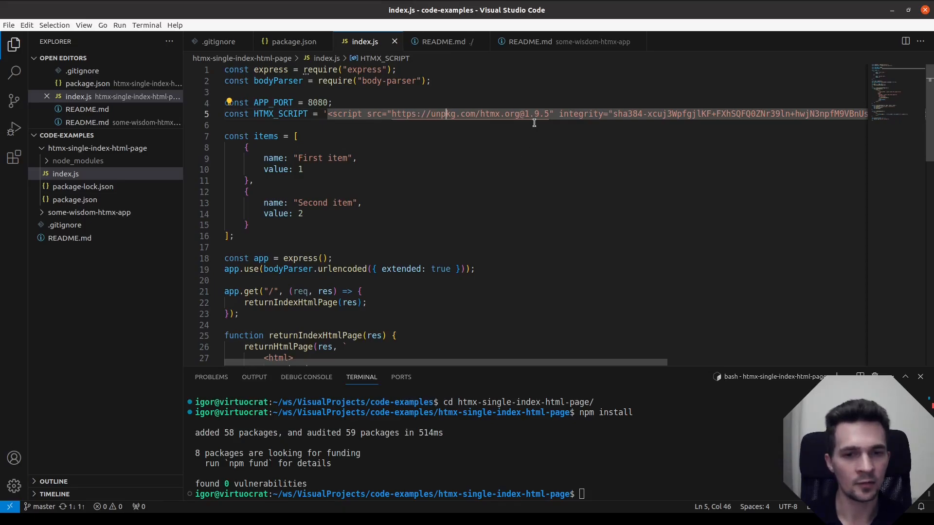
mouse_move(578, 148)
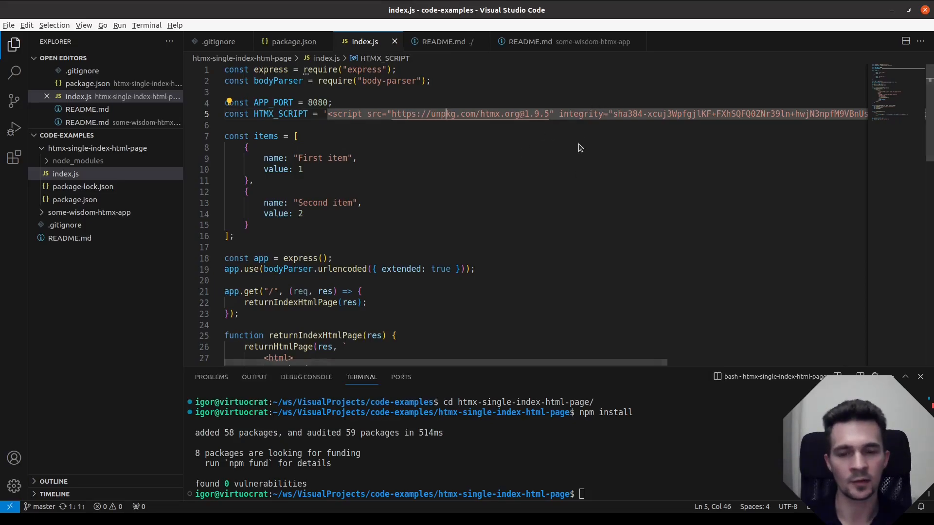
key("alt+tab")
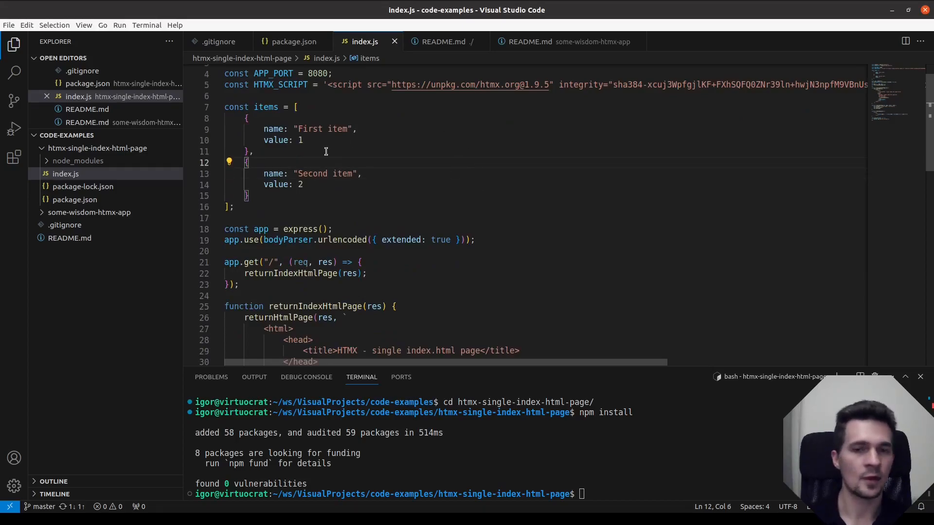
scroll("down", 3)
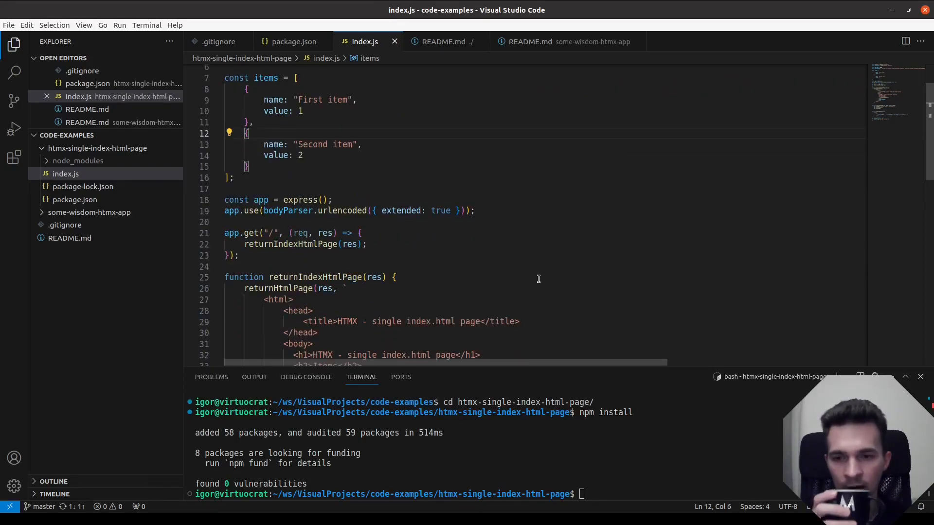
scroll("down", 3)
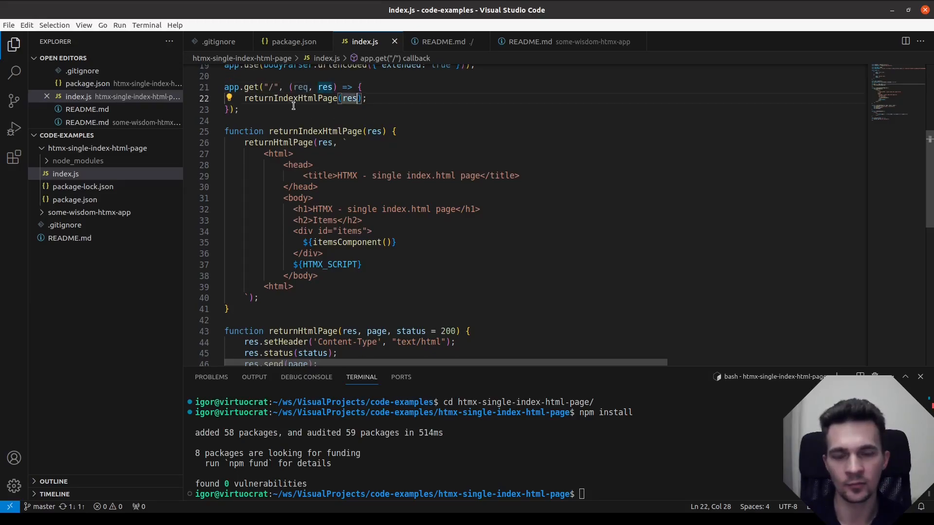
scroll("down", 3)
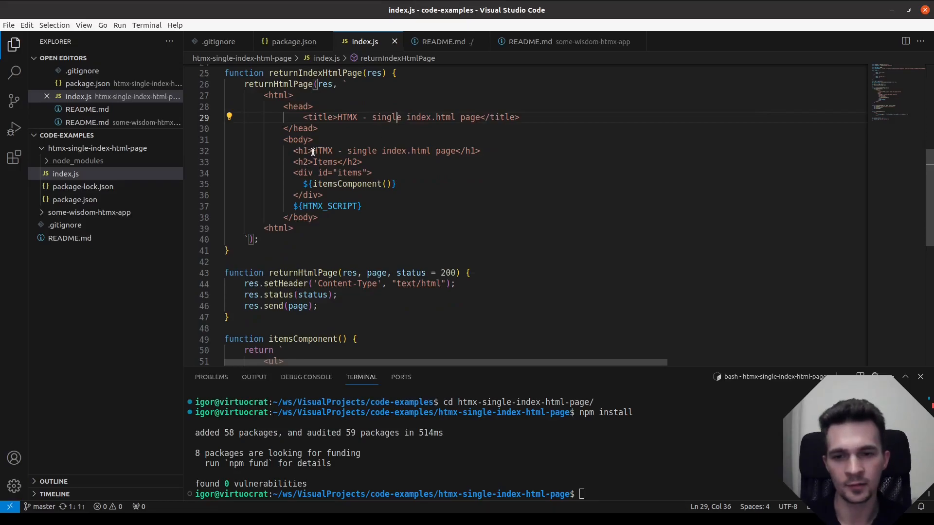
scroll("down", 3)
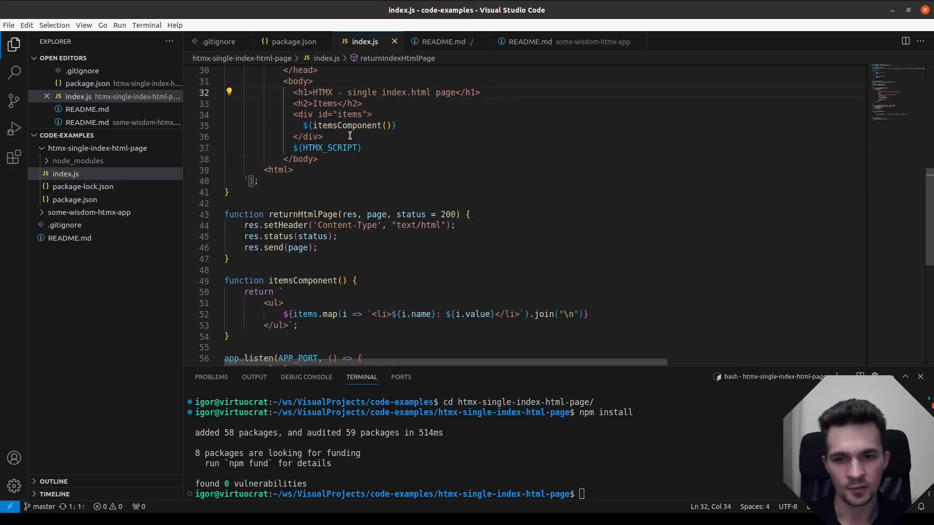
scroll("down", 3)
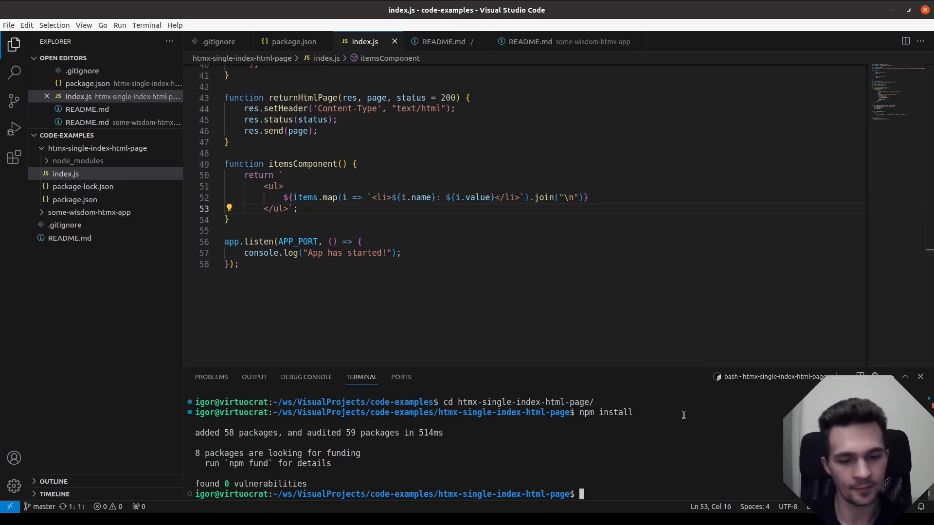
type("no")
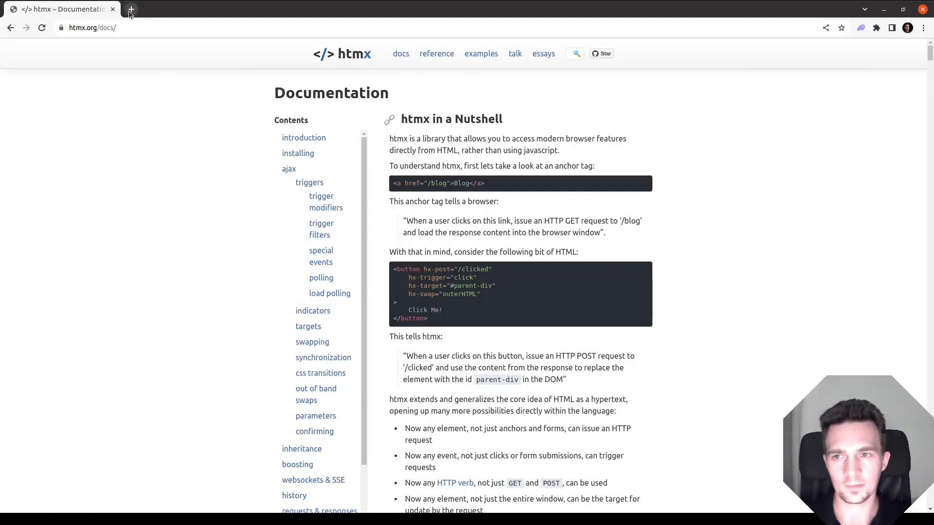
- Load localhost:8080 and inspect the server's HTML response for the page in DevTools Network
left_click(129, 9)
type("localhost:8080")
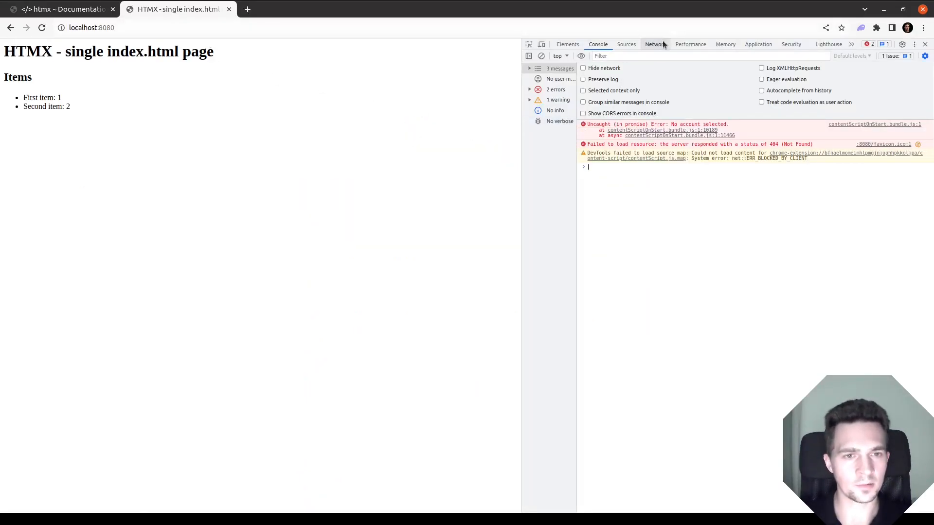
left_click(654, 44)
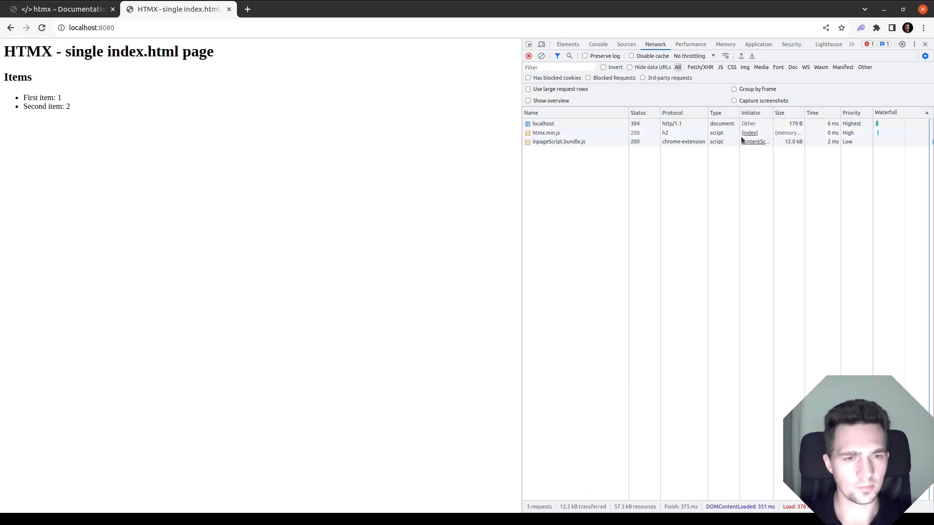
left_click(543, 124)
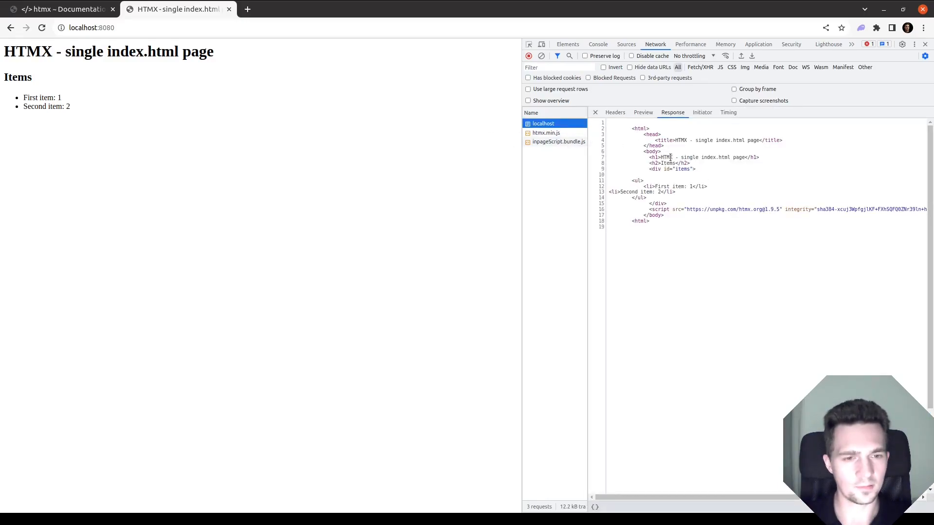
left_click(795, 209)
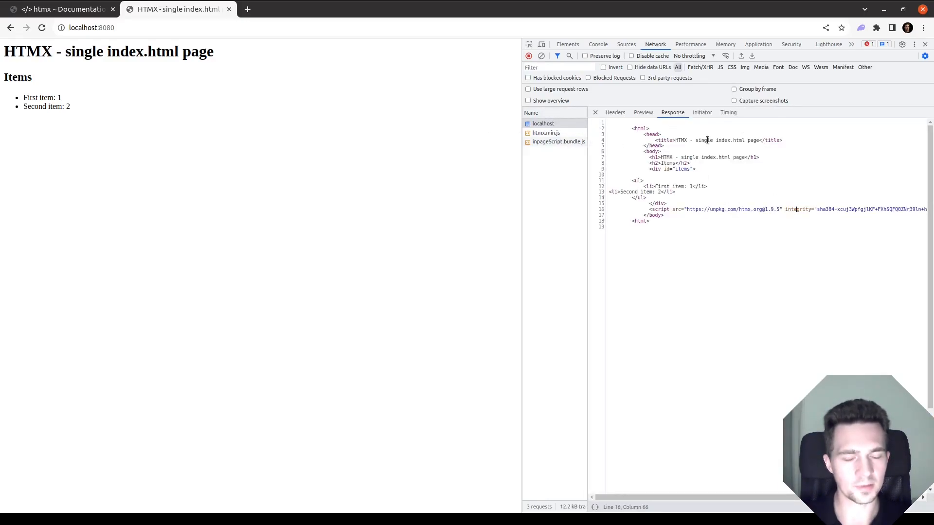
left_click(694, 168)
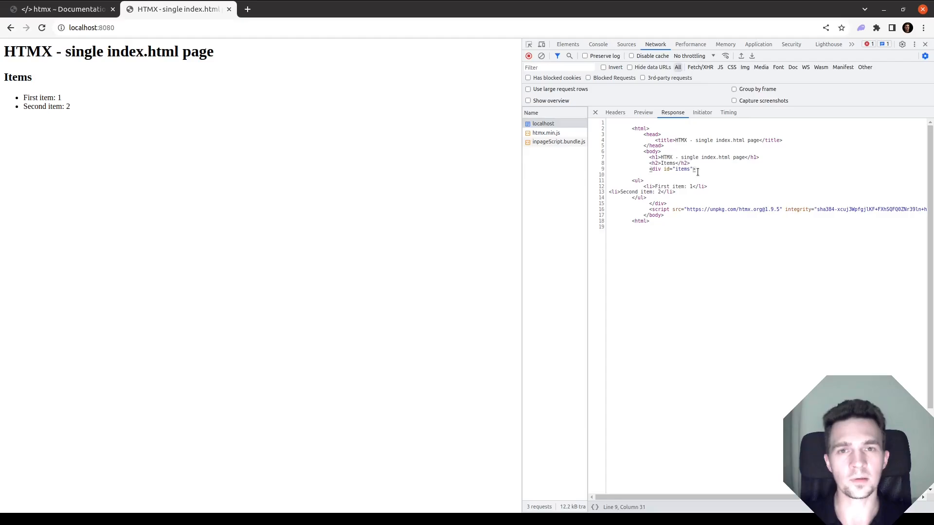
key("alt+tab")
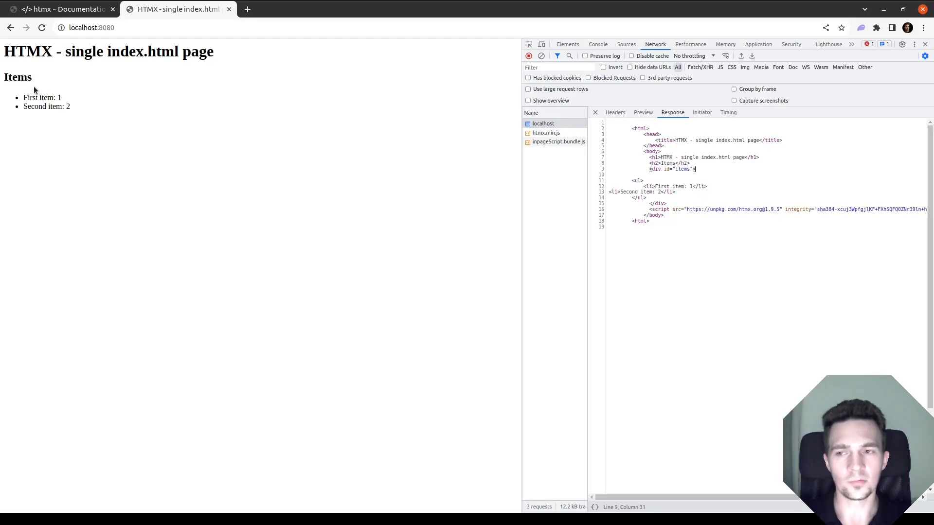
mouse_move(123, 160)
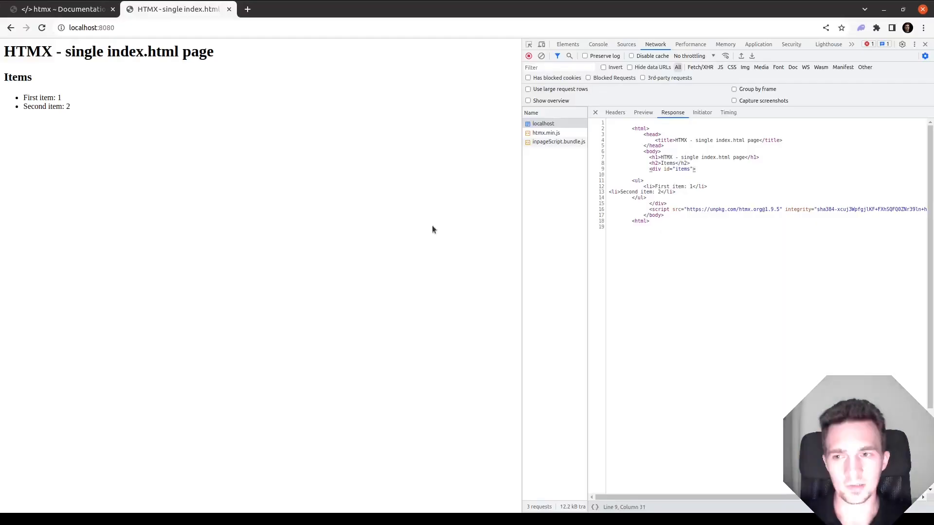
mouse_move(181, 190)
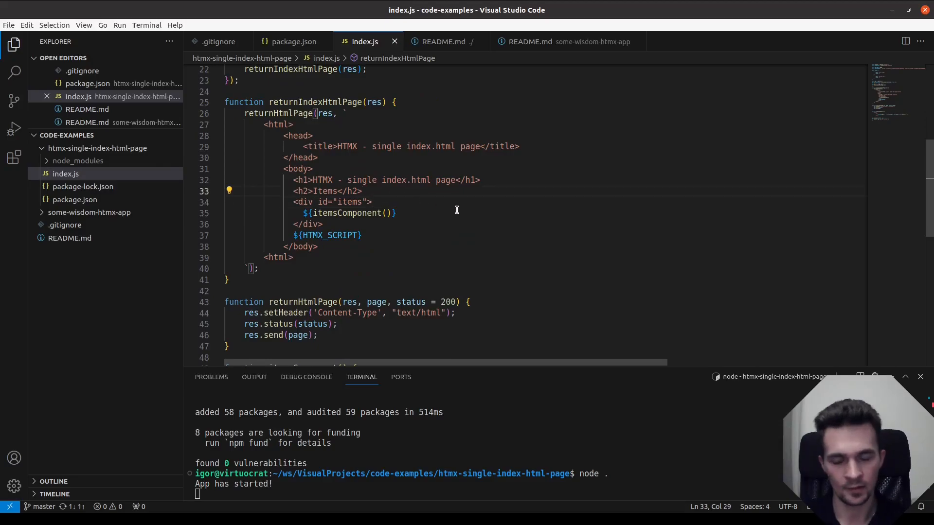
- Add a Reverse items button element after the items div
left_click(323, 224)
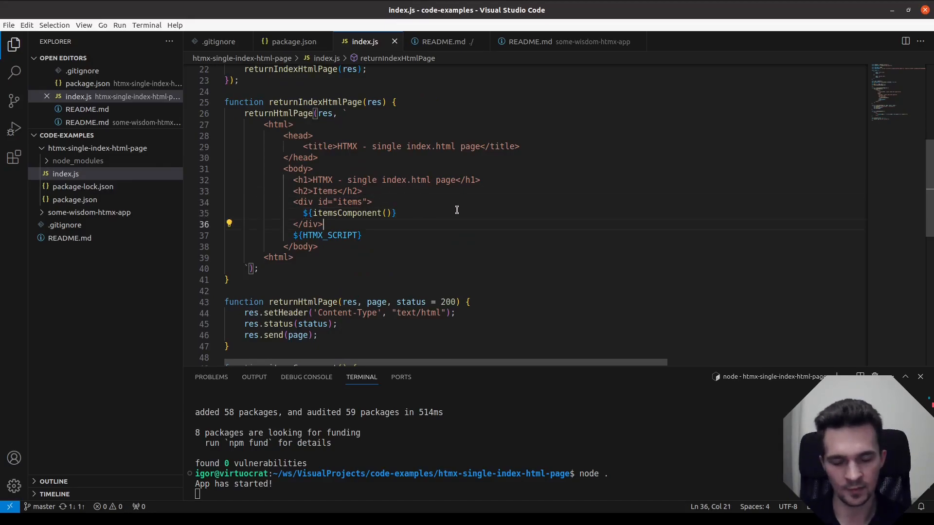
type("<button>")
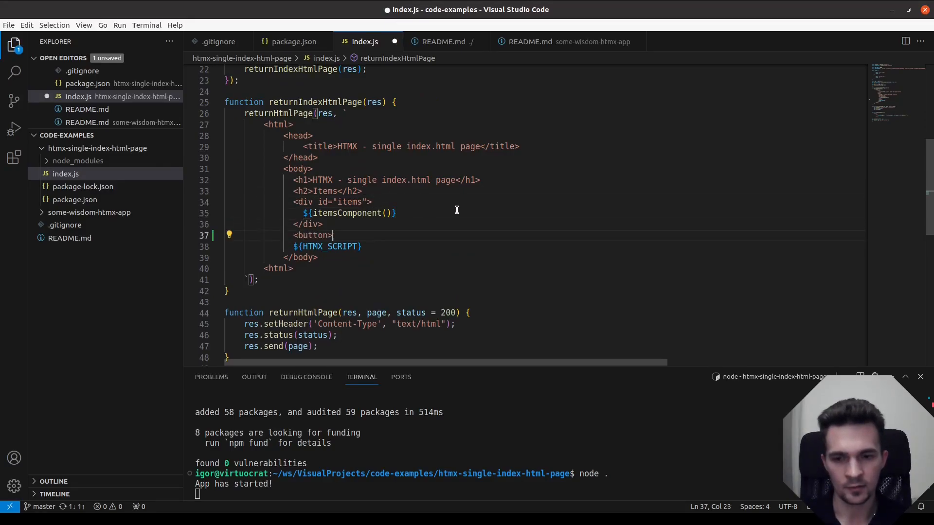
type("Rev")
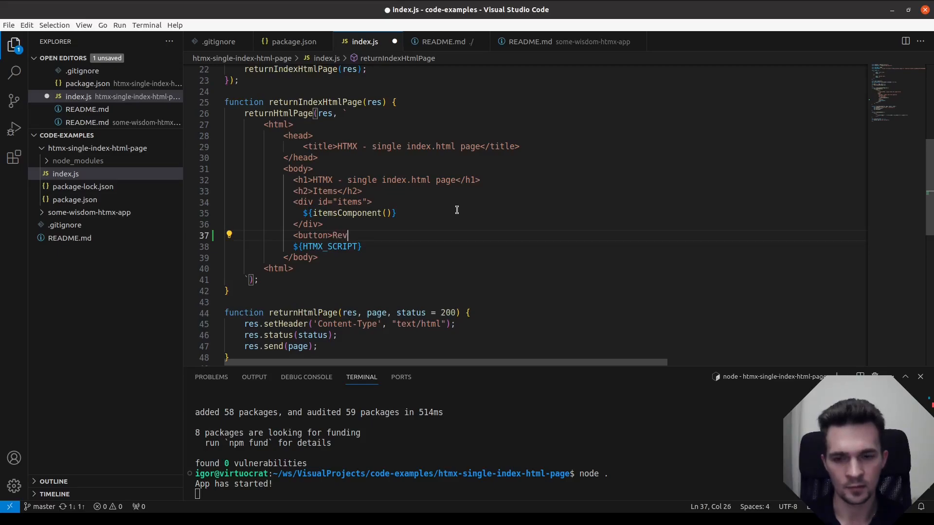
type("erse items<")
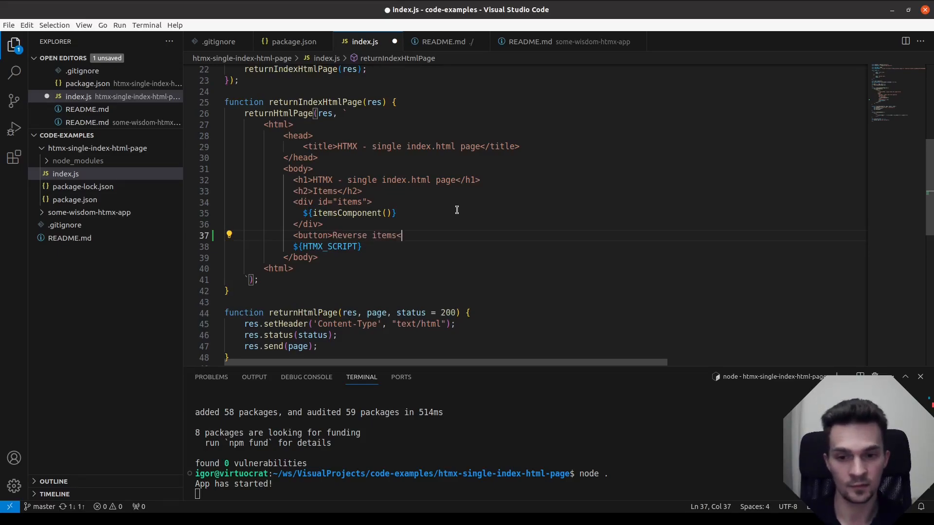
type("/button>")
left_click(486, 493)
type("node .")
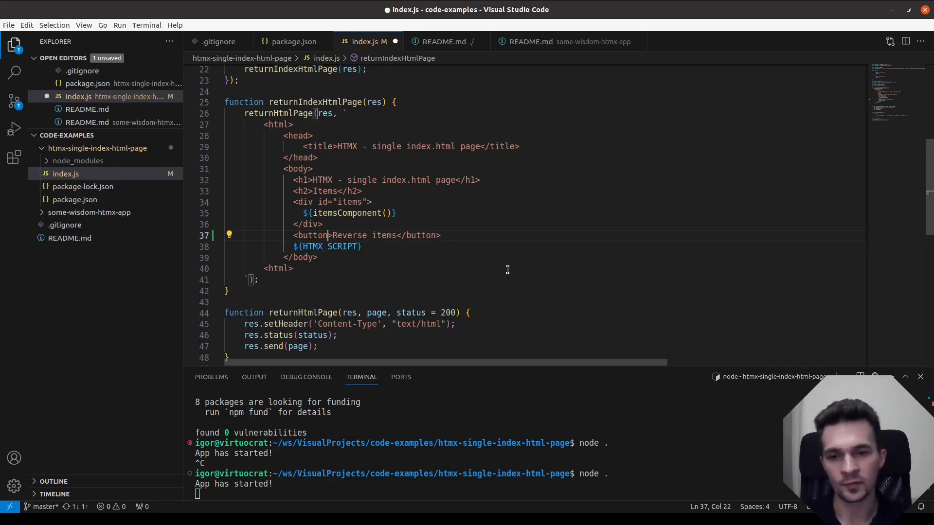
- Give the Reverse items button hx-post="/reverse-items"
type("\" \"")
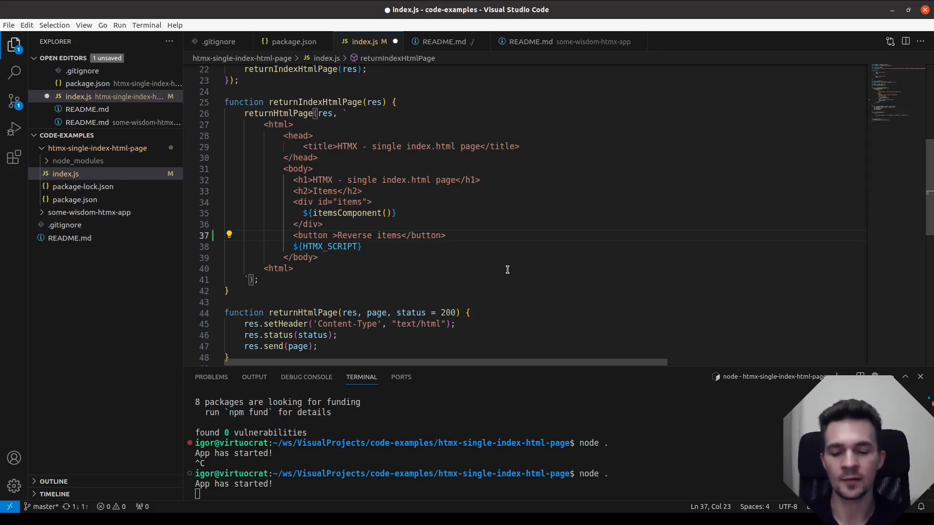
type("hx-")
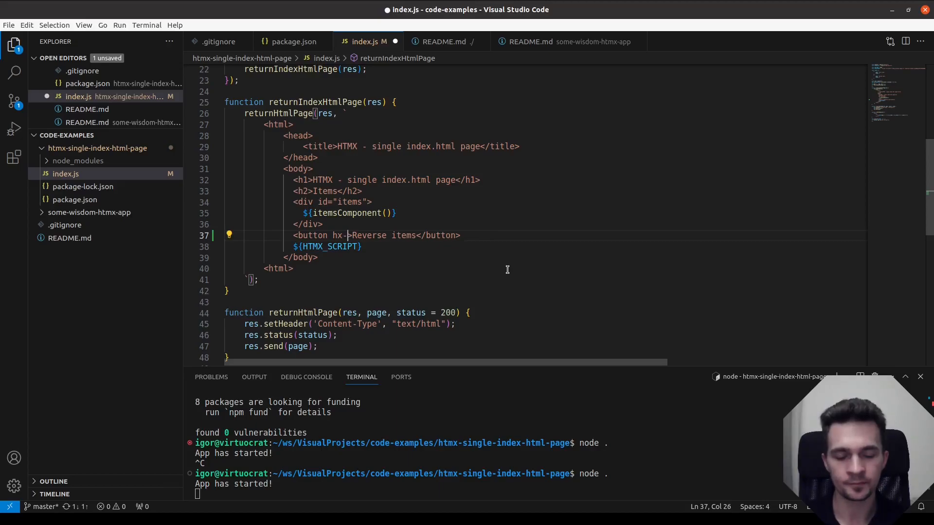
type("post=\"\"")
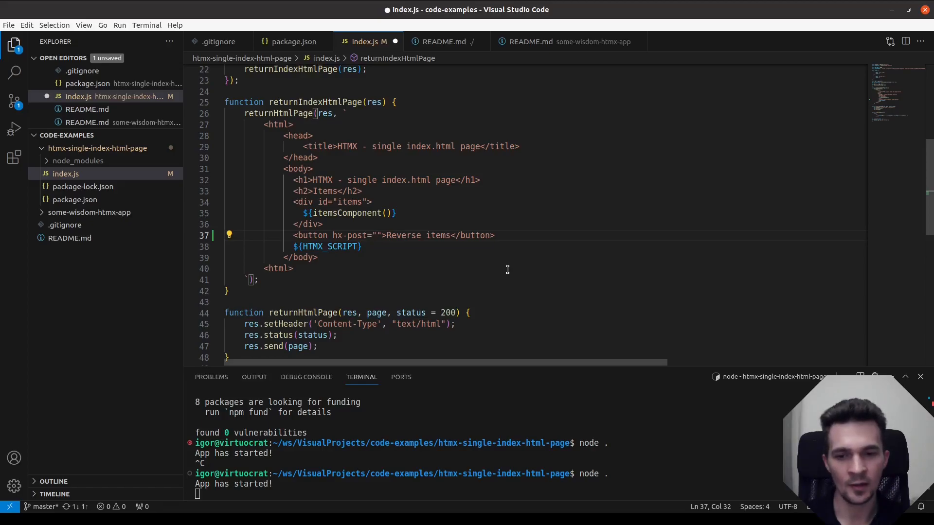
type("/")
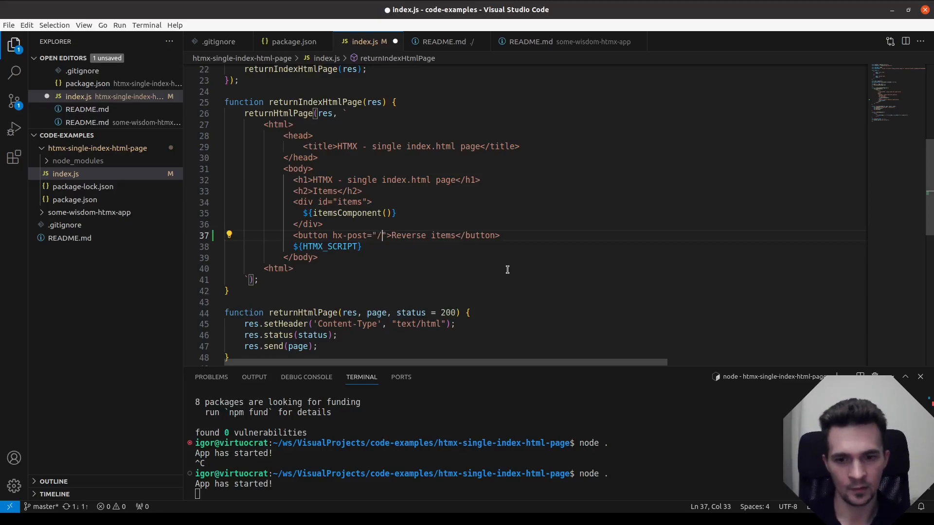
type("reverse-")
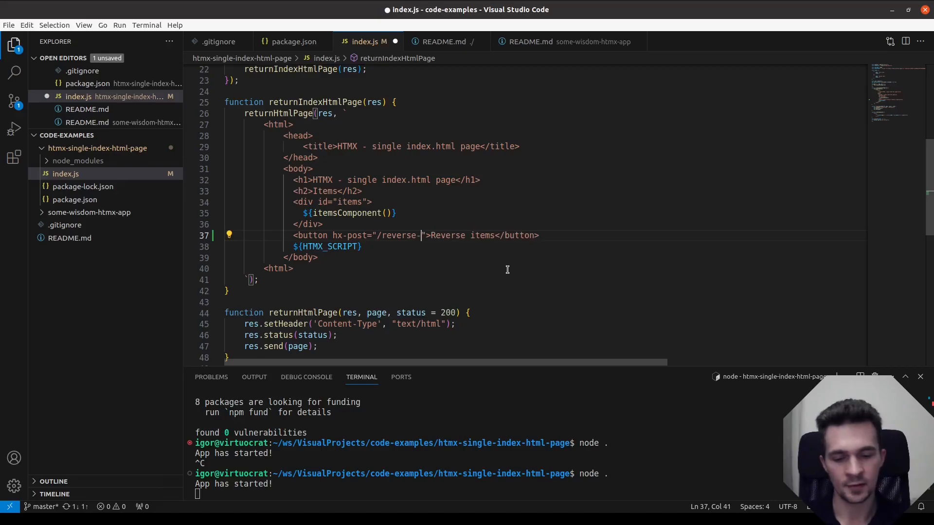
type("items")
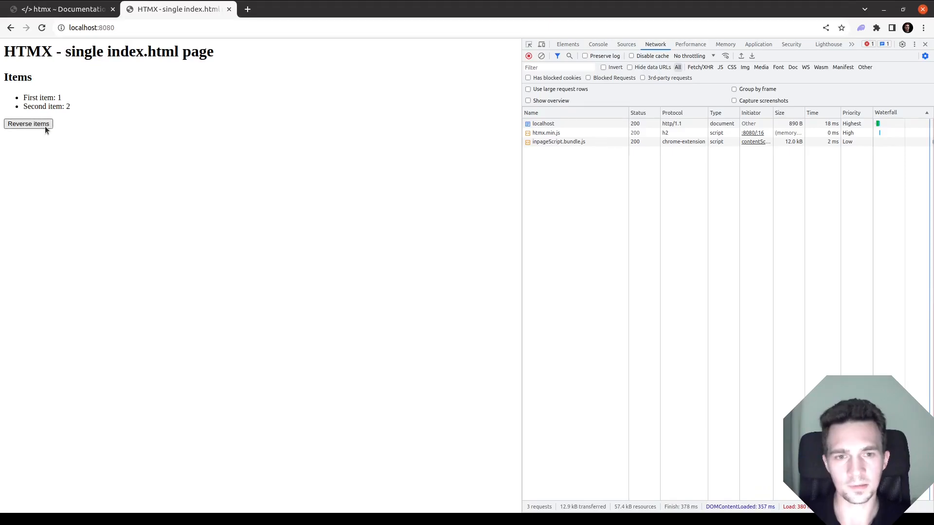
- Send the Reverse items request and view the headers of its 404 Not Found failure
left_click(28, 124)
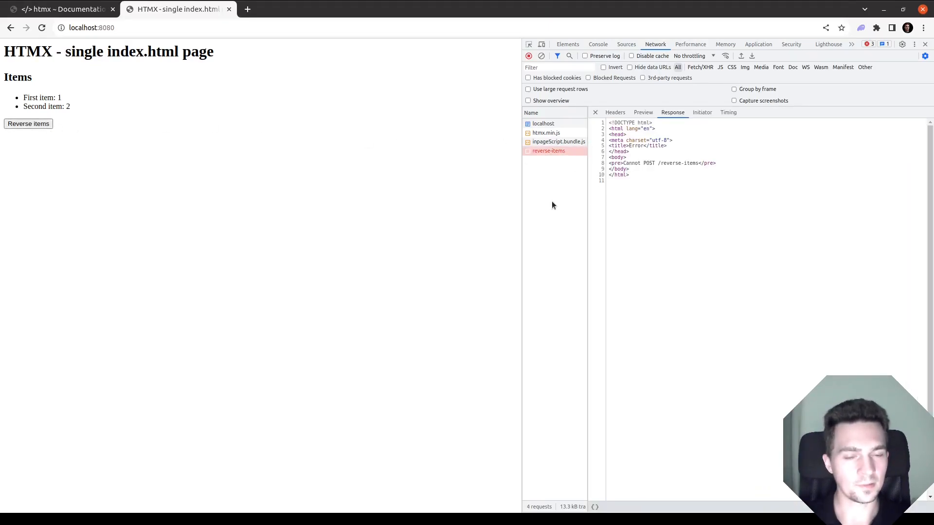
left_click(615, 112)
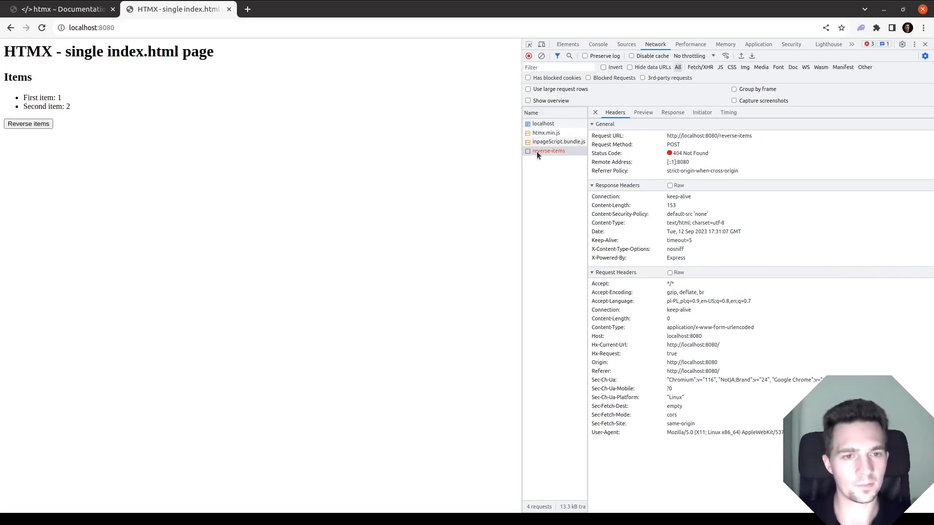
mouse_move(732, 142)
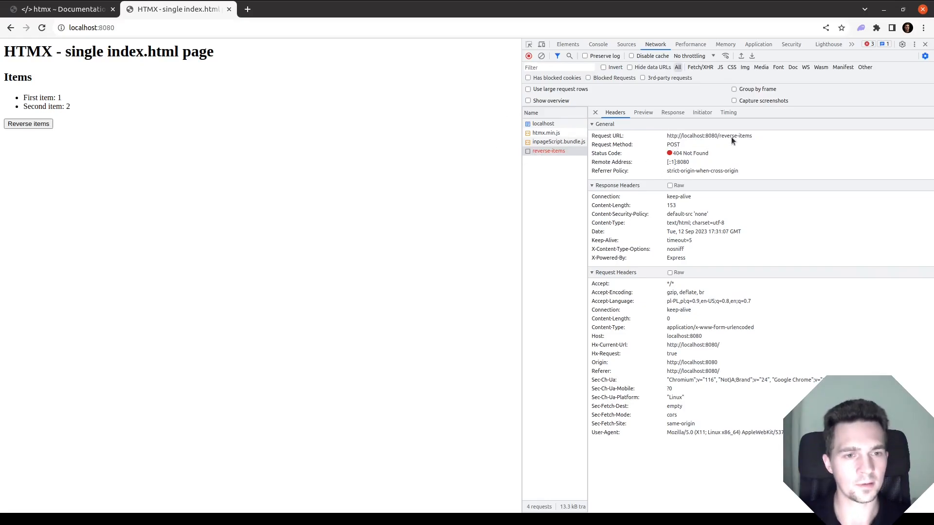
mouse_move(732, 143)
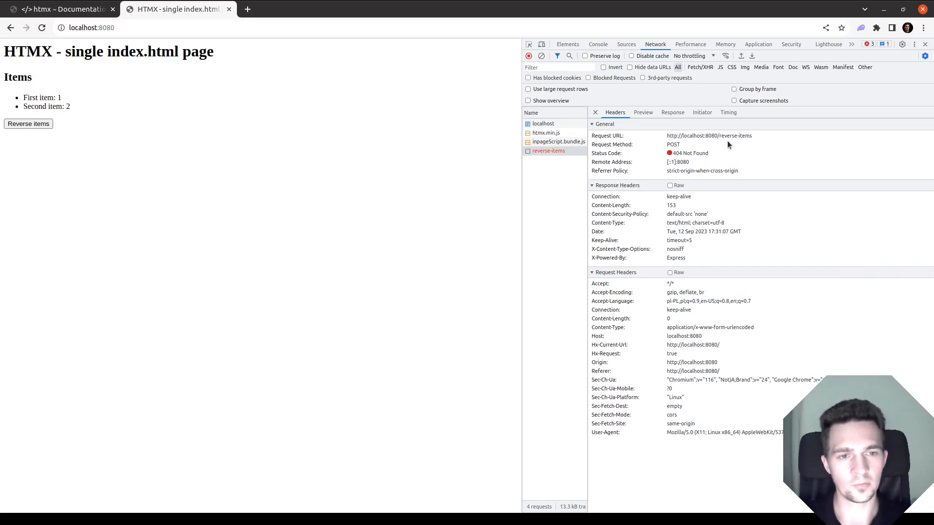
mouse_move(493, 181)
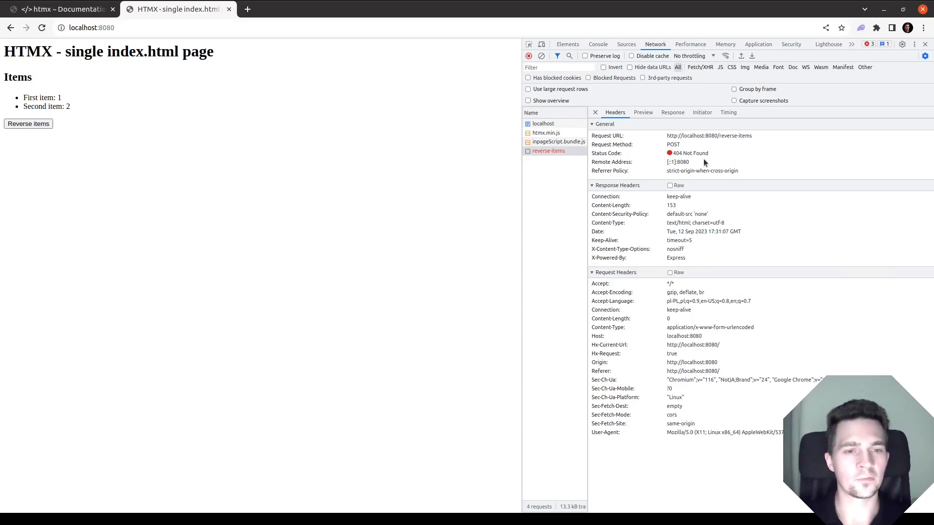
mouse_move(577, 298)
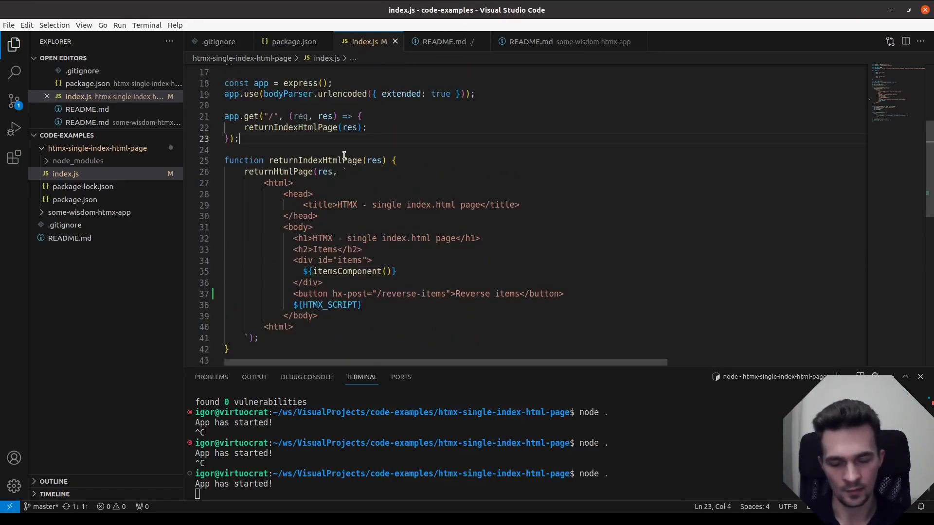
- Declare an app.post("/reverse-items", (req, res) => {...}) route handler
type("app.post")
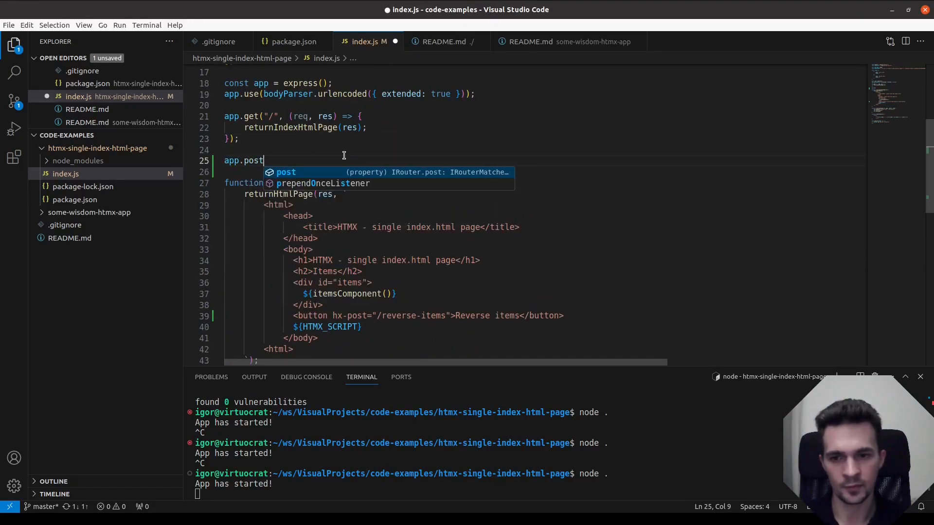
type("(\"/\")")
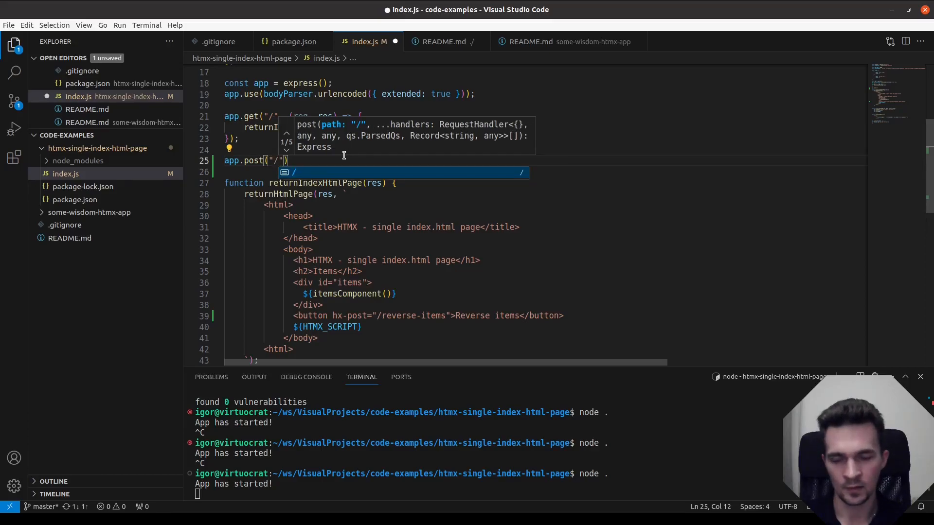
type("ad")
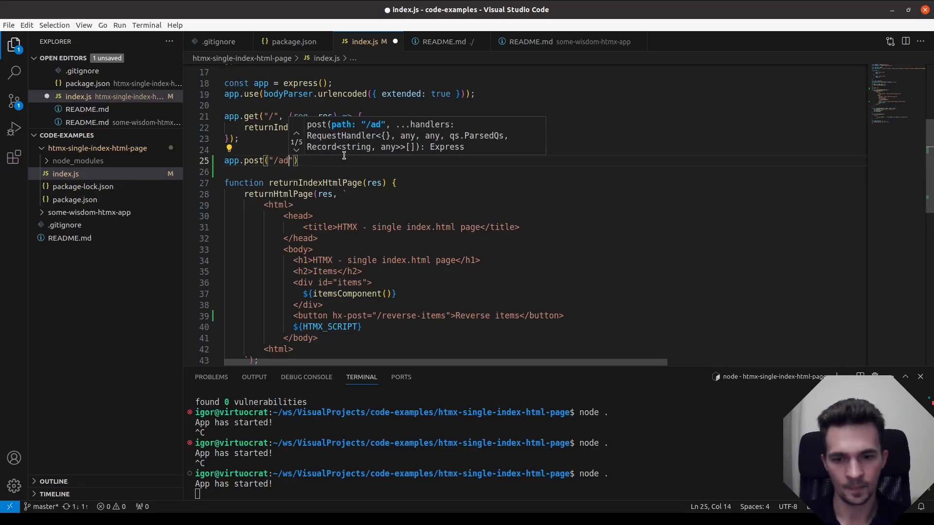
type("reverse-")
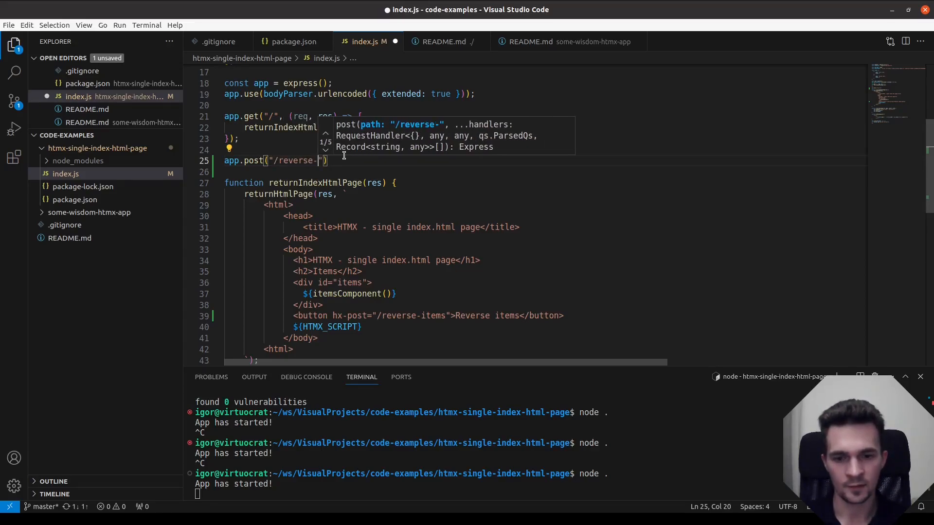
type("items\", (")
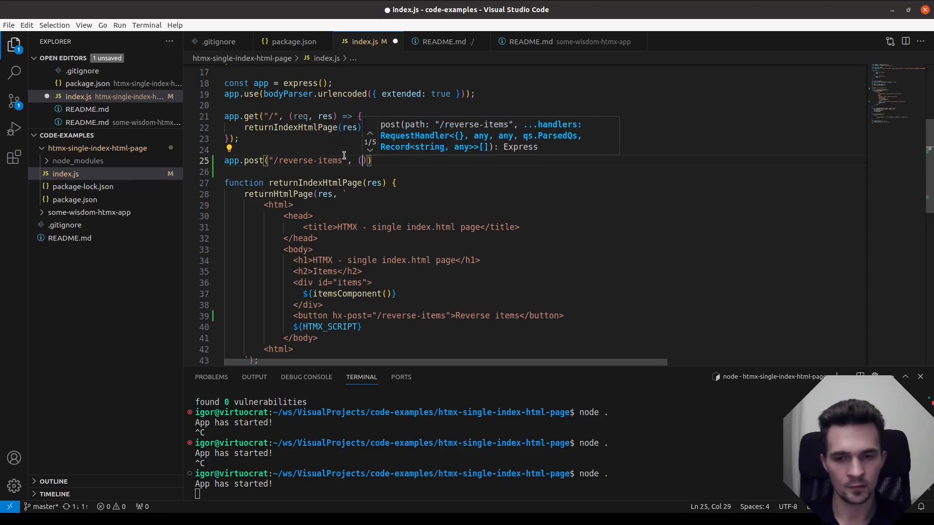
type("req, res")
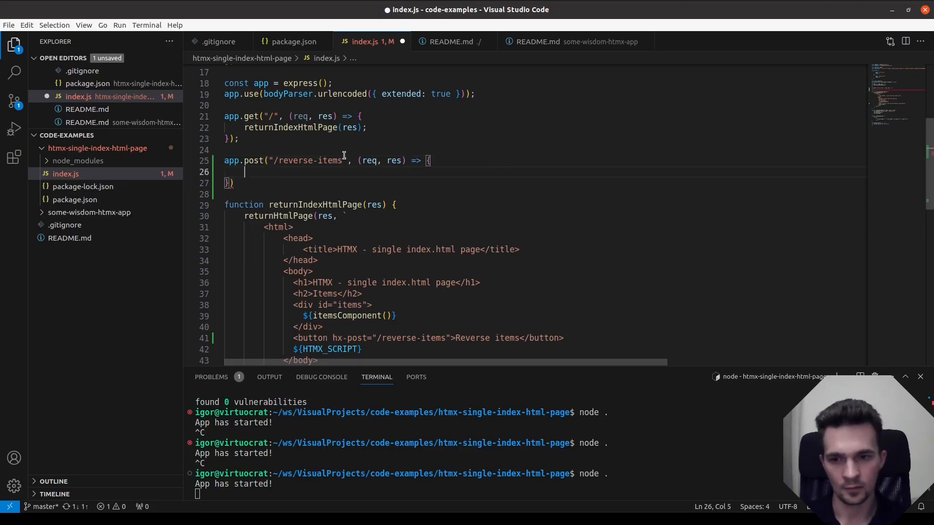
type(");")
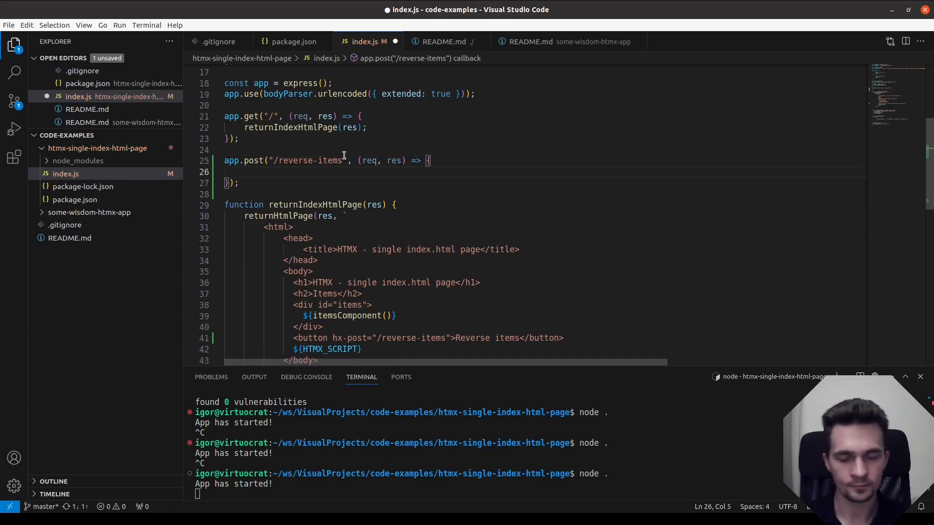
- Have the handler respond via returnHtmlPage(res, "<p>Some items</p>")
scroll("down", 3)
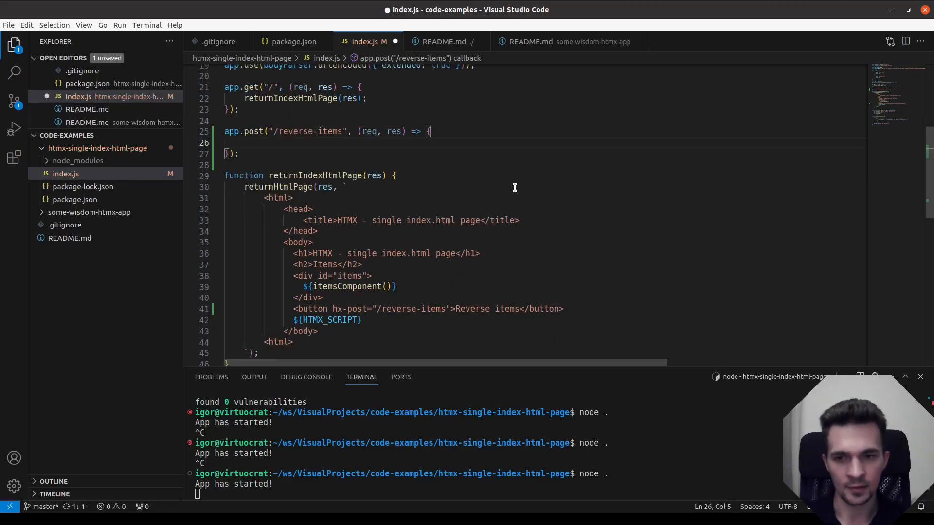
type("r")
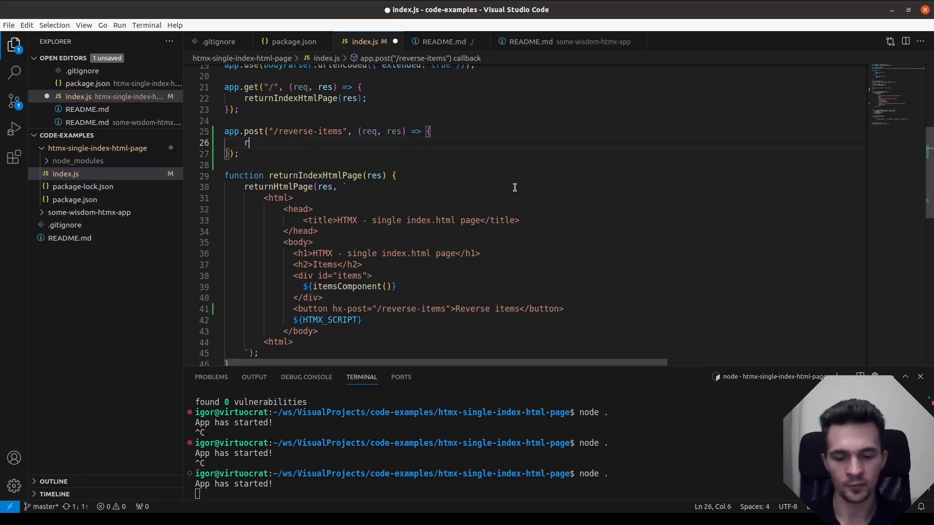
type("etun")
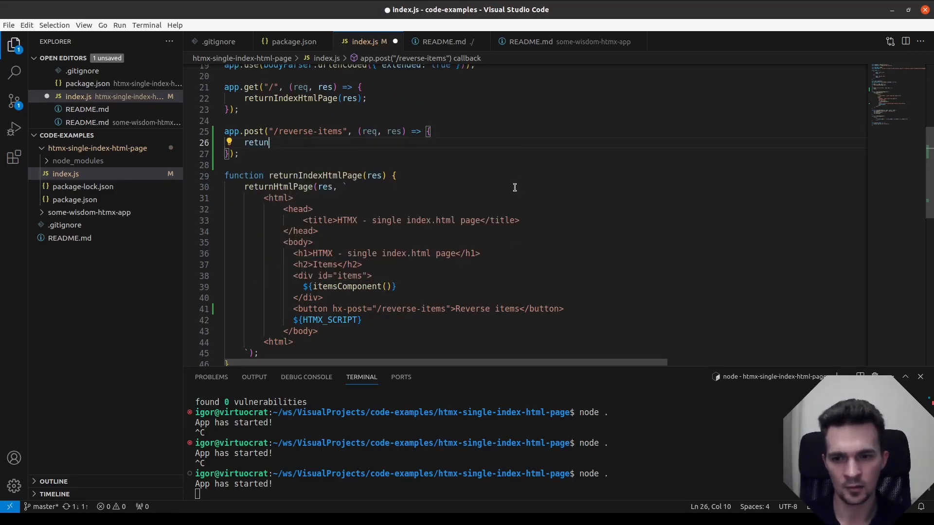
type("n")
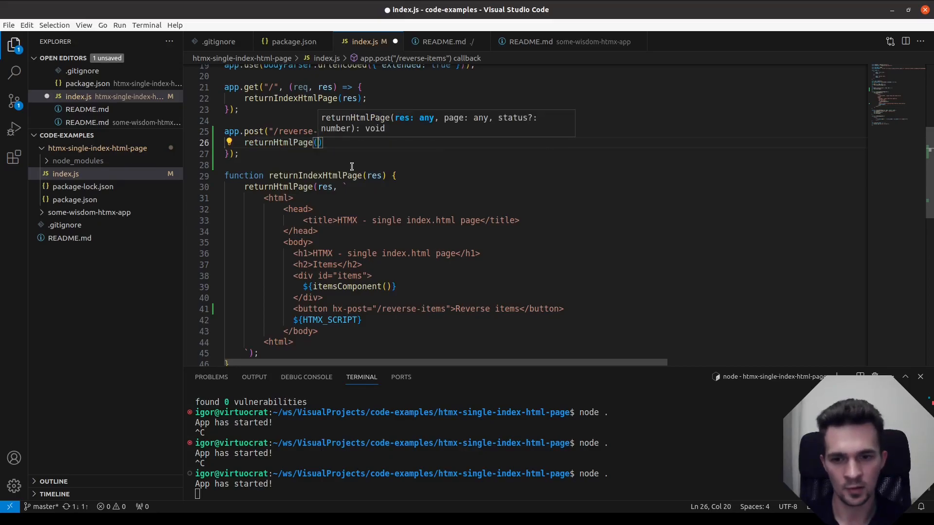
type("res,")
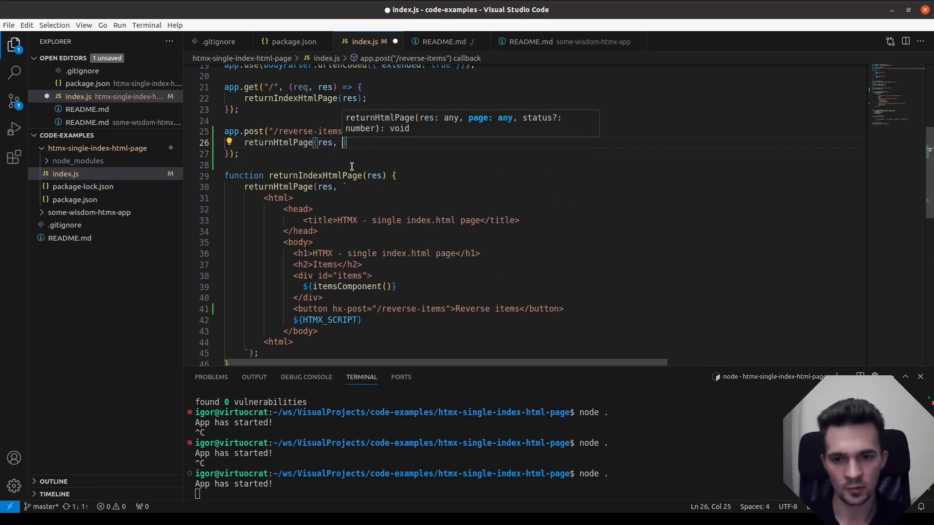
type("<\"")
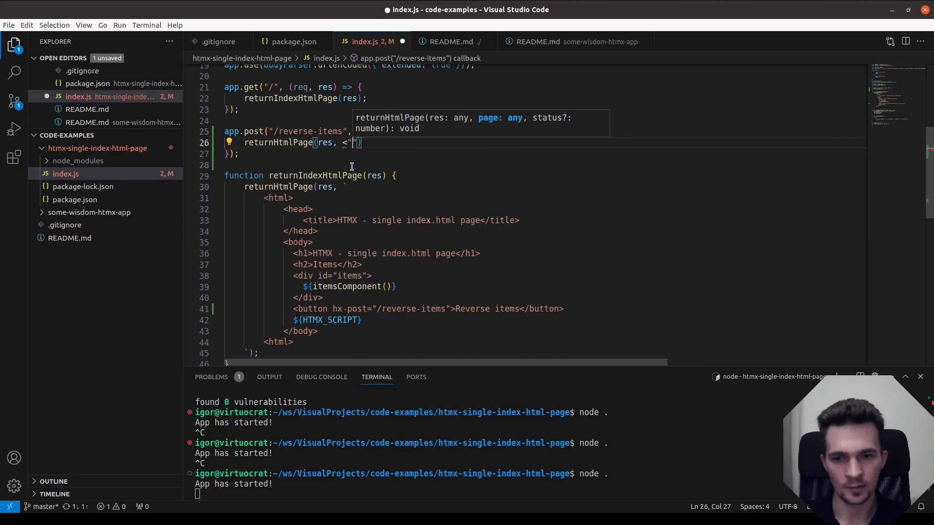
key("Backspace")
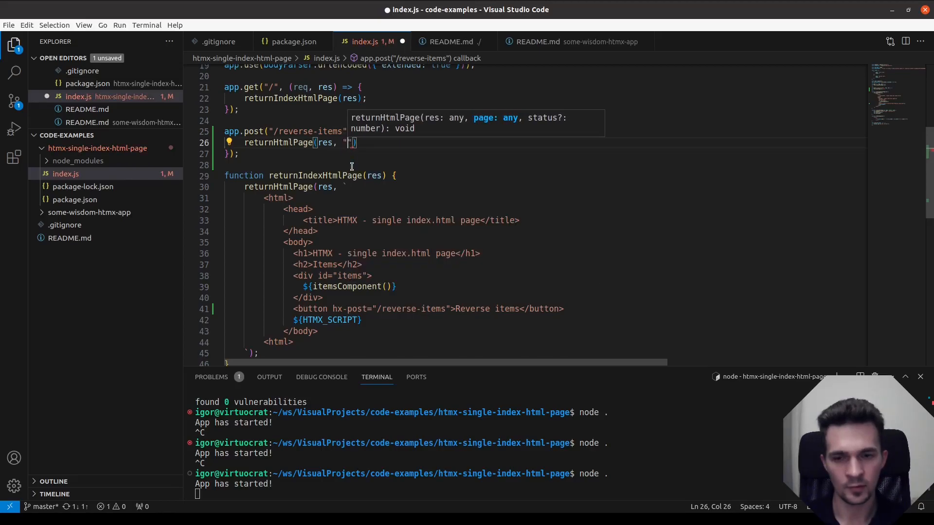
type("<p>")
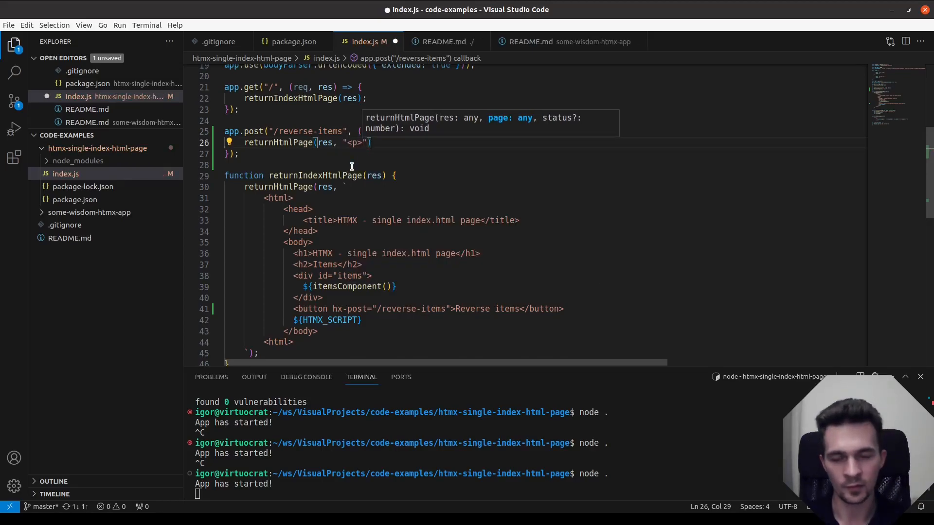
type("Some item")
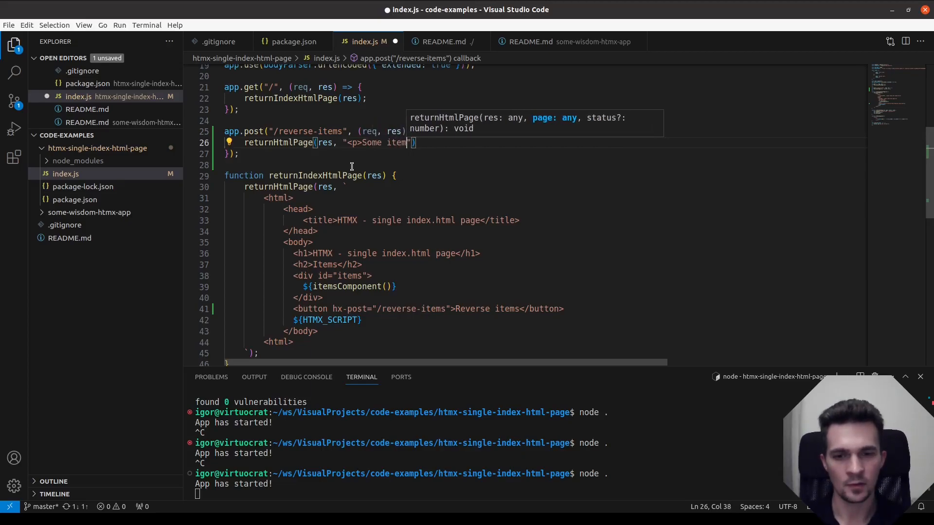
type("s</p>")
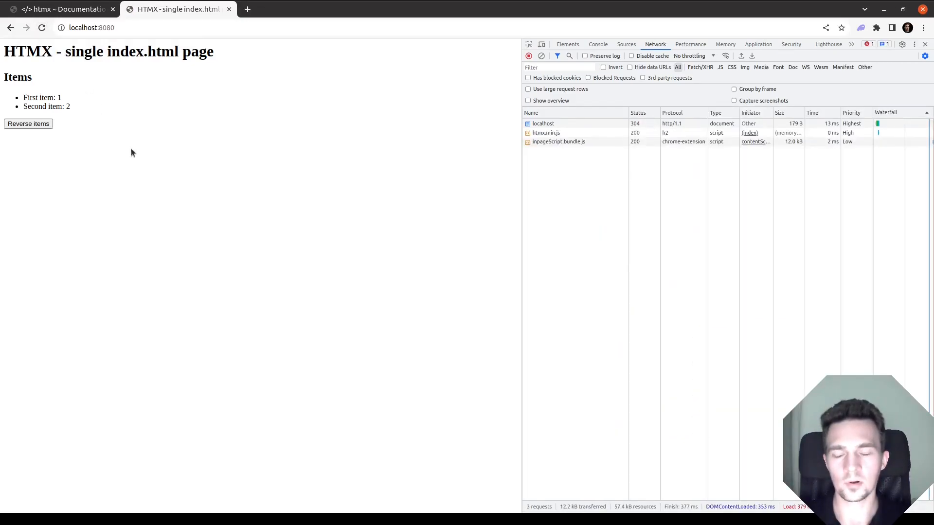
- Trigger Reverse items so /reverse-items returns 200 and the button becomes Some items text
left_click(28, 123)
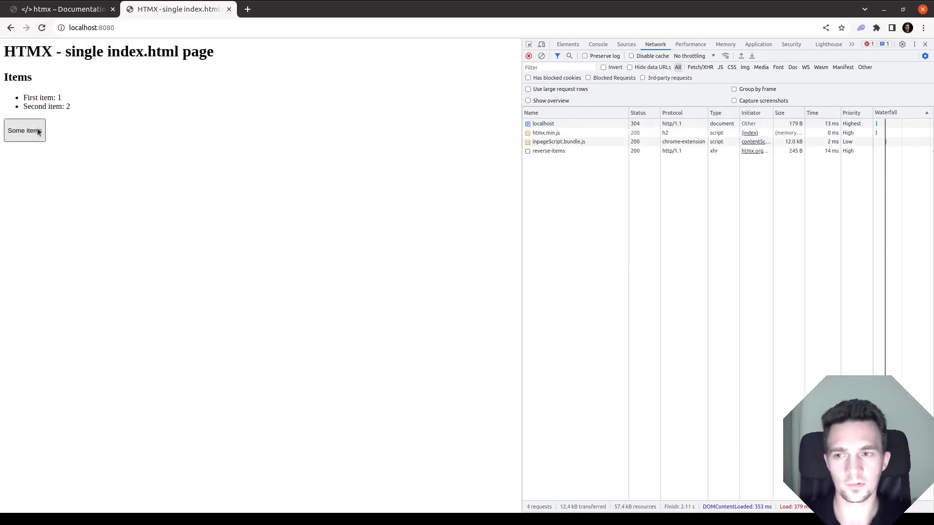
left_click(24, 131)
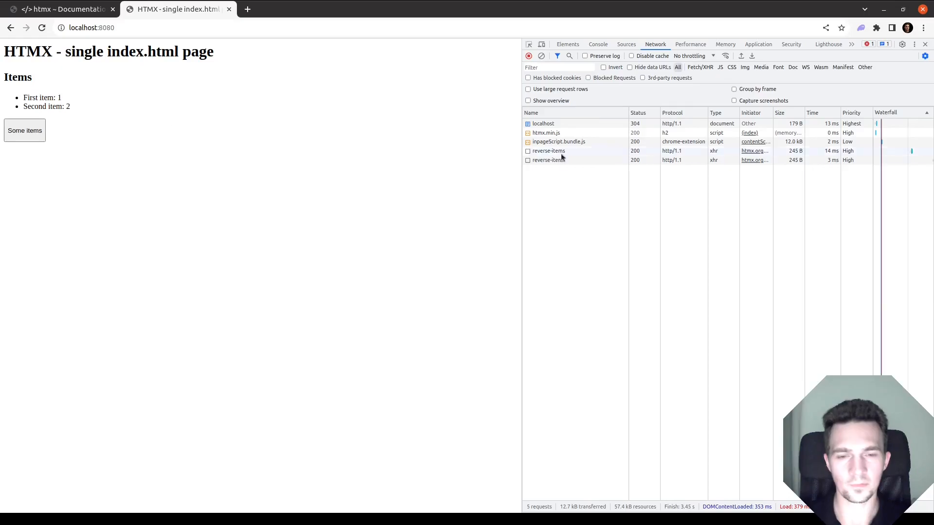
left_click(548, 159)
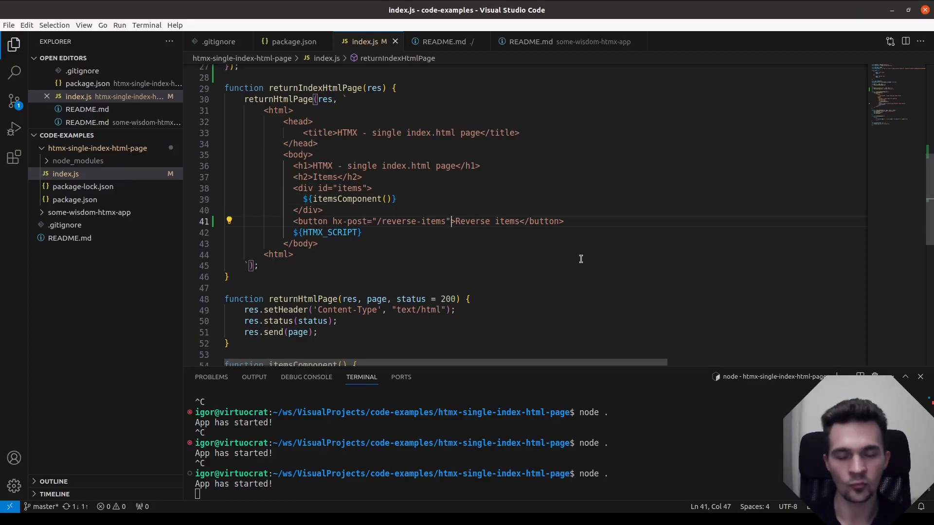
- Add hx-target="#items" to the Reverse items button and save index.js
type("\" \"")
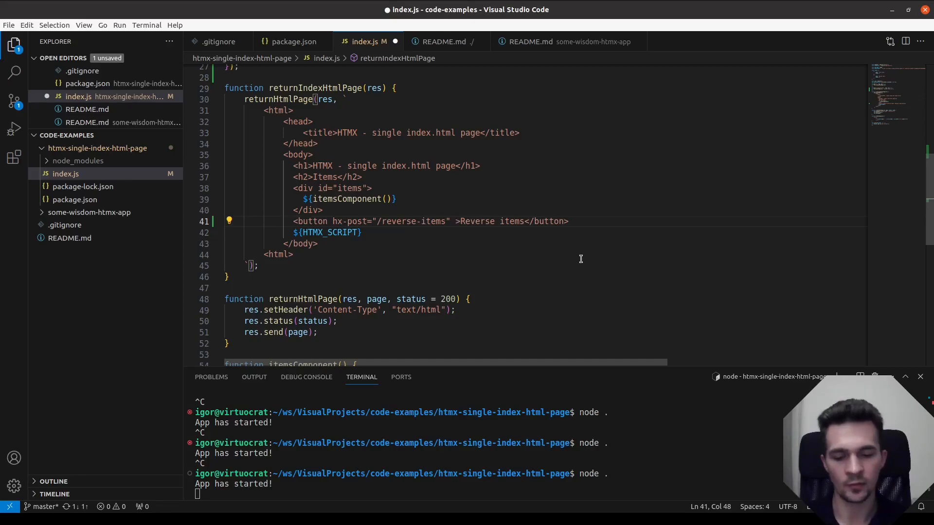
type("hx-tar")
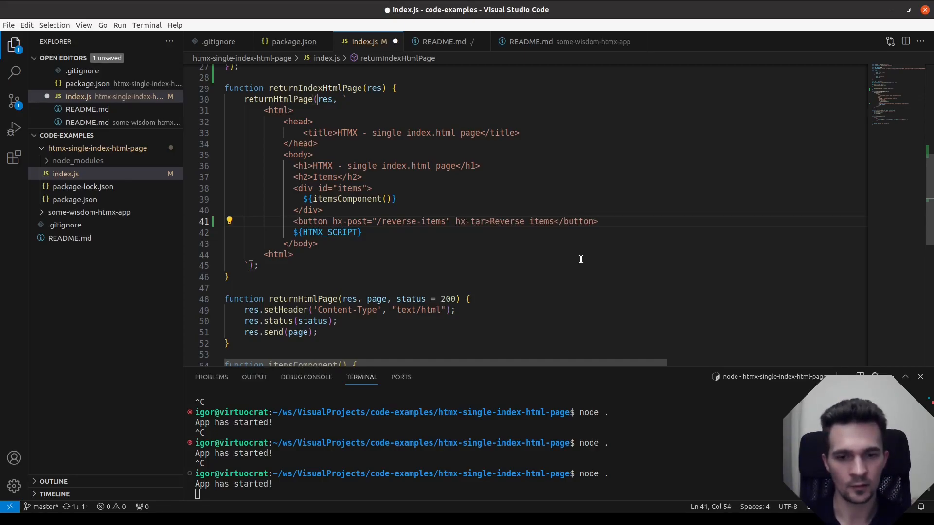
type("get=\"")
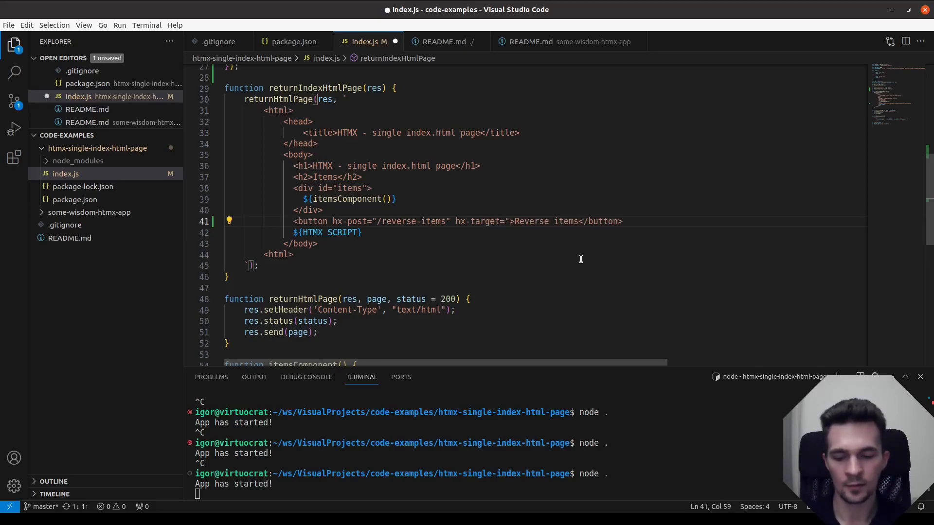
type("#items")
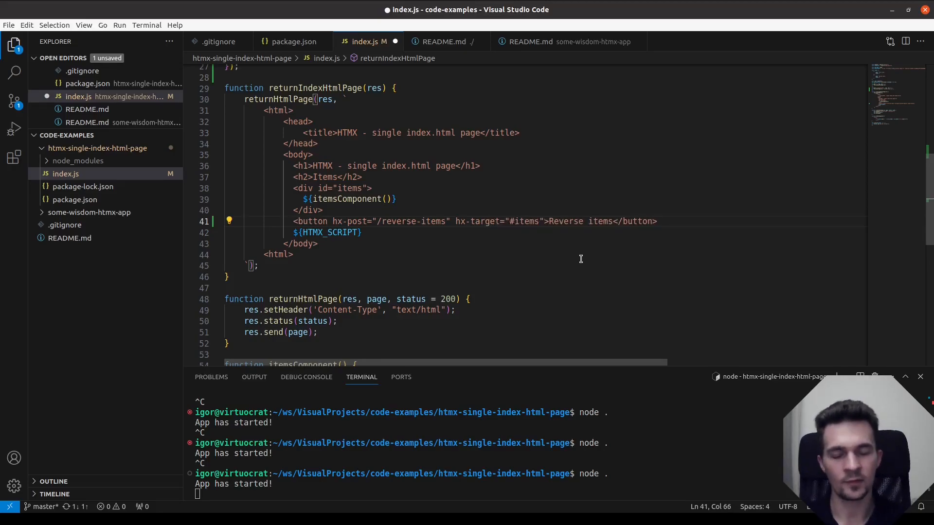
key("ctrl+s")
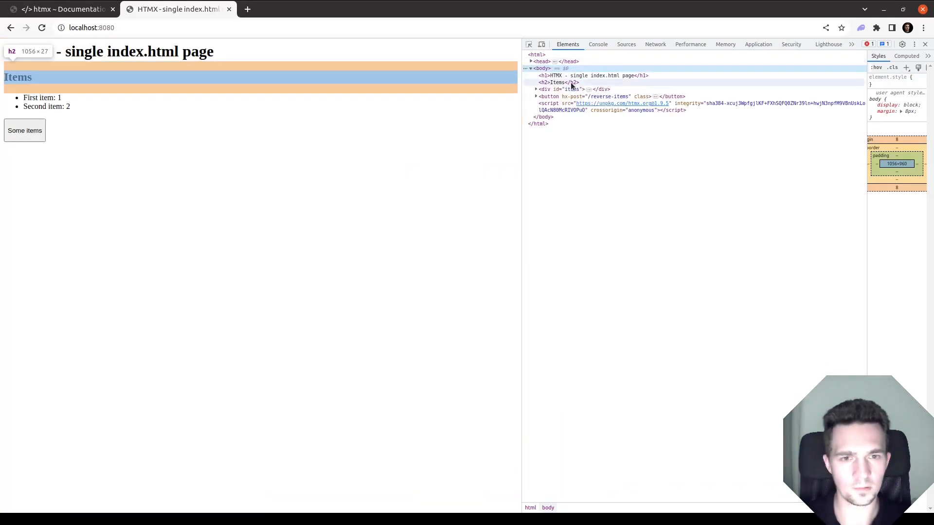
- Trigger Reverse items and confirm only the items list is replaced by the Some items response
left_click(535, 88)
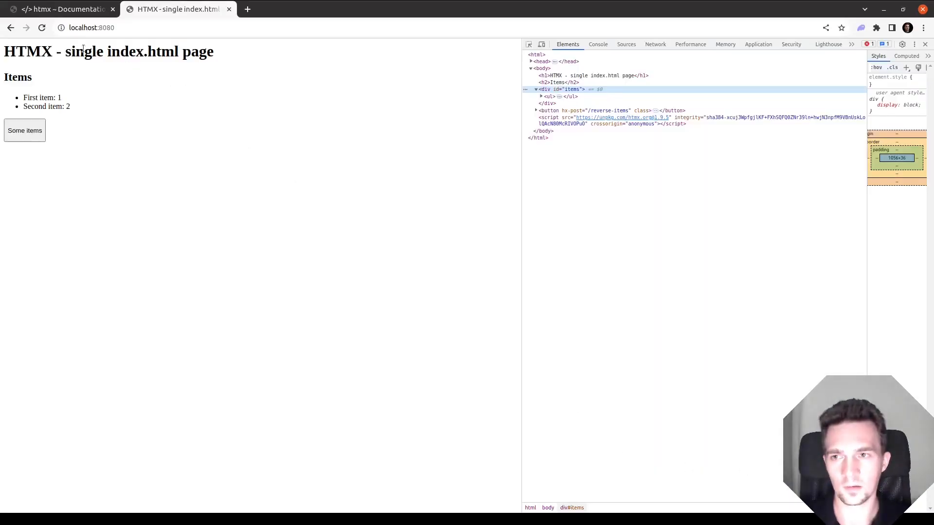
left_click(654, 44)
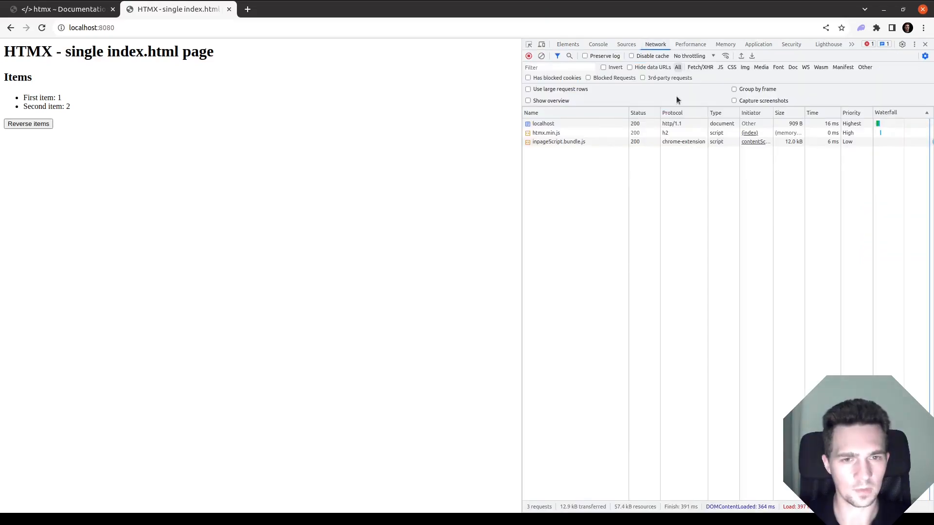
left_click(28, 124)
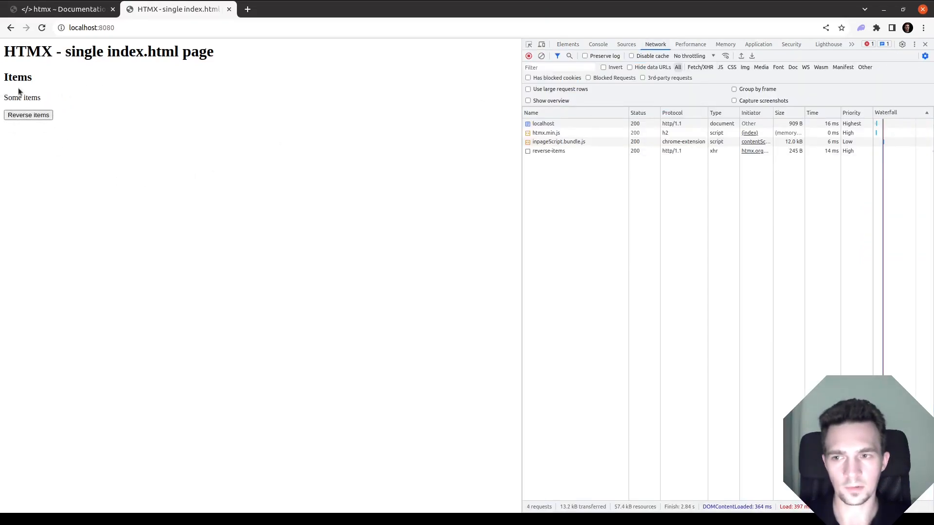
left_click(548, 151)
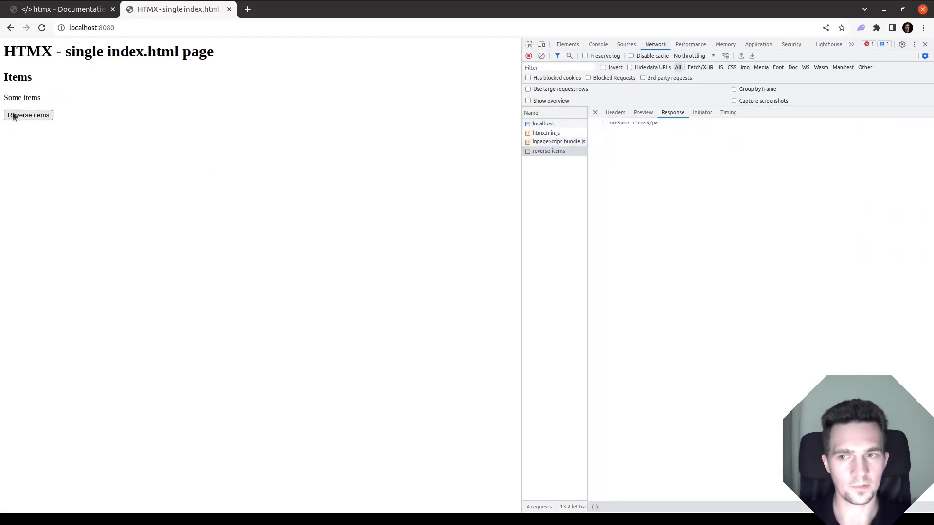
left_click(28, 114)
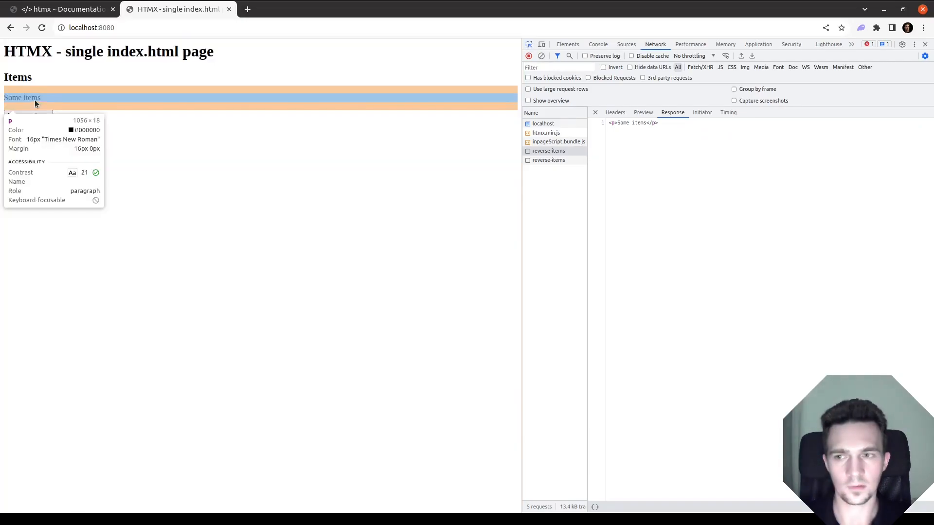
left_click(567, 44)
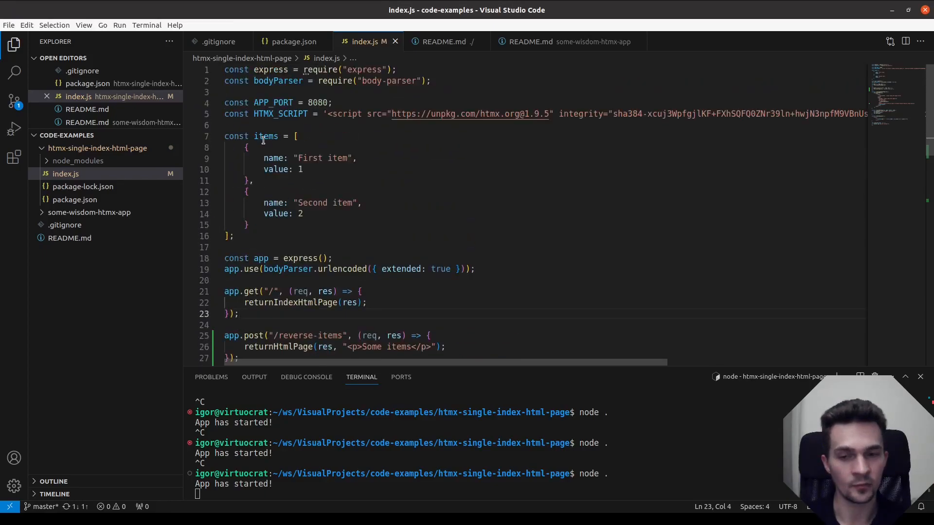
- Call items.reverse() in the handler and respond with itemsComponent() via returnHtmlPage
scroll("down", 3)
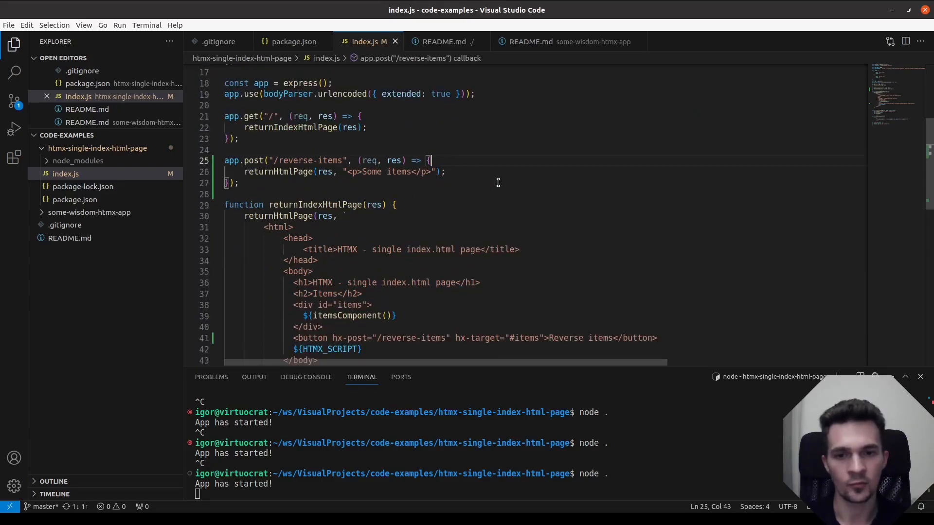
type("ite")
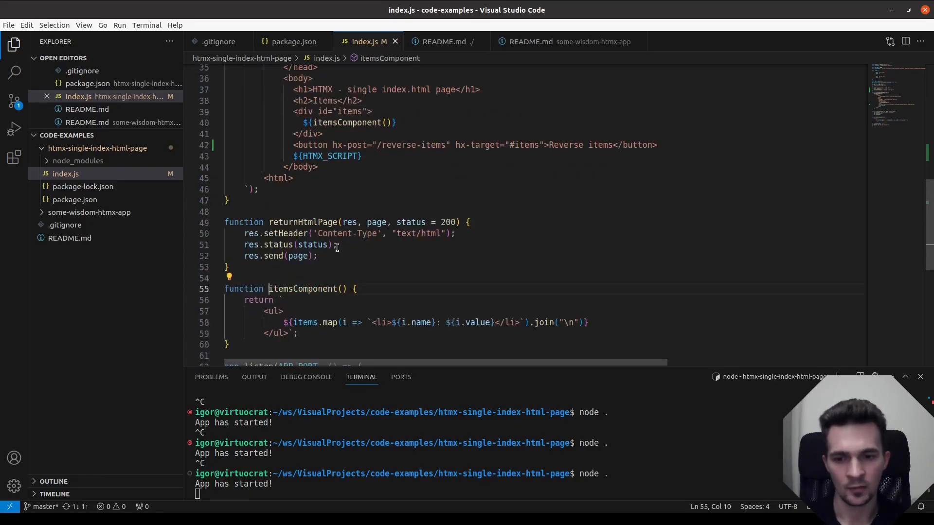
scroll("down", 3)
type("returnHtmlPage(res, \");")
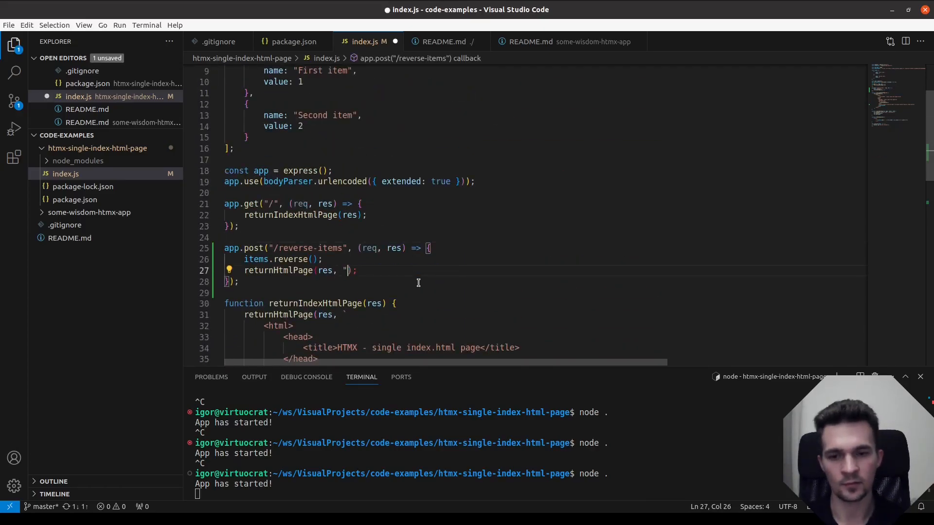
type("item")
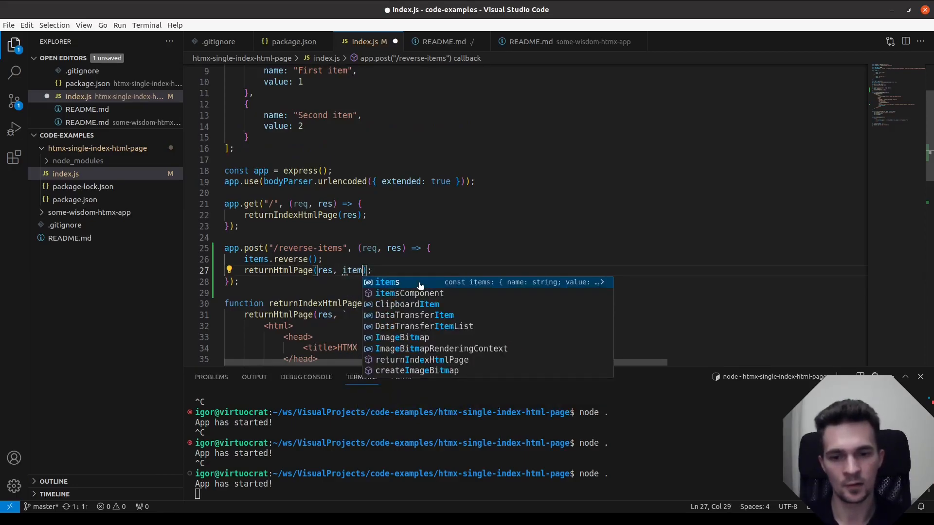
left_click(410, 293)
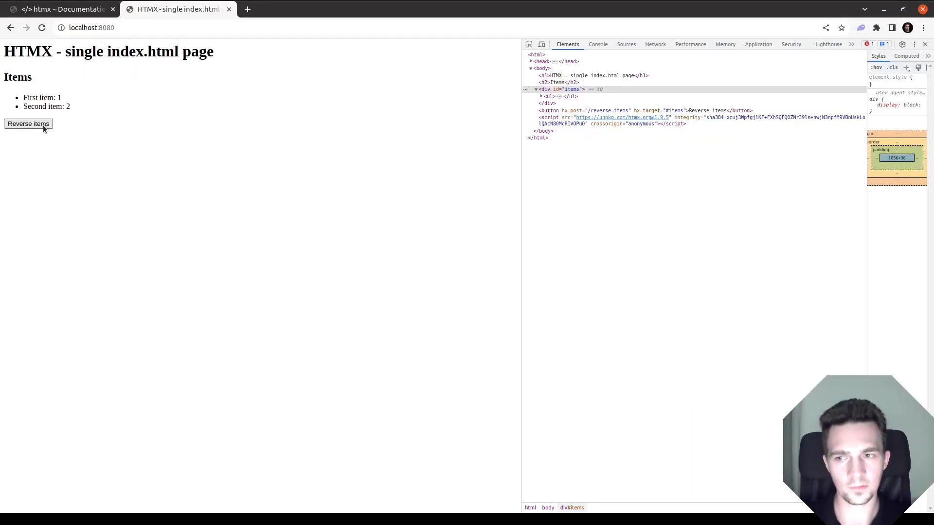
- Reverse the items, inspect the latest reverse-items response in the Network panel, then reverse again
left_click(29, 124)
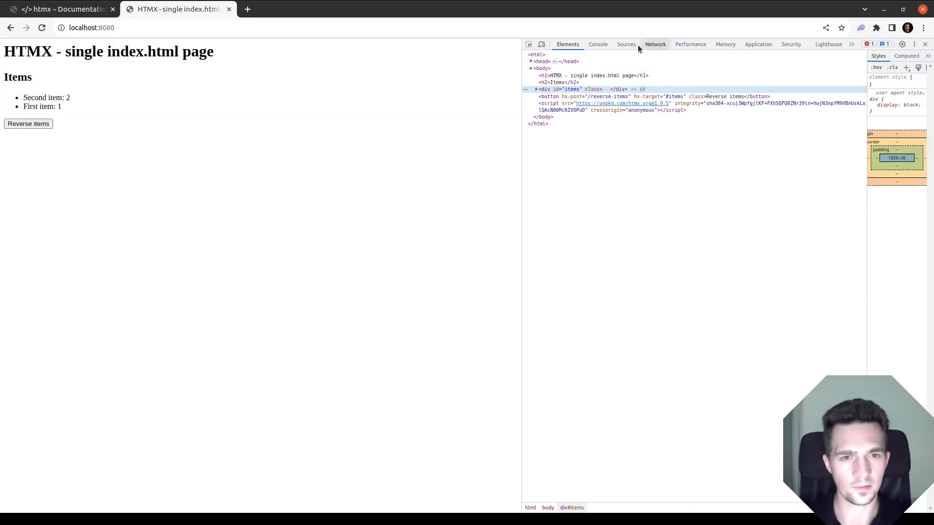
left_click(598, 44)
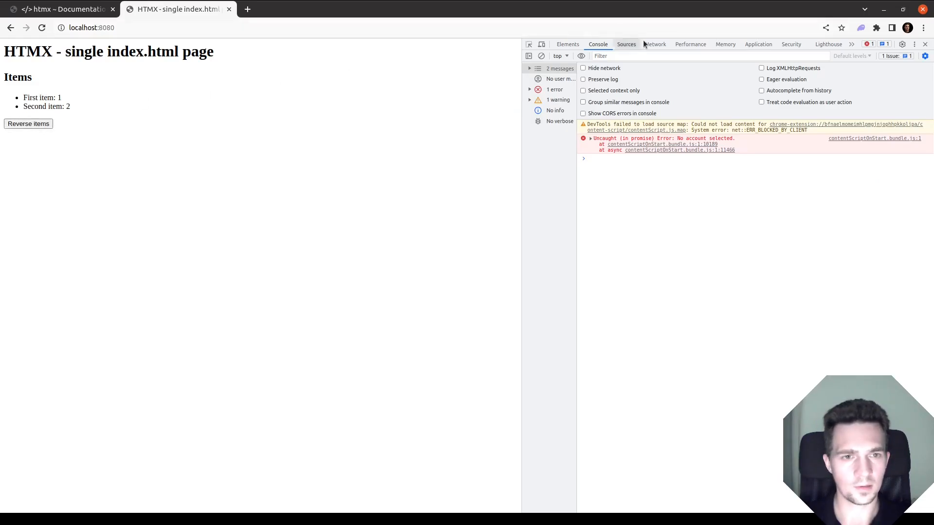
left_click(655, 44)
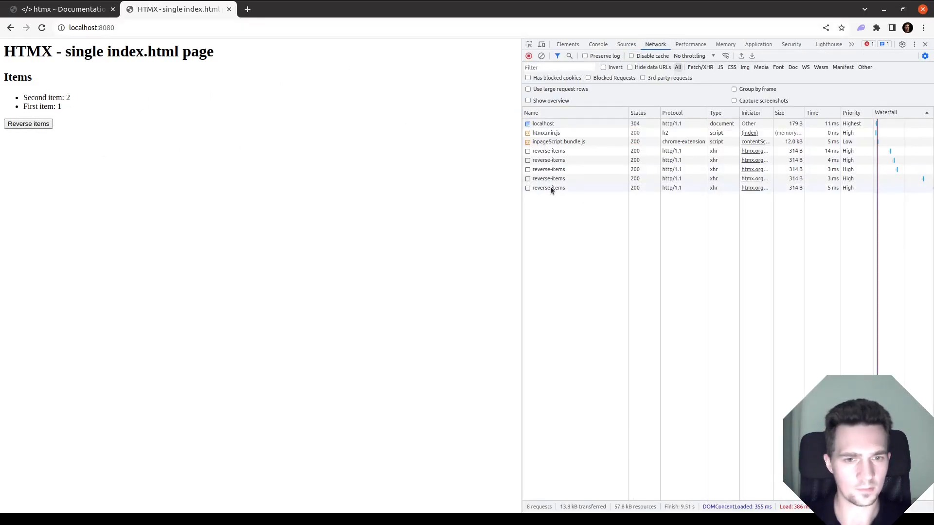
left_click(548, 188)
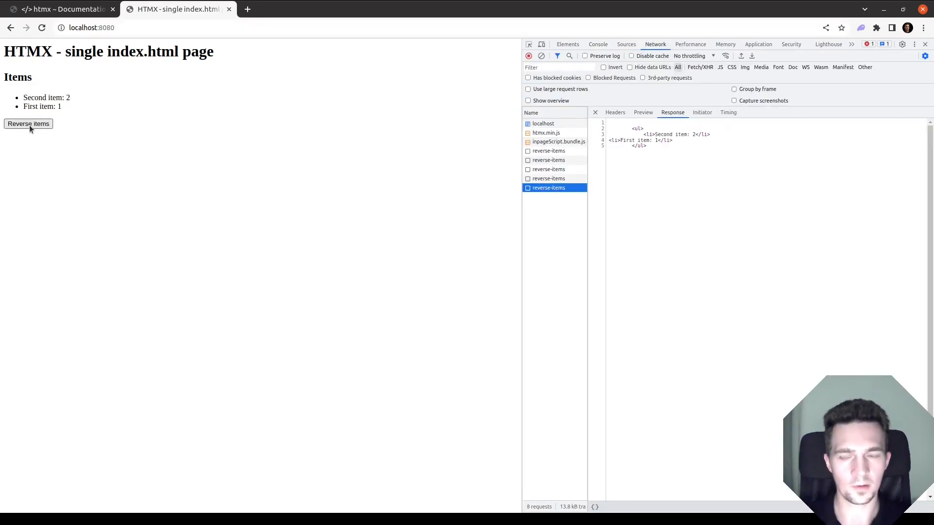
left_click(28, 124)
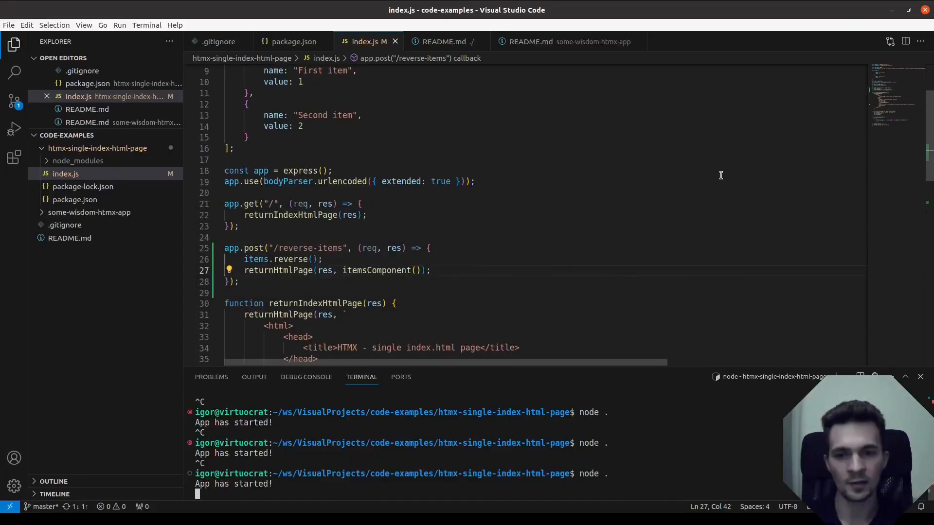
- Add a second <h2>Items</h2> heading followed by an empty <form></form> after the button
scroll("down", 3)
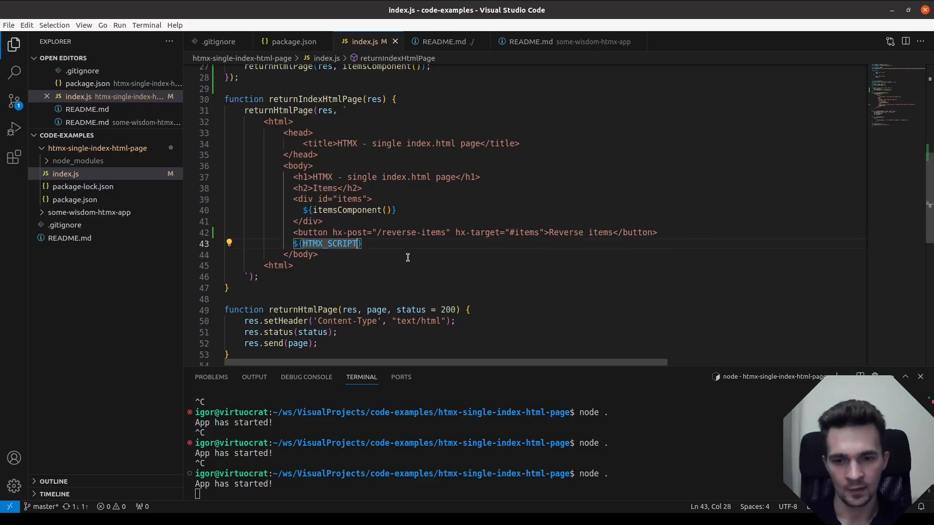
left_click(439, 232)
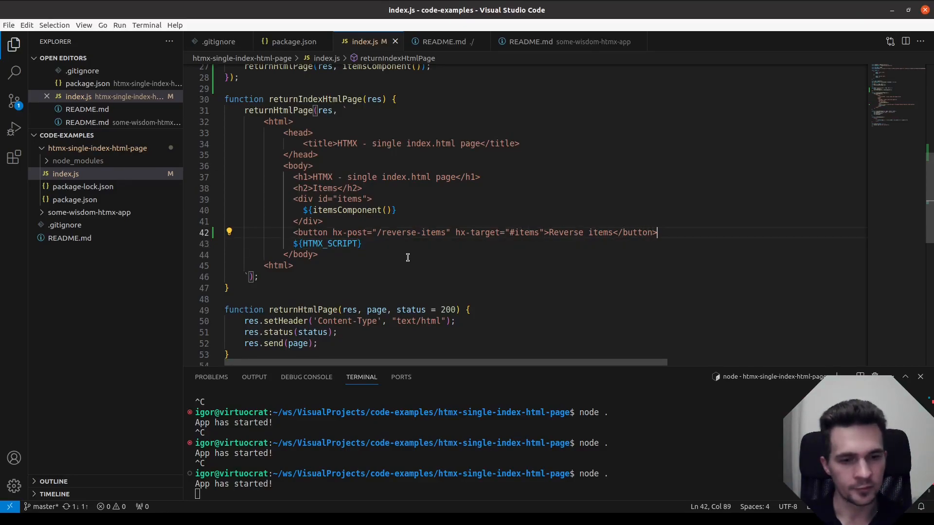
type("<h")
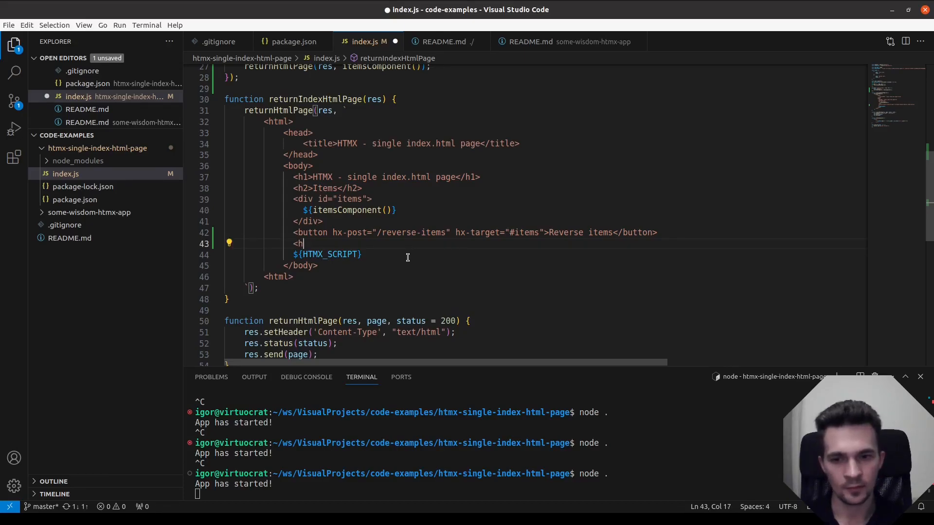
type("2<Items<")
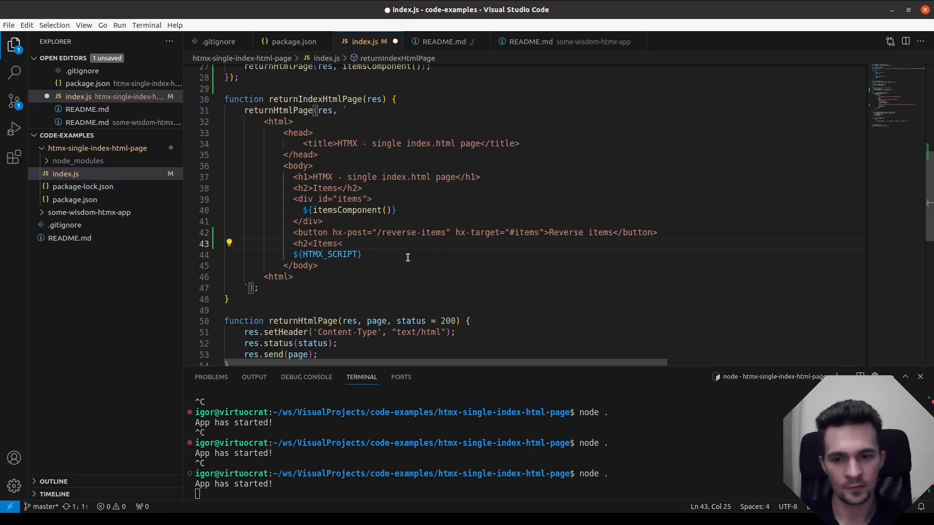
type("</h2>")
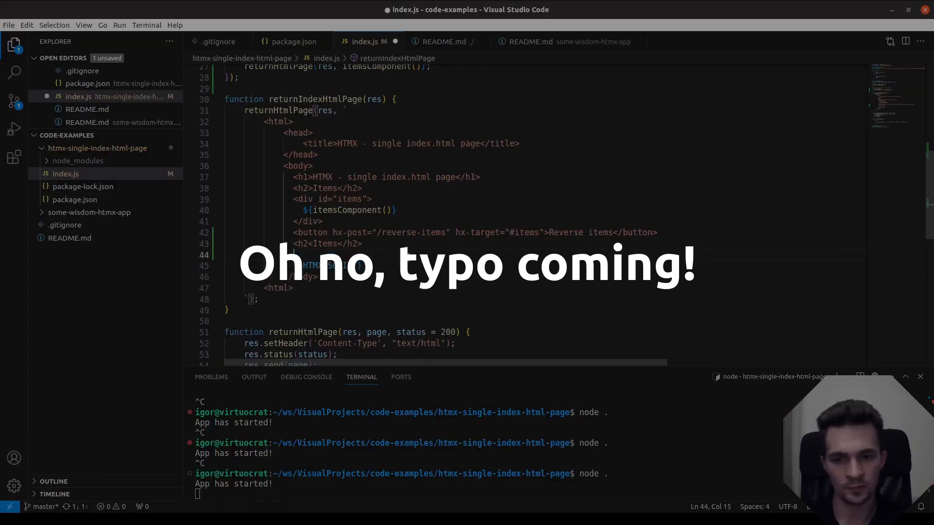
type("<form>")
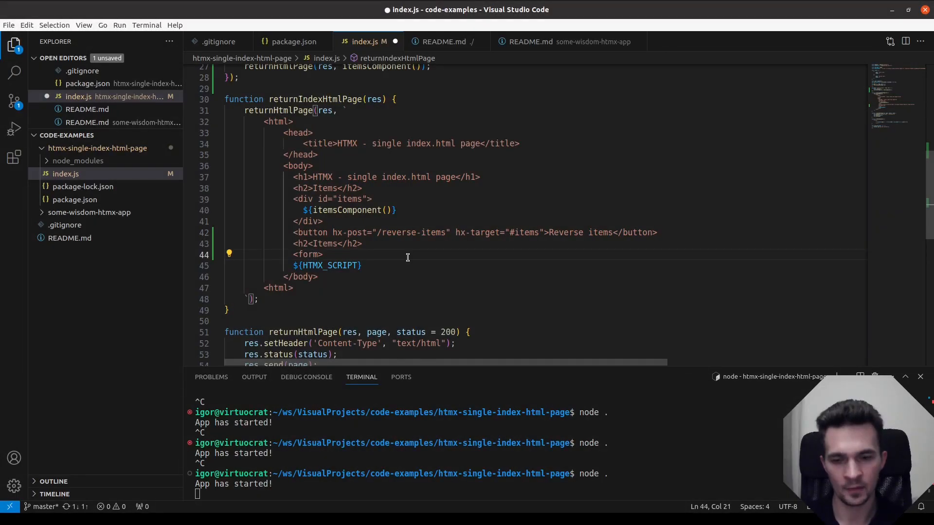
type("</form>")
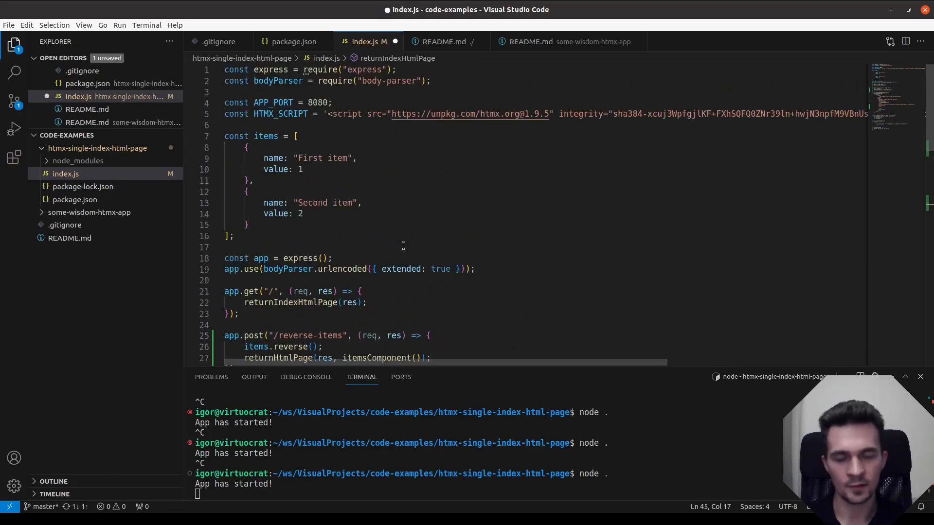
mouse_move(272, 157)
type("<")
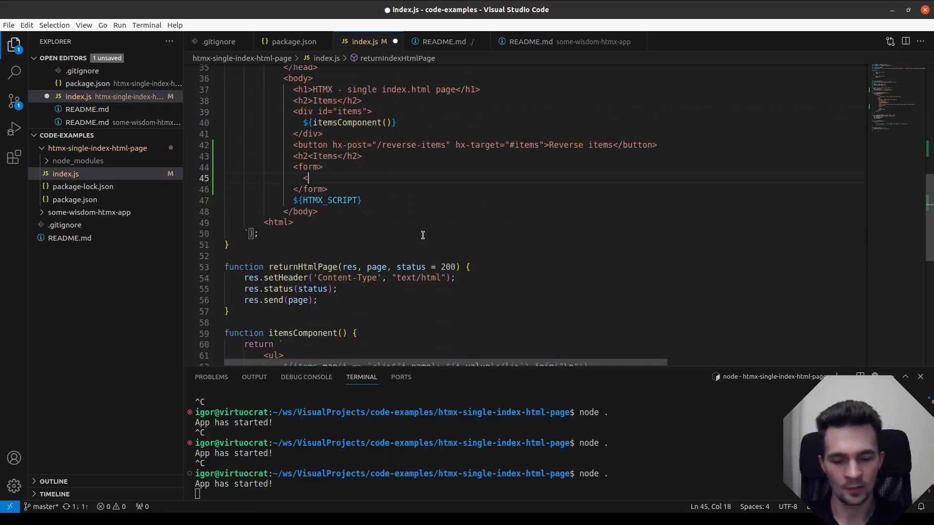
- Add inputs named name and value with placeholders "Item name..." and "Item value..."
type("input>")
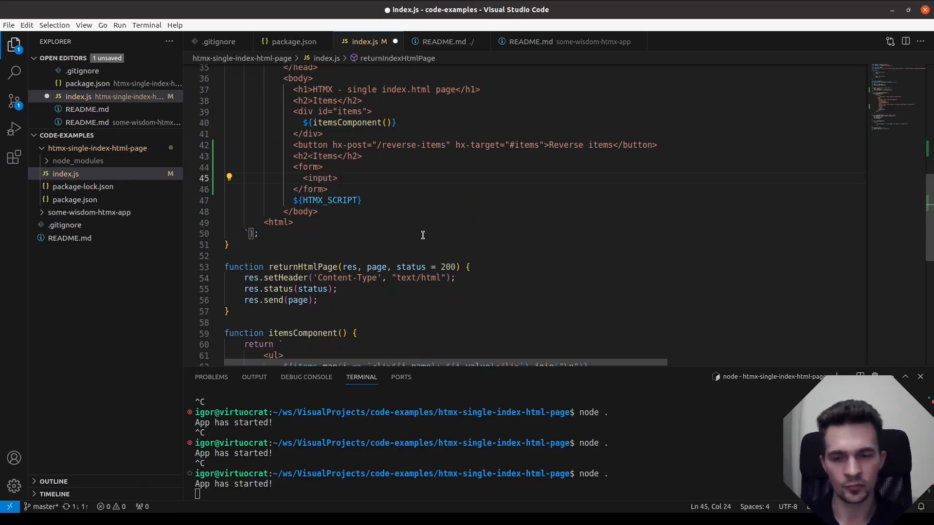
type("name=\"name")
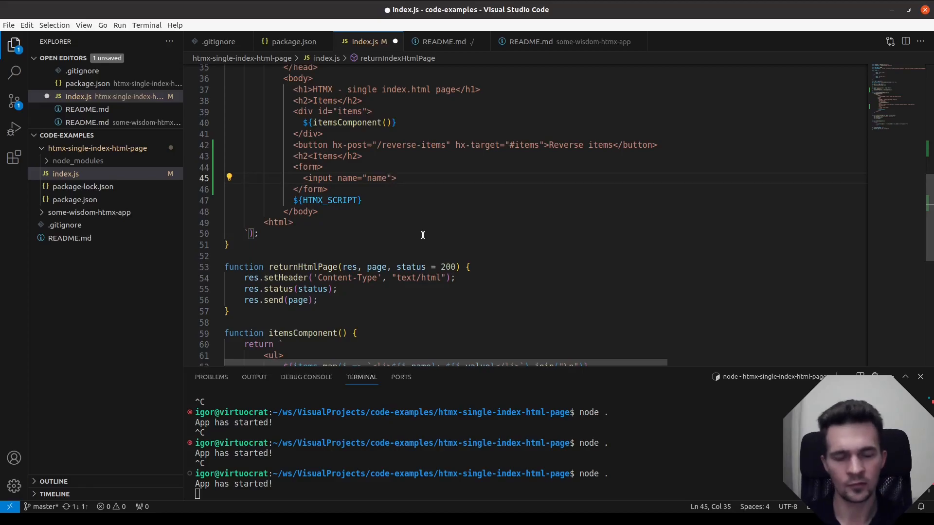
type("plac")
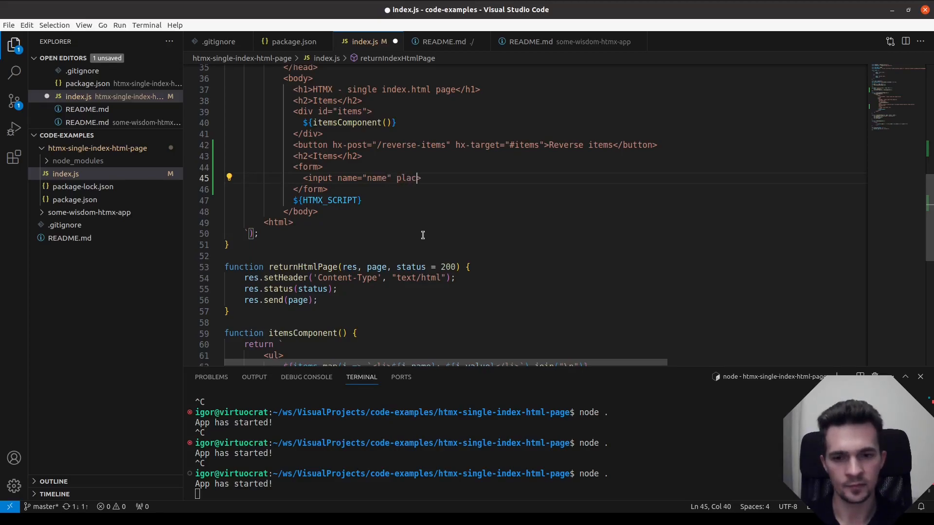
type("eholder")
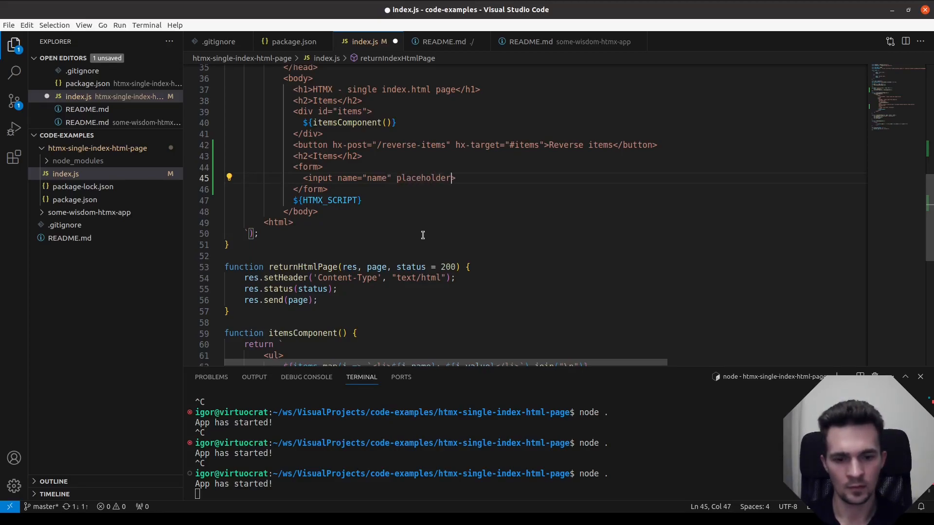
type("=\"")
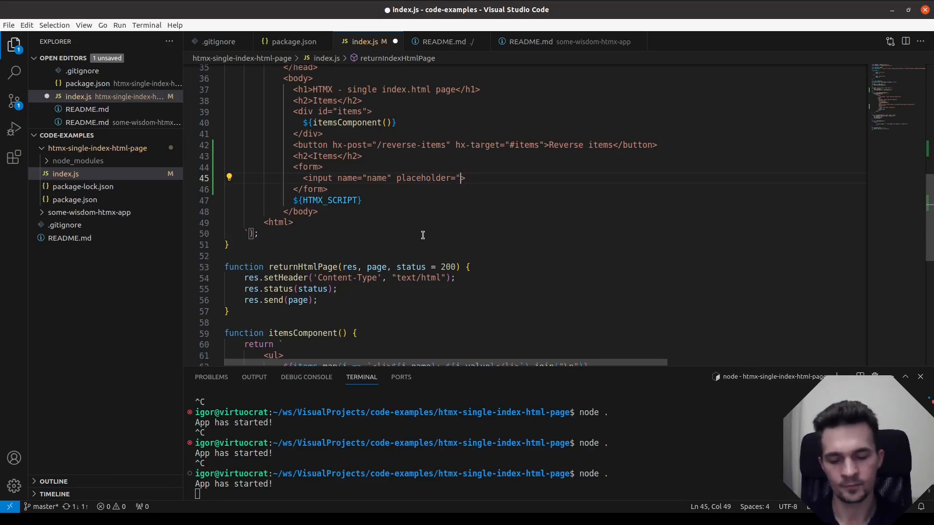
type("Item n")
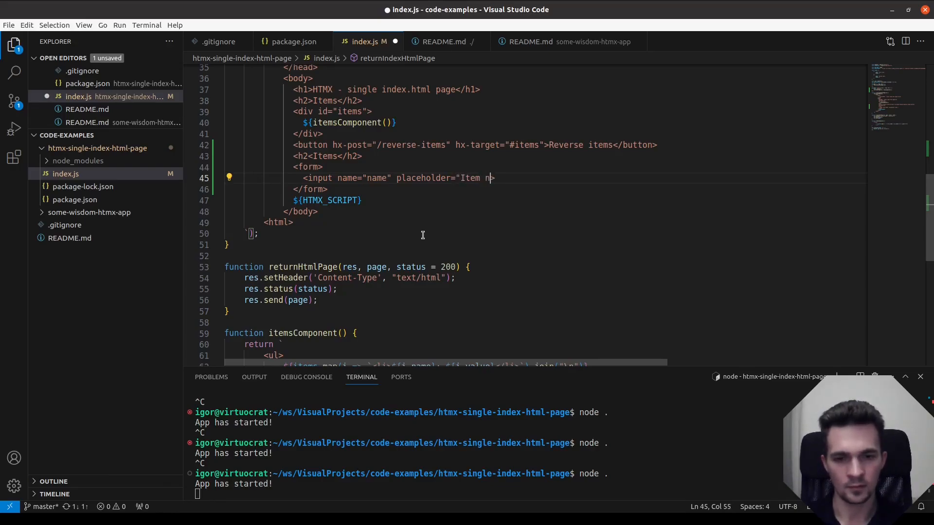
type("ame...")
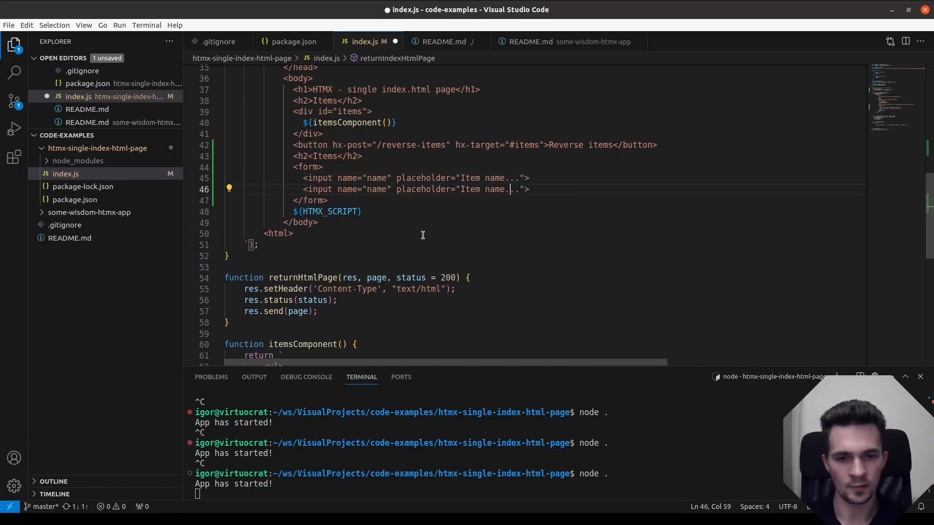
type("value")
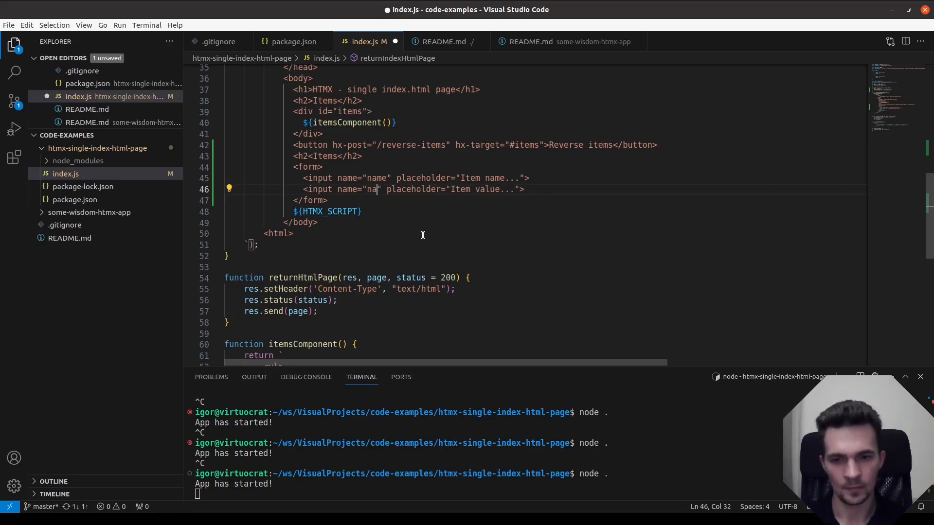
type("value")
type("<")
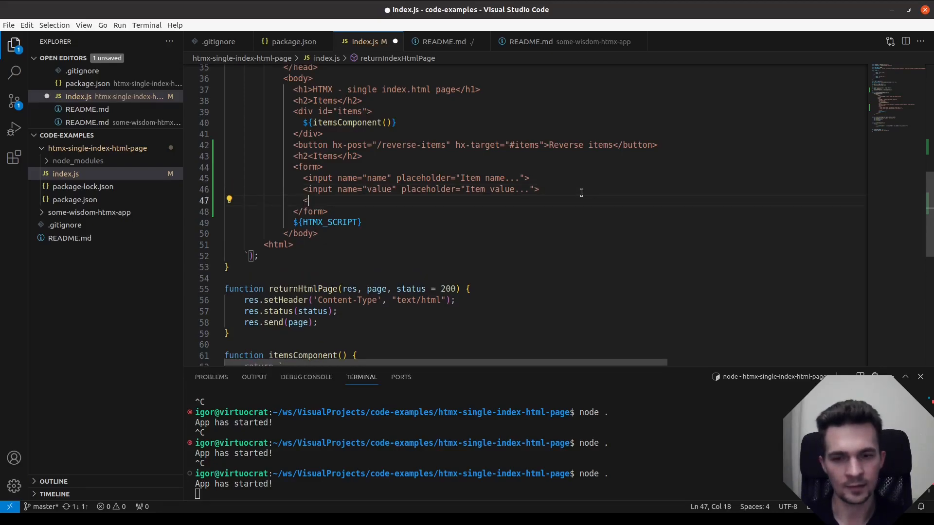
- Add a submit input with value "Add item" to the form
type("input type")
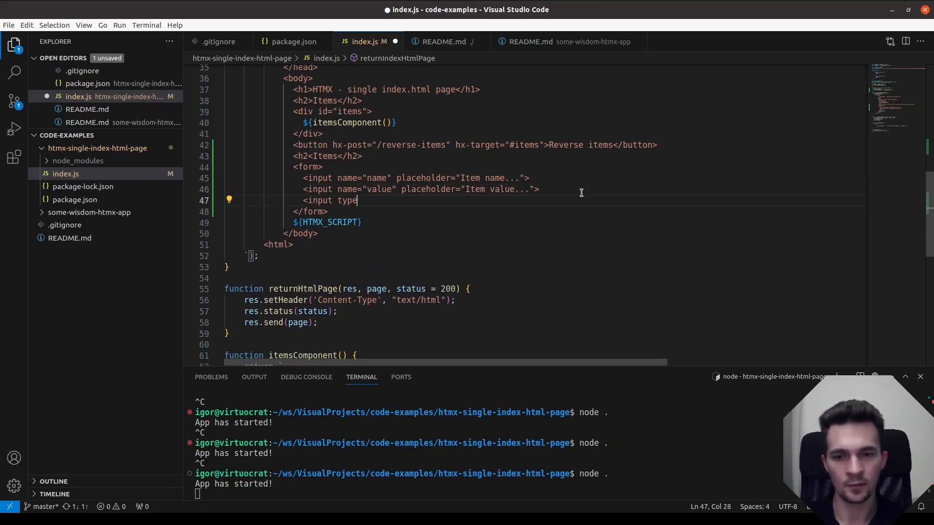
type("=\"submit\"")
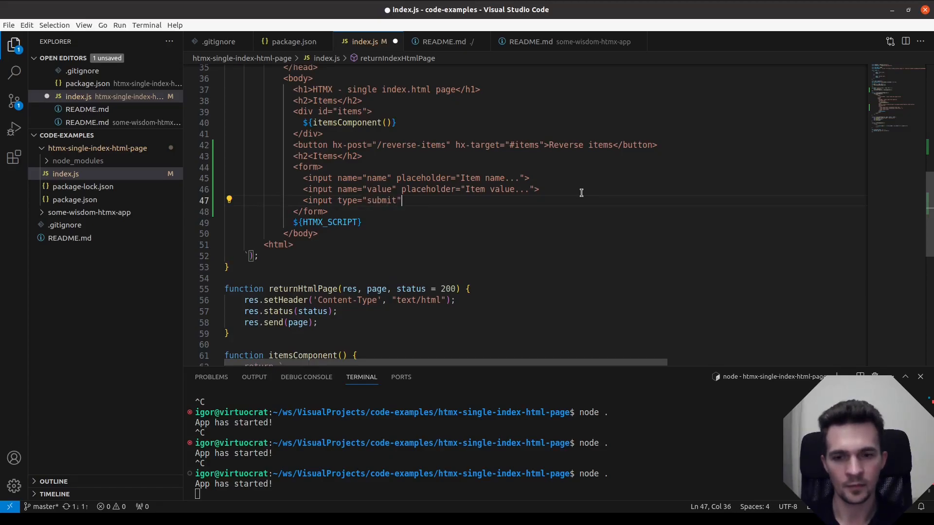
type("value")
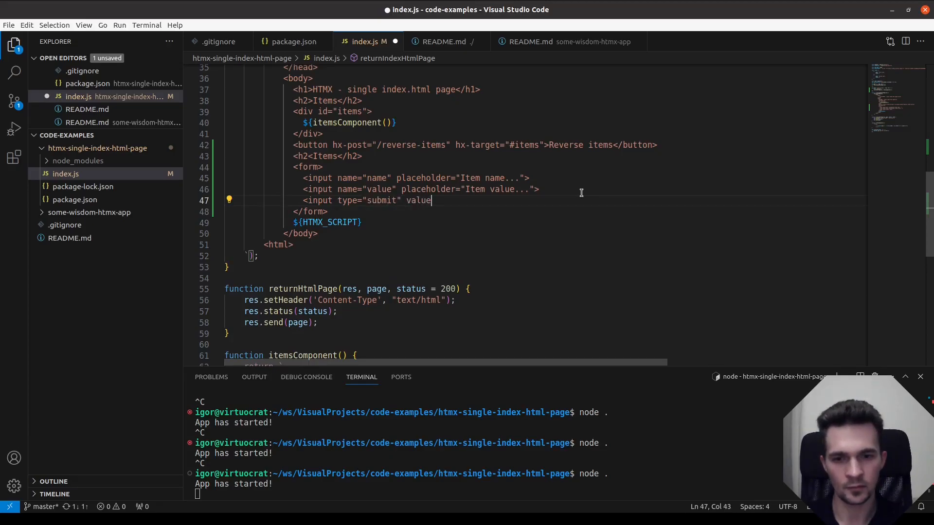
type("=\"Add item")
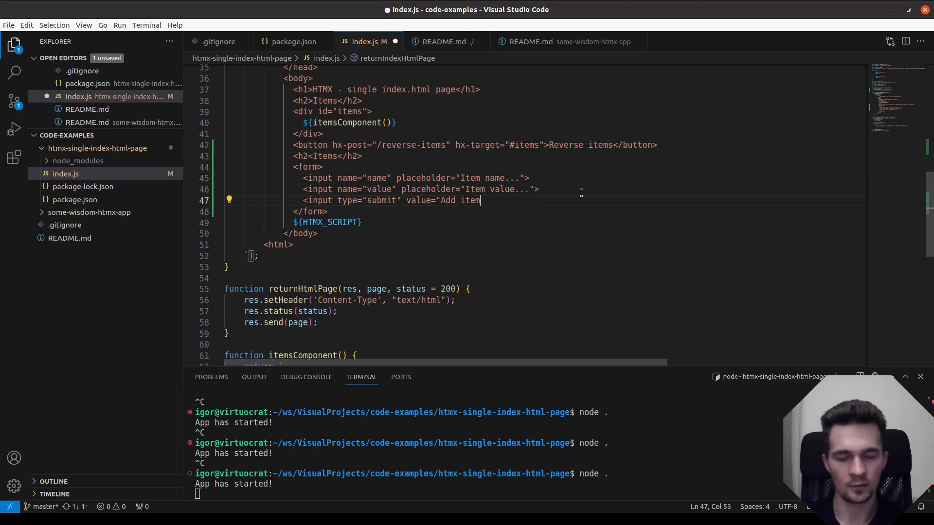
type("\">")
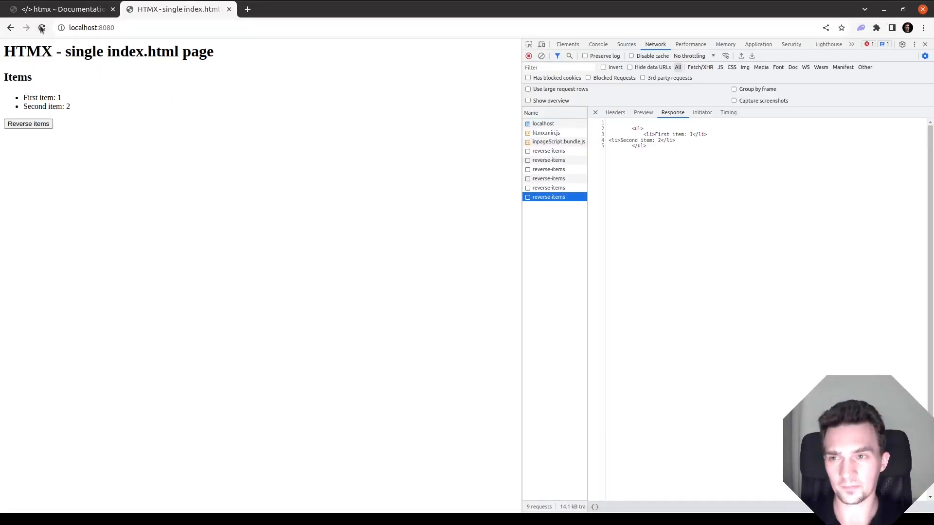
- Change the heading above the form from Items to Add item and reload the page
left_click(42, 28)
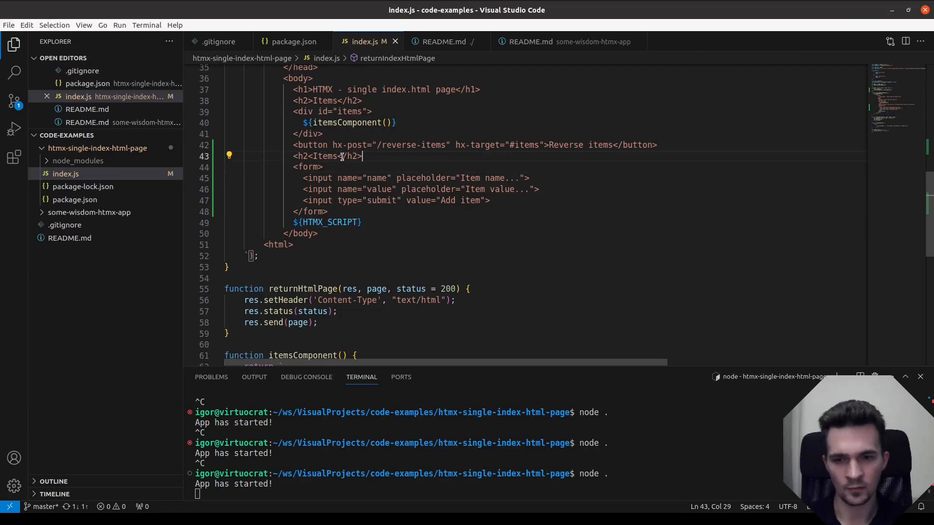
type(">")
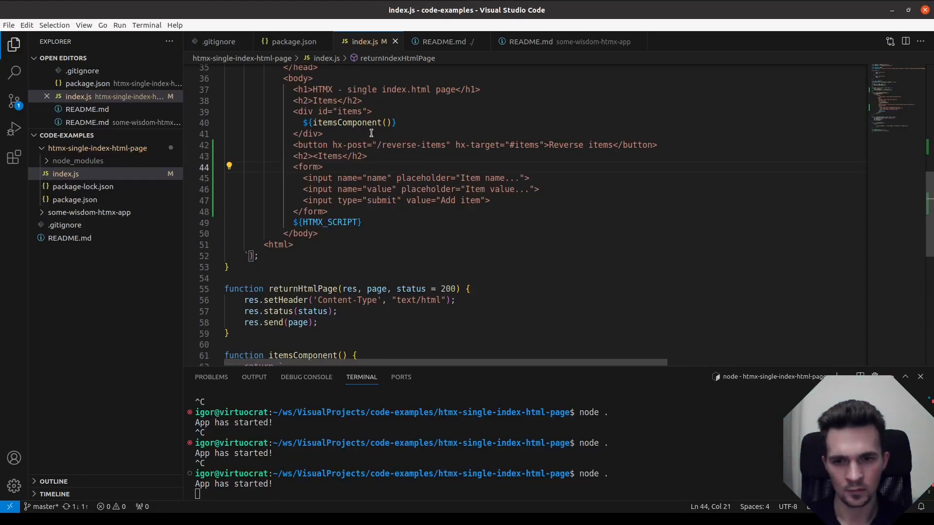
mouse_move(382, 99)
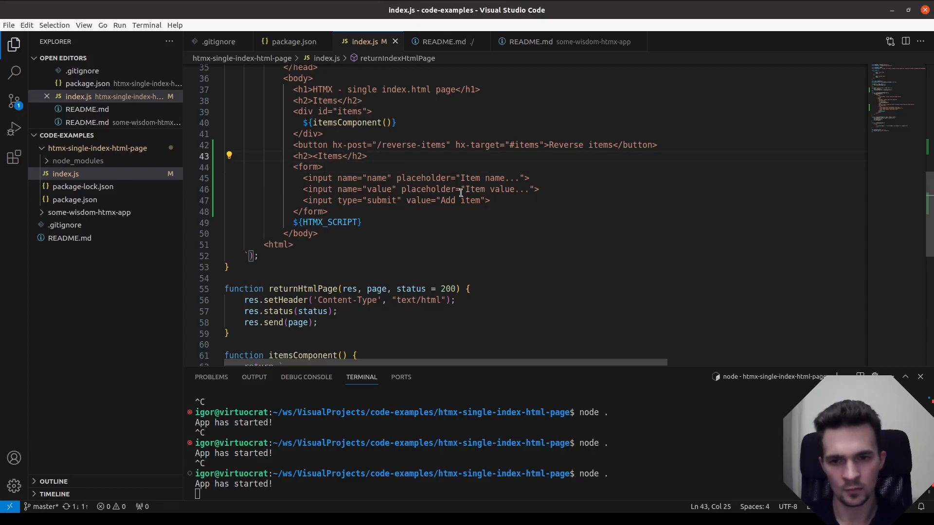
type("A")
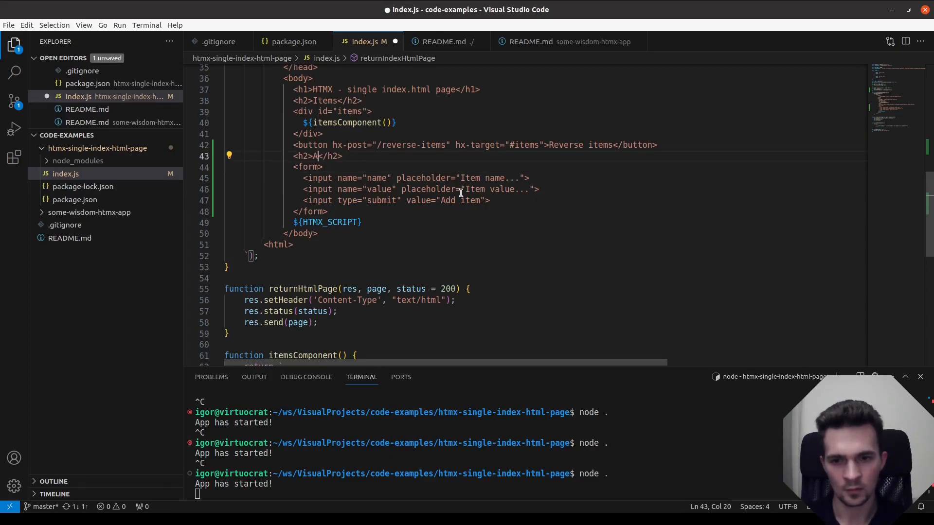
type("dd item")
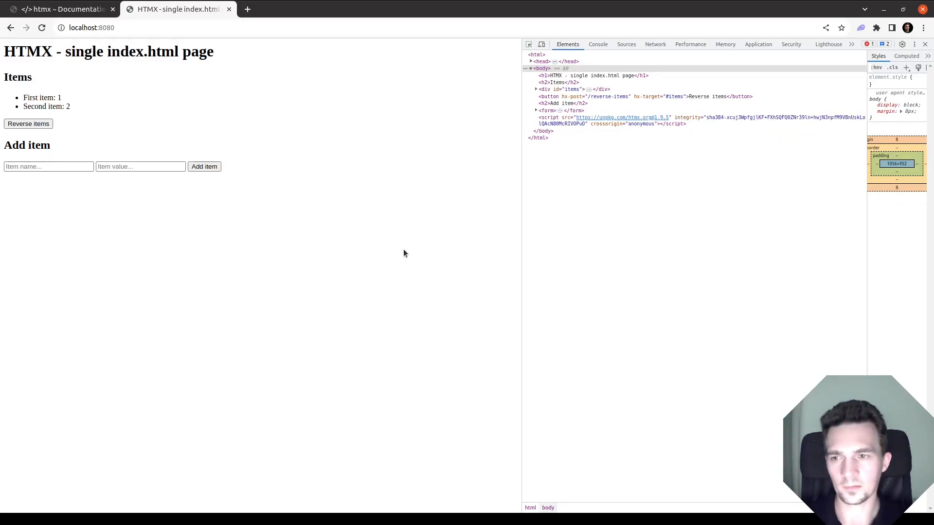
mouse_move(102, 184)
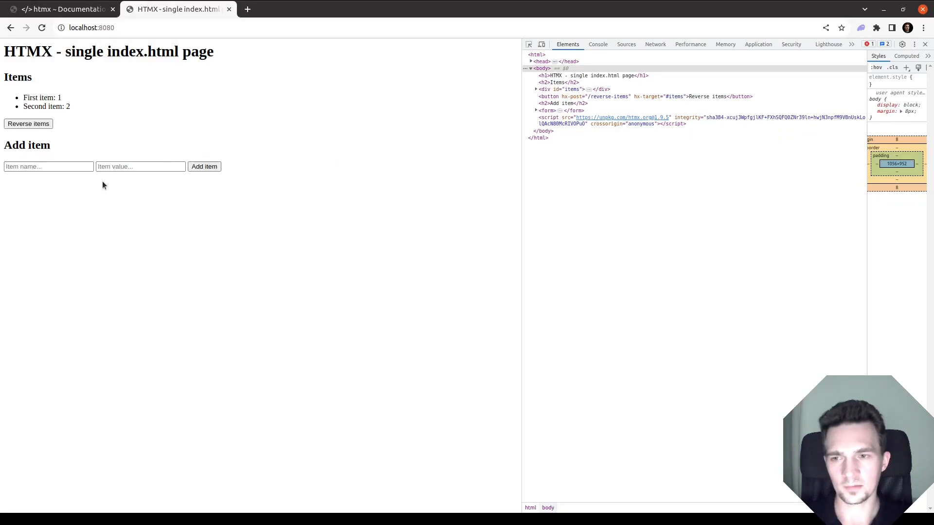
- Insert <br> after the item name and item value inputs
left_click(49, 166)
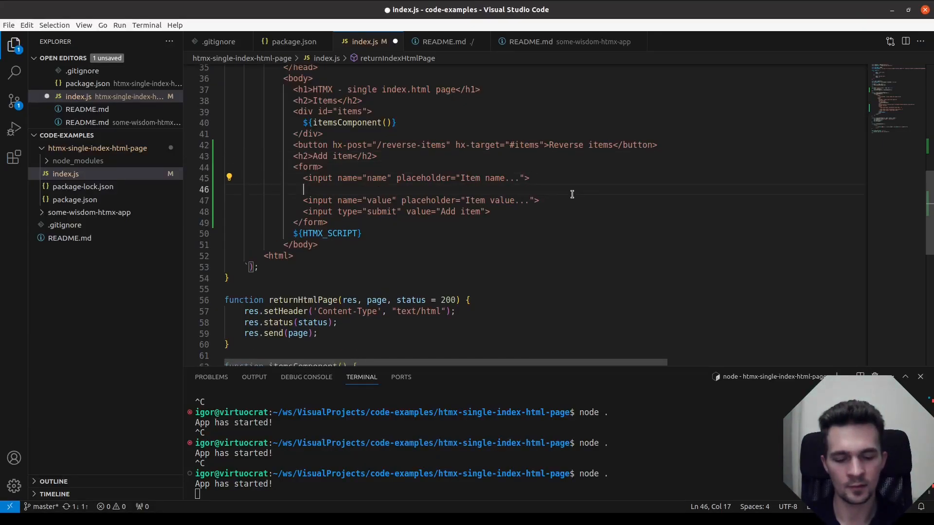
type("<br>")
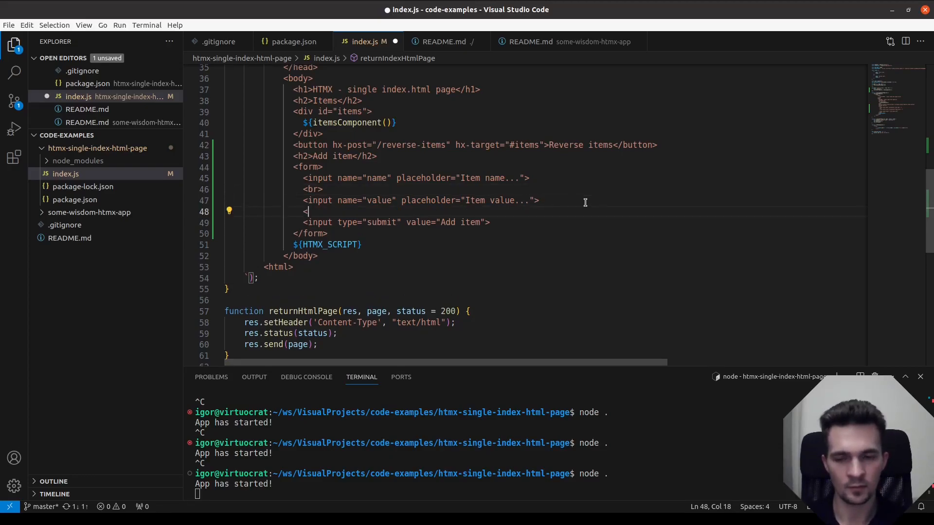
type("br>")
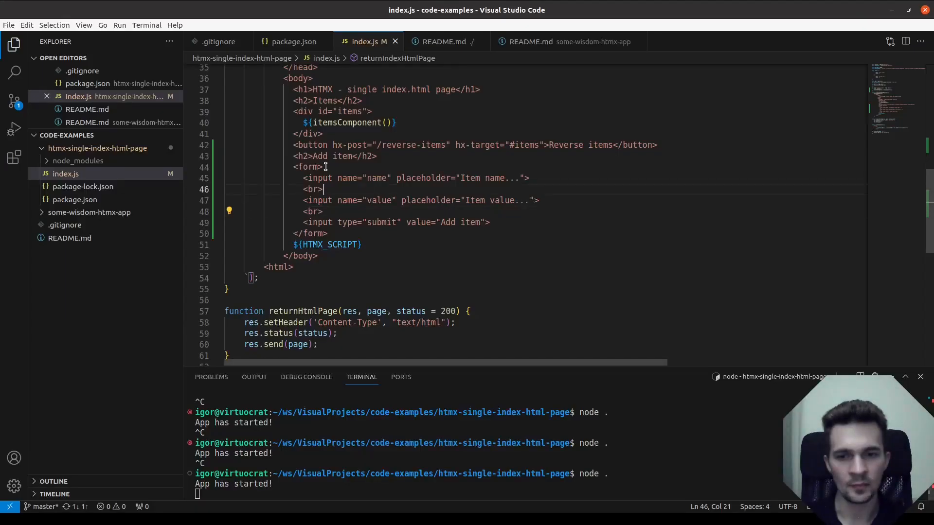
- Give the form hx-post="/add-item" and reload the page
type("hx")
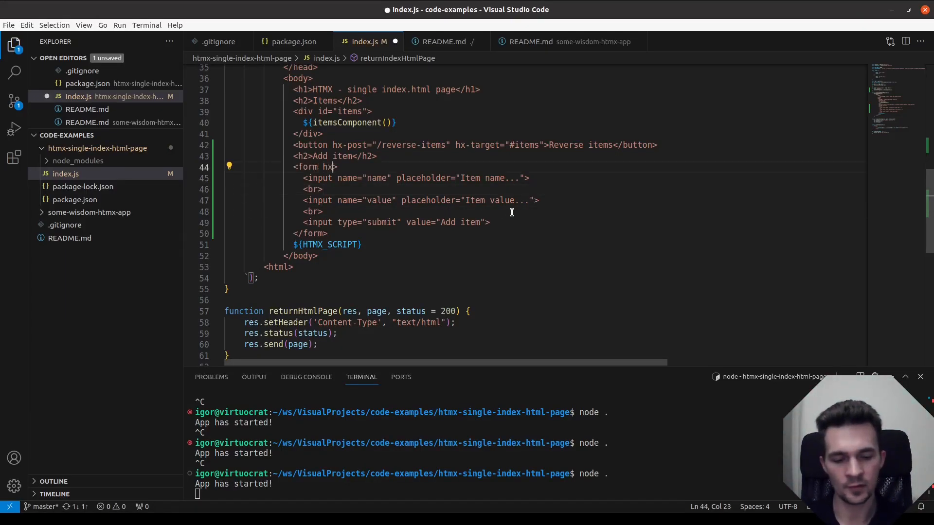
type("-post=")
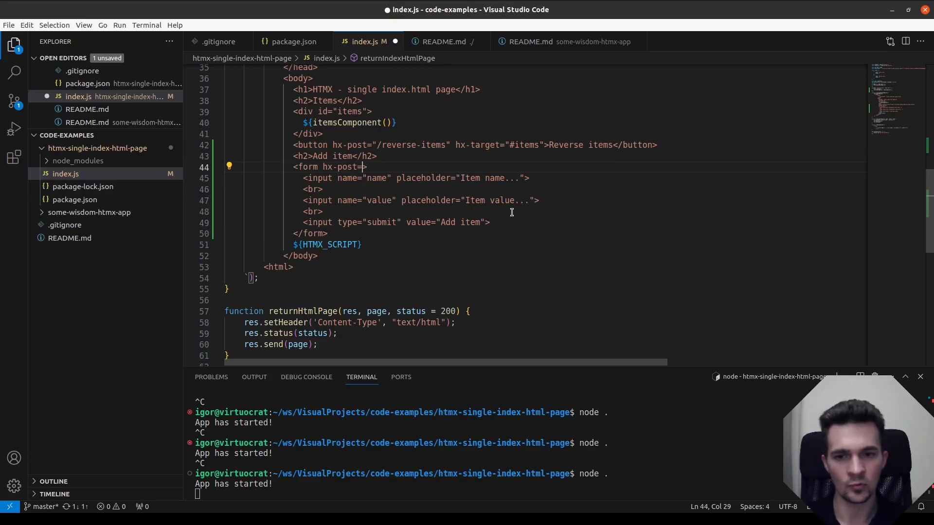
type("\"/>")
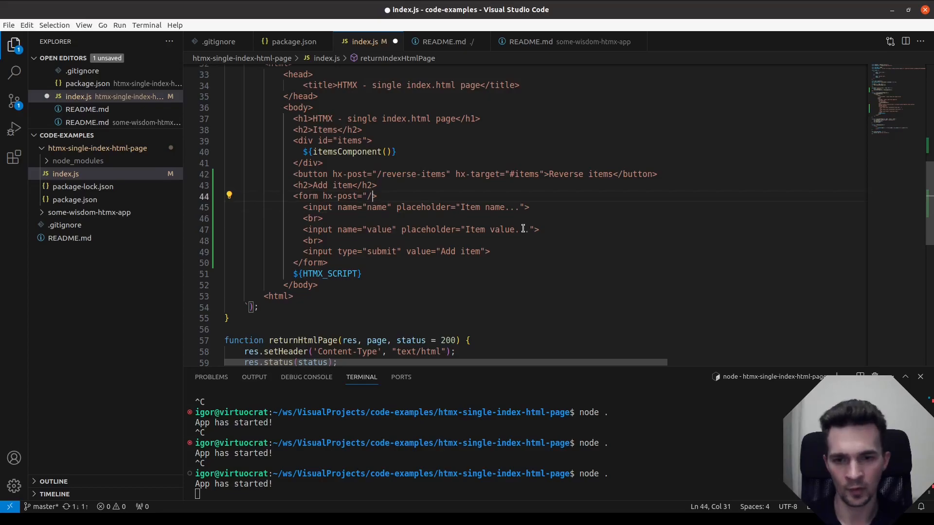
type("d")
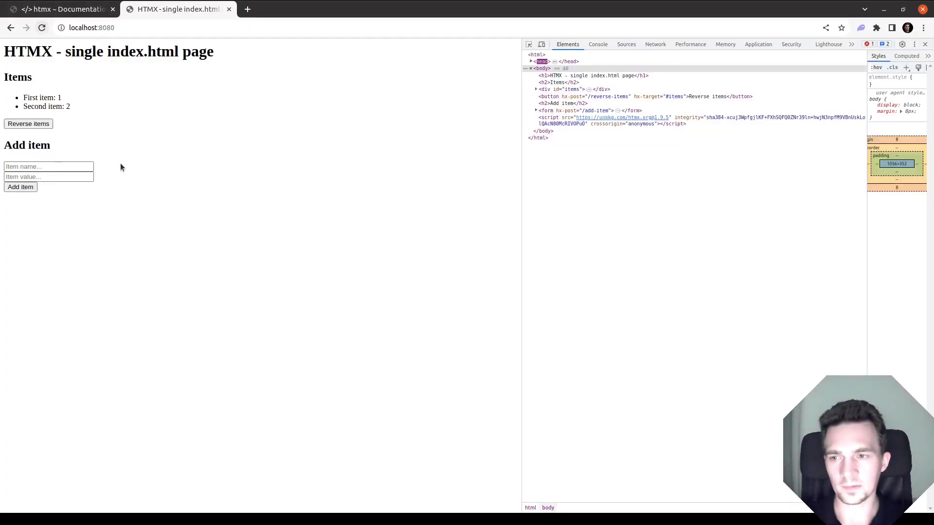
- Inspect the failed add-item request in DevTools, then enter name d and value x
left_click(598, 44)
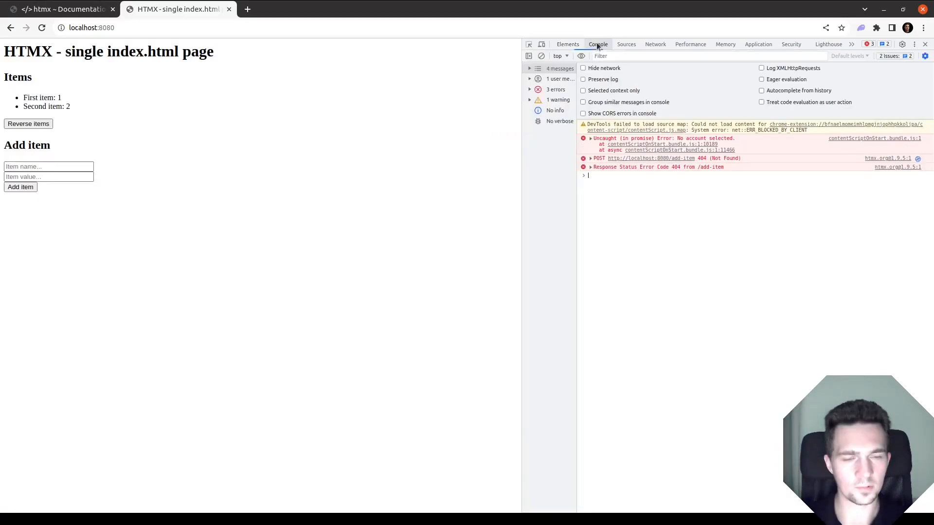
left_click(655, 43)
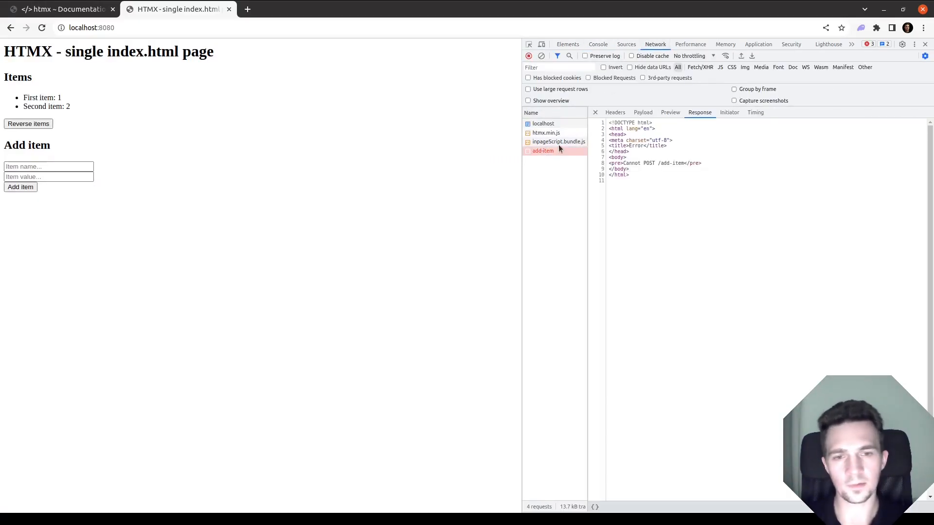
mouse_move(386, 166)
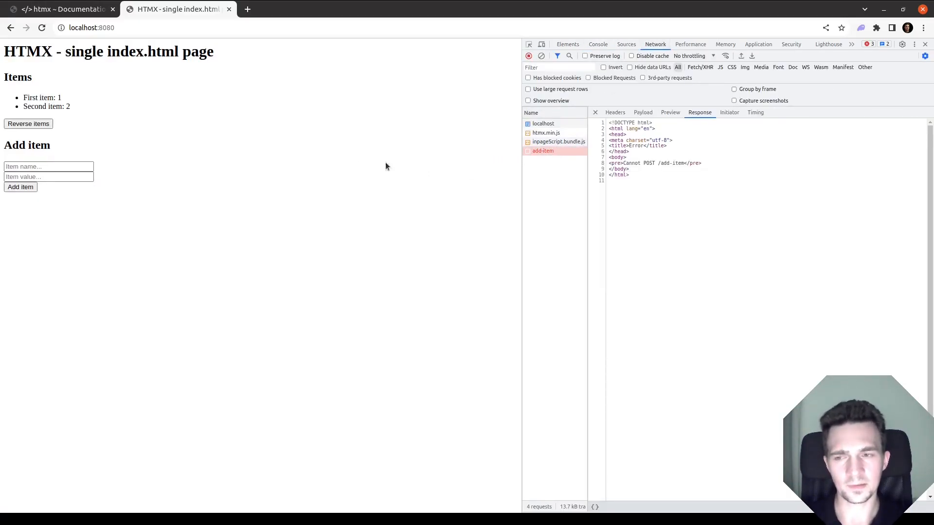
mouse_move(540, 190)
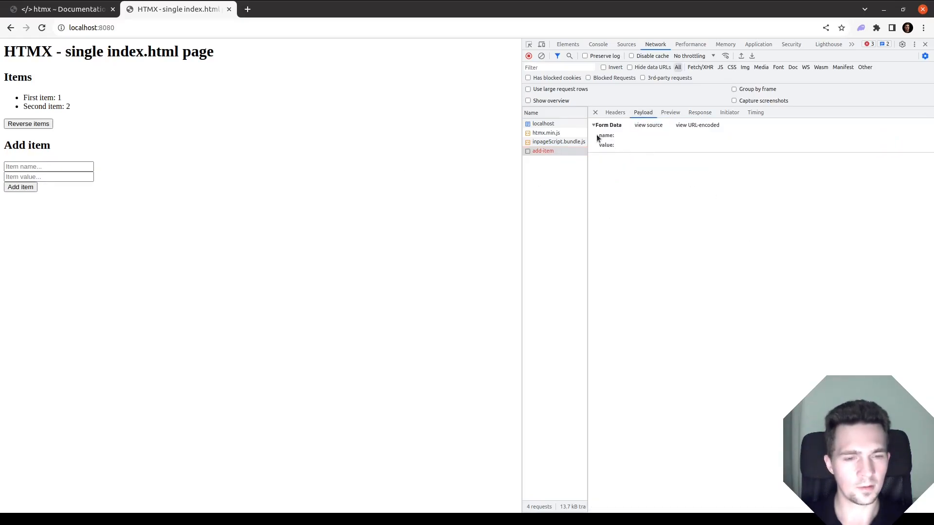
type("d")
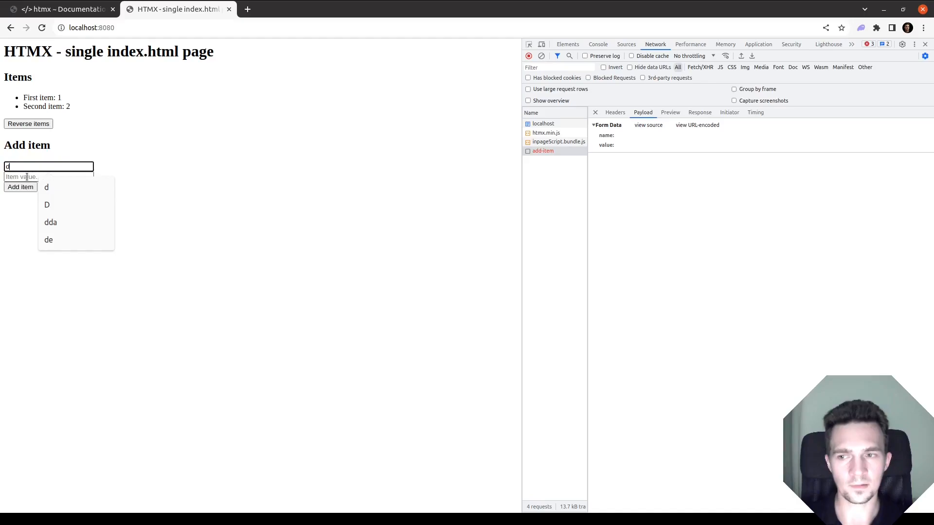
type("x")
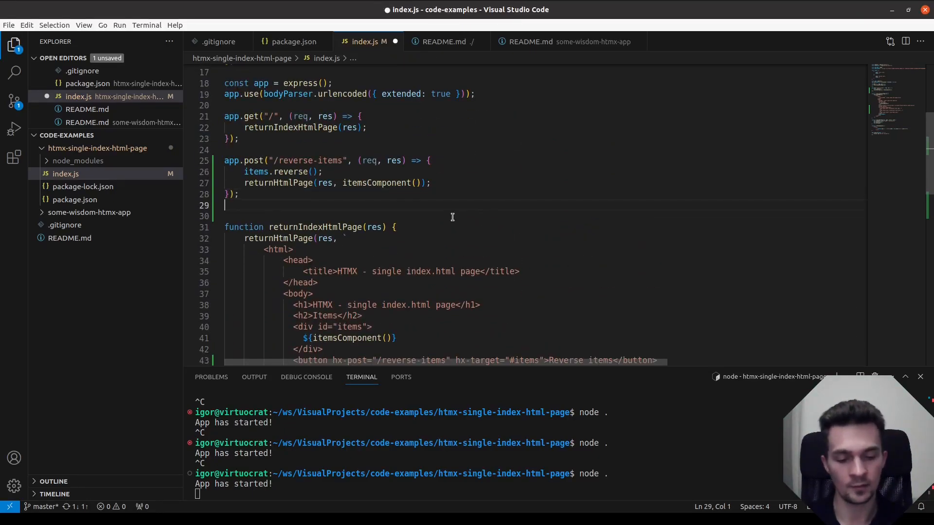
- Start an app.post("/add-items") handler declaring const newItem
type("app.post(\"")
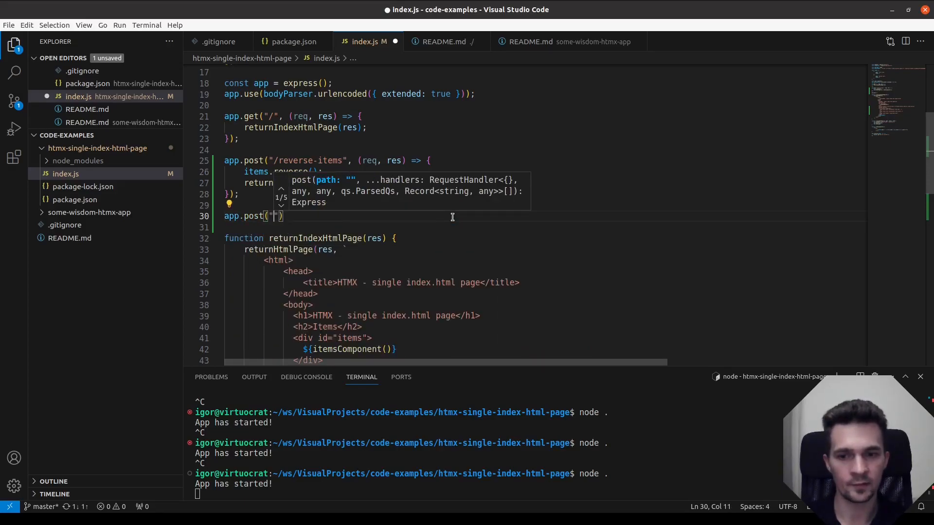
type("/add-items")
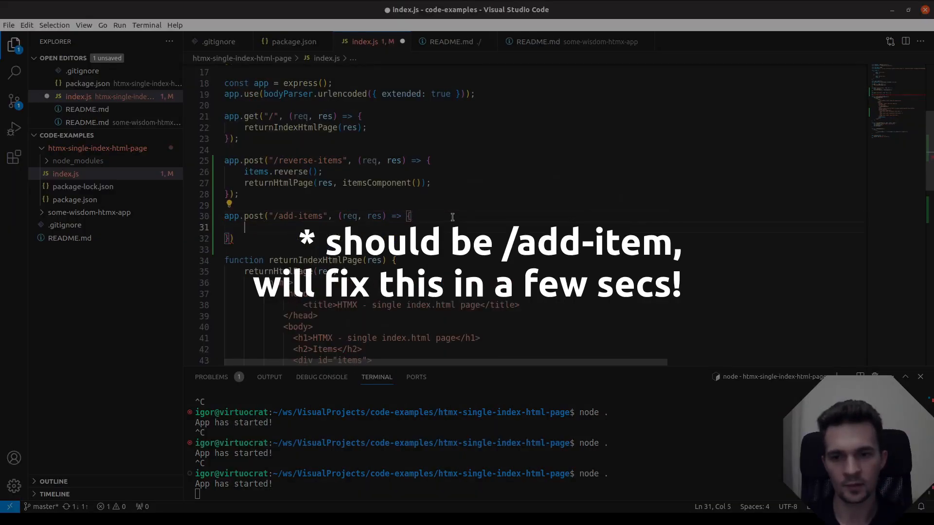
type("c")
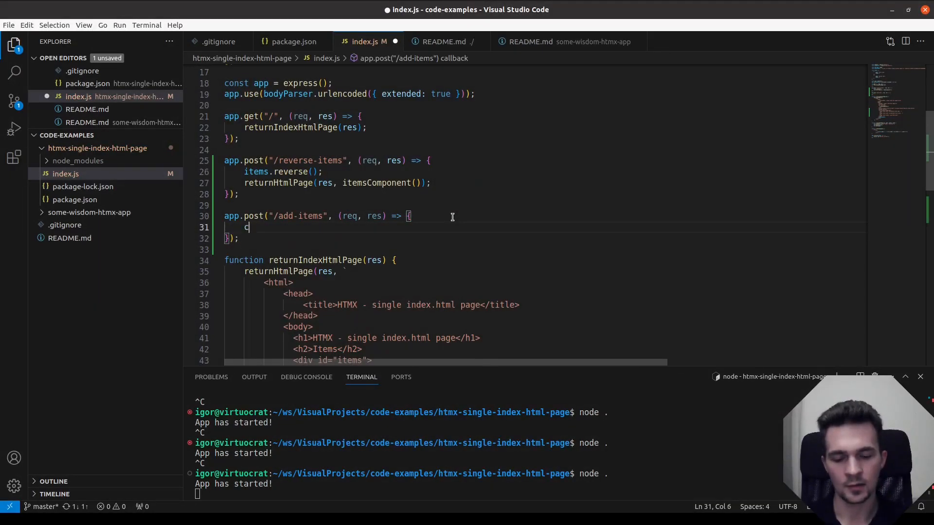
type("onst newItem = {")
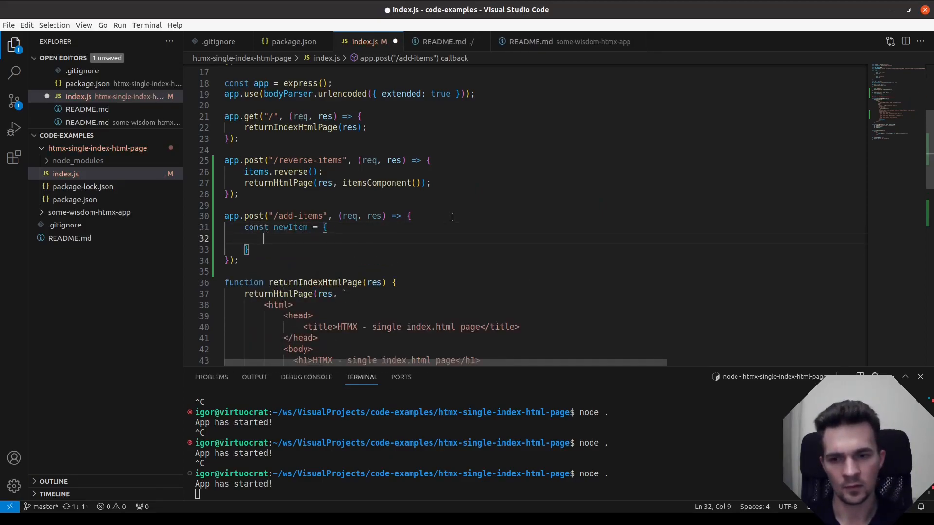
- Build newItem from req.body.name and req.body.value, then begin items.push
type("req.")
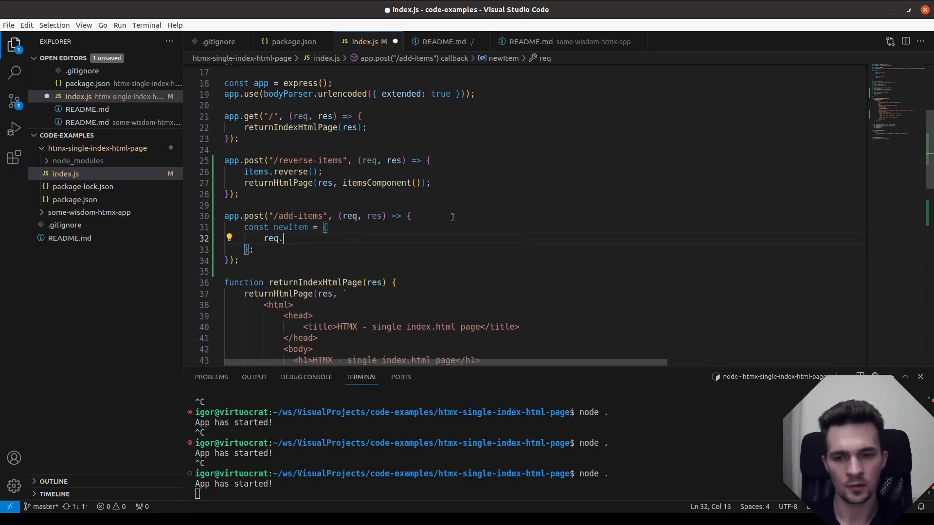
type("body.")
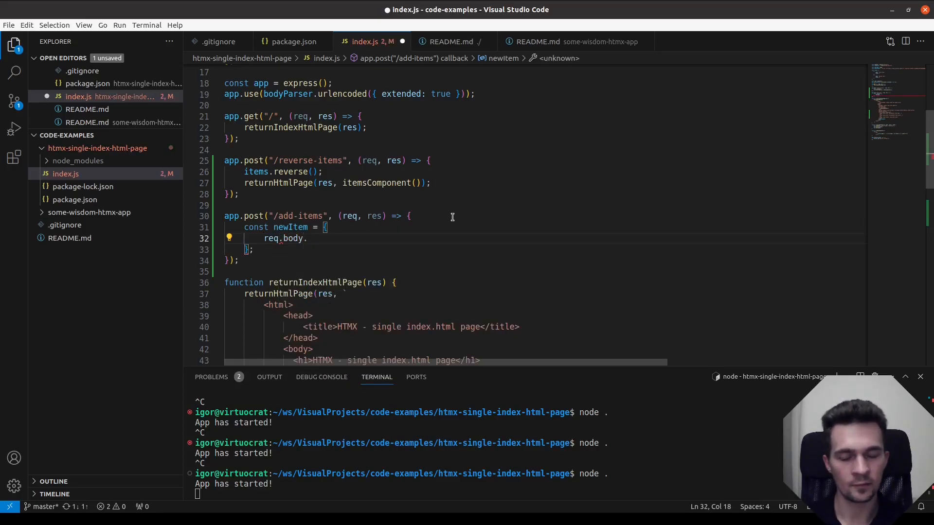
type("name,")
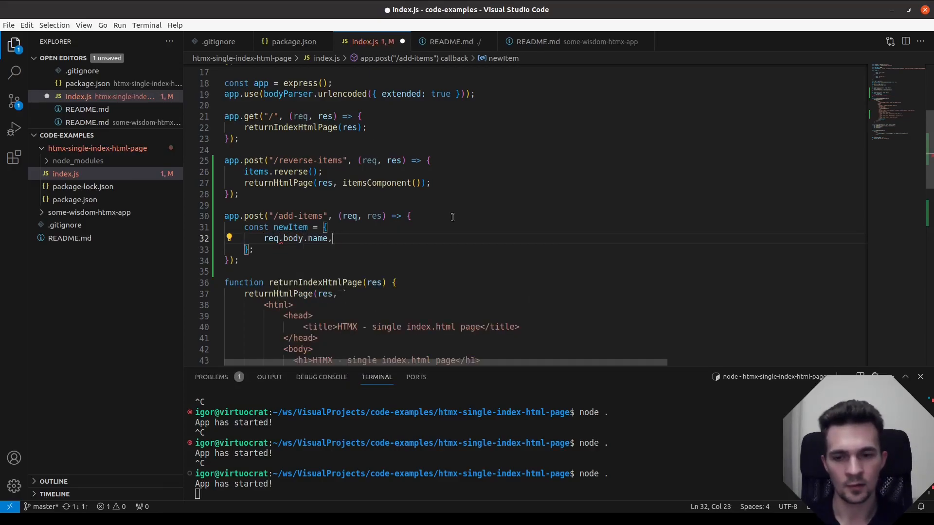
type("name:")
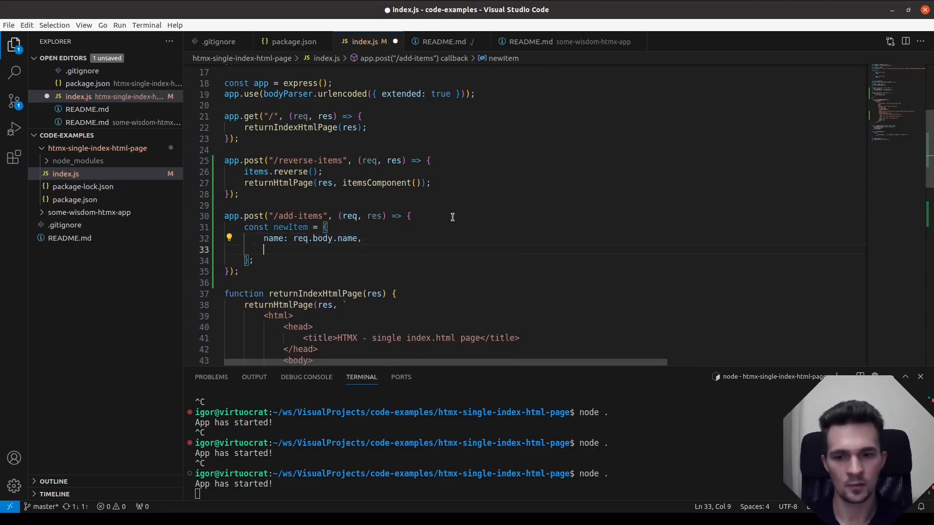
type("value: requestAnimationFrame.bo")
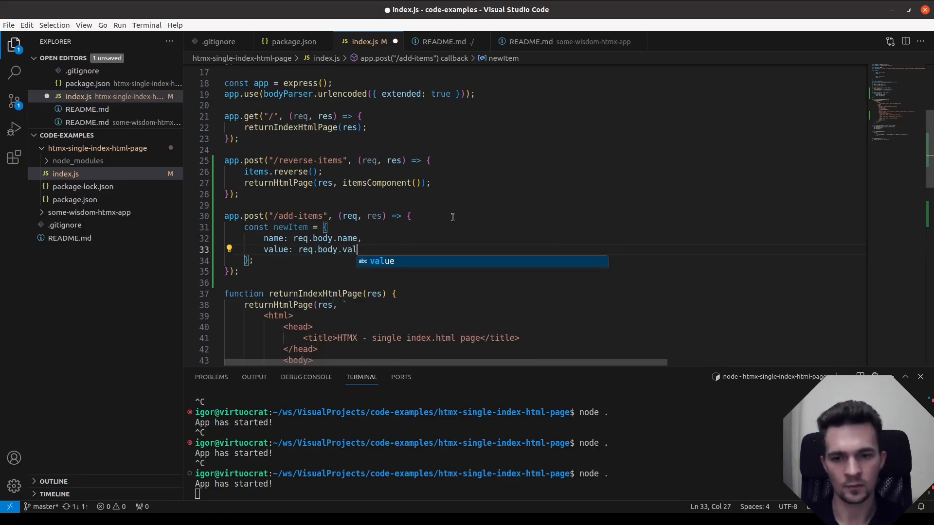
key("Enter")
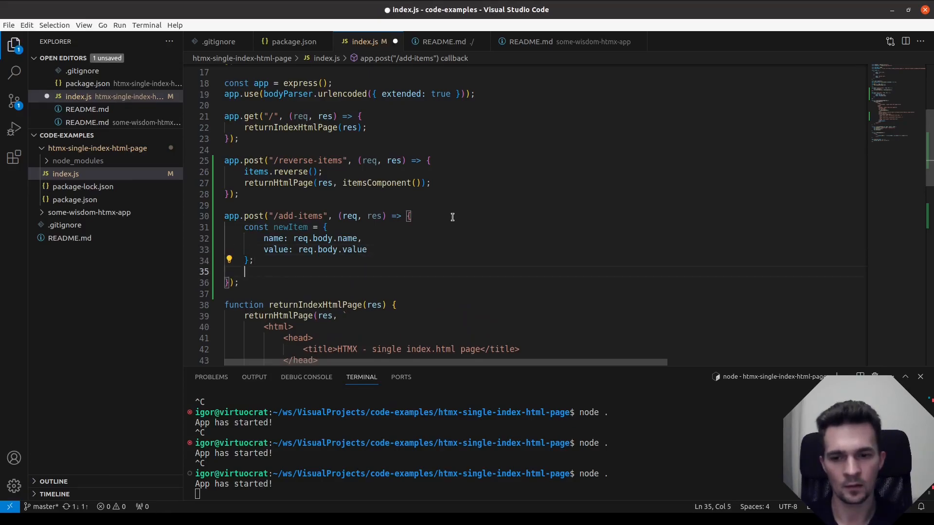
type("items.pu")
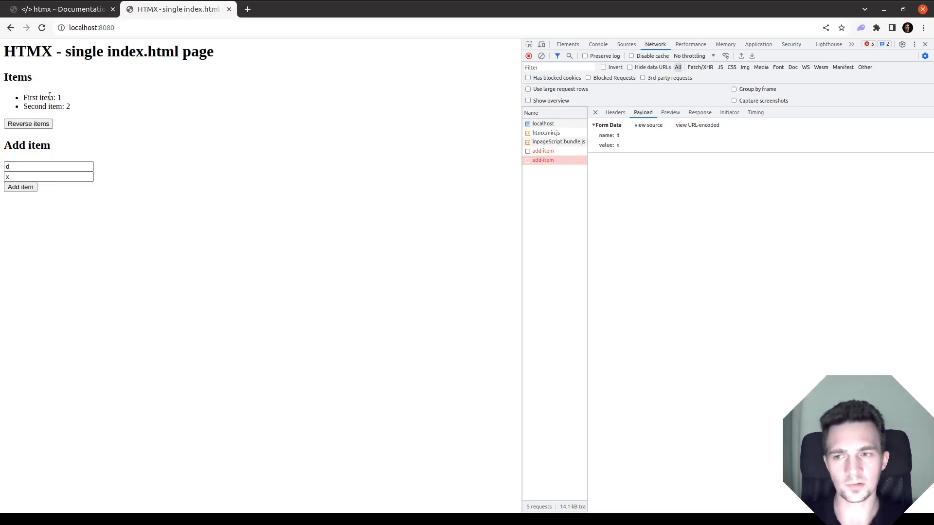
mouse_move(75, 114)
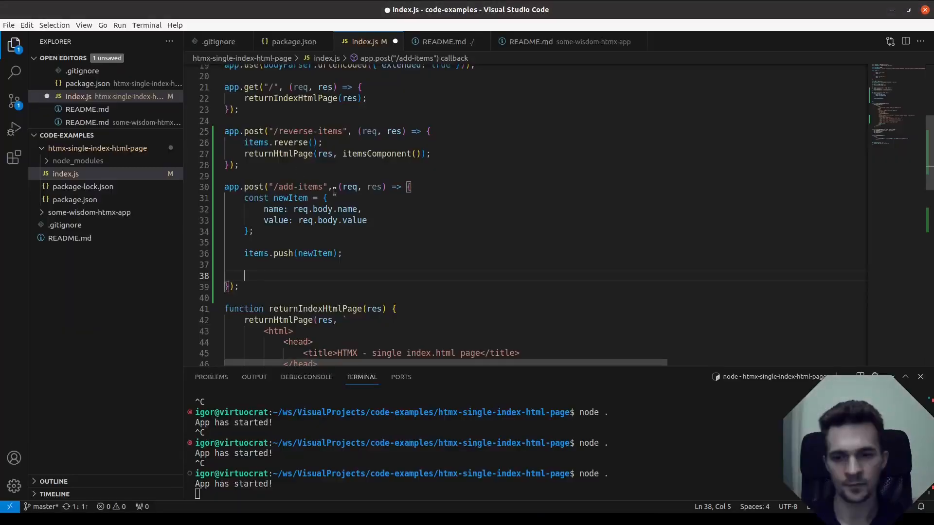
mouse_move(336, 272)
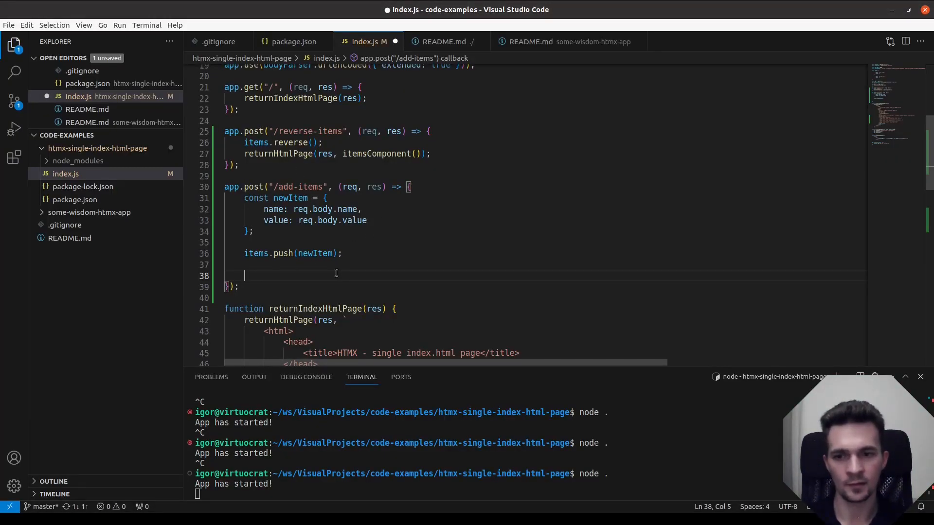
- Return itemsComponent() via returnHtmlPage with status 201 from the add-items handler
type("reqt")
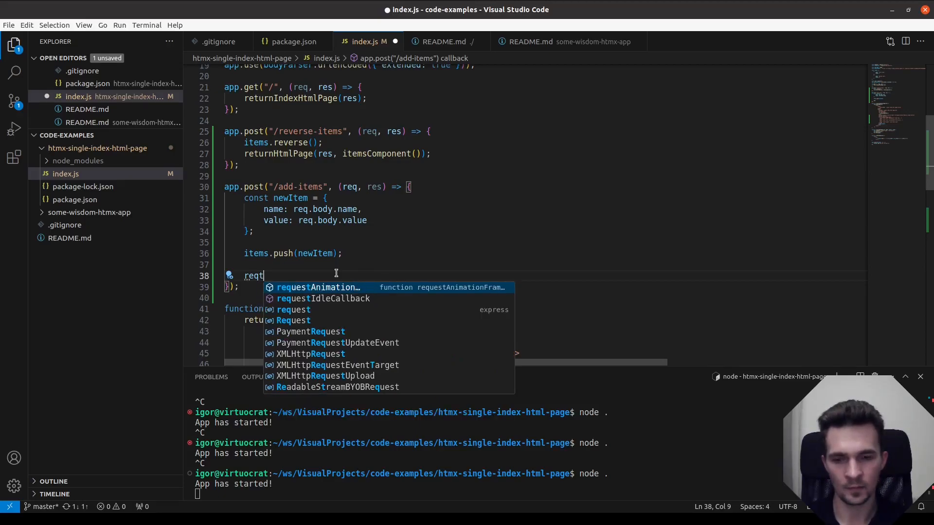
type("return")
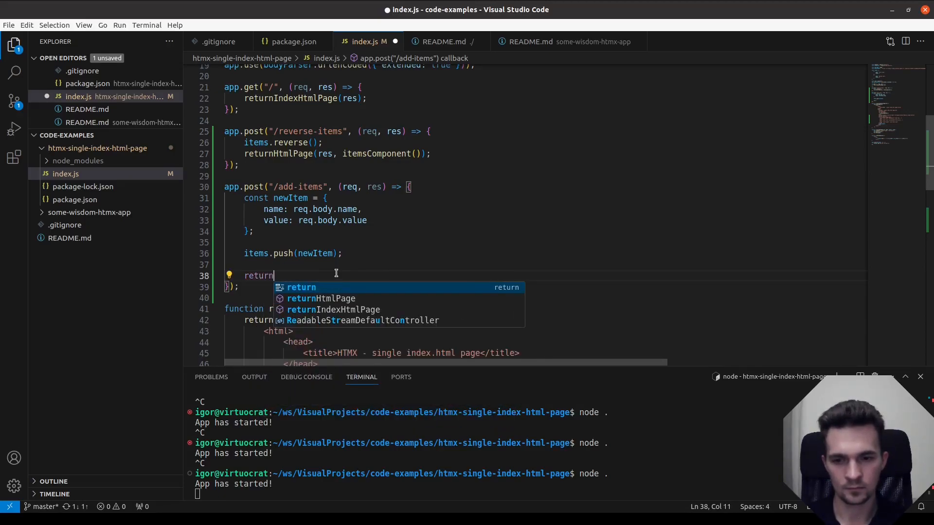
type("HtmlPage(res,")
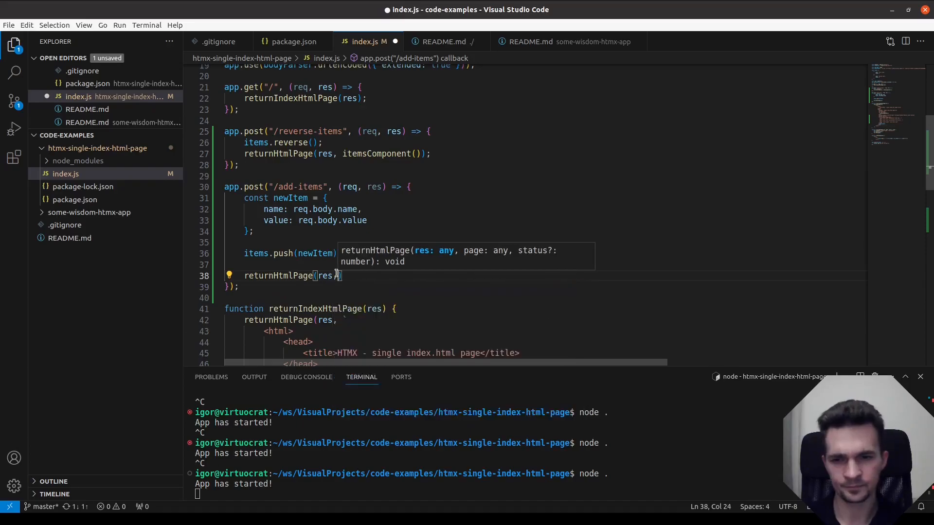
type(", itemsComponent()")
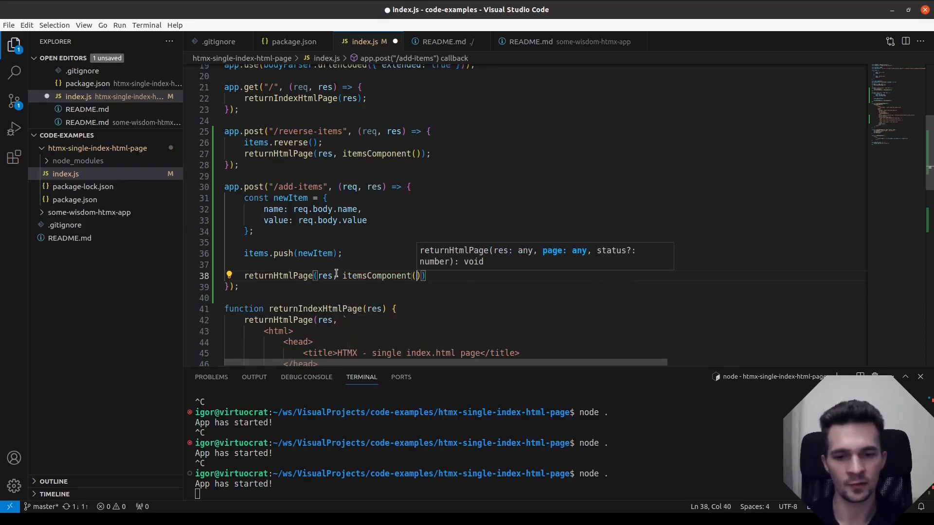
type(", 201")
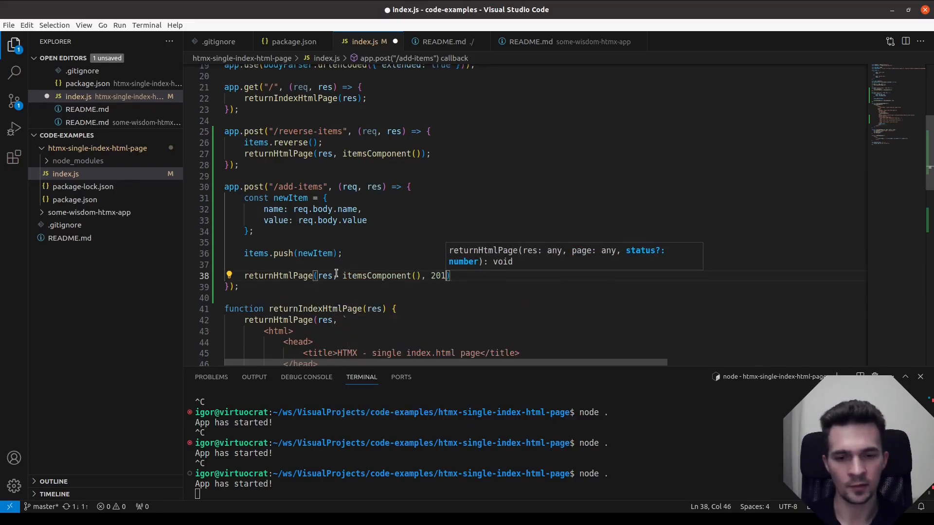
- Copy hx-target="#items" from the button onto the form tag
scroll("down", 3)
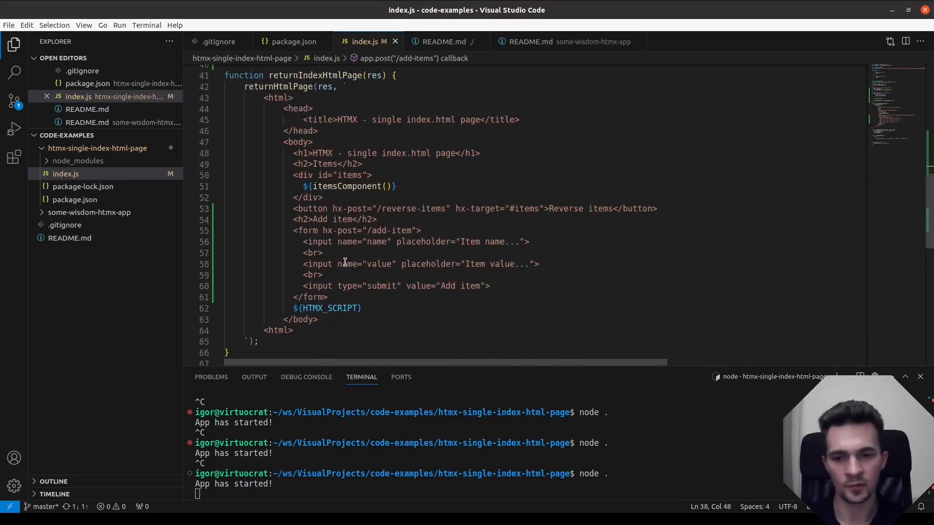
mouse_move(320, 208)
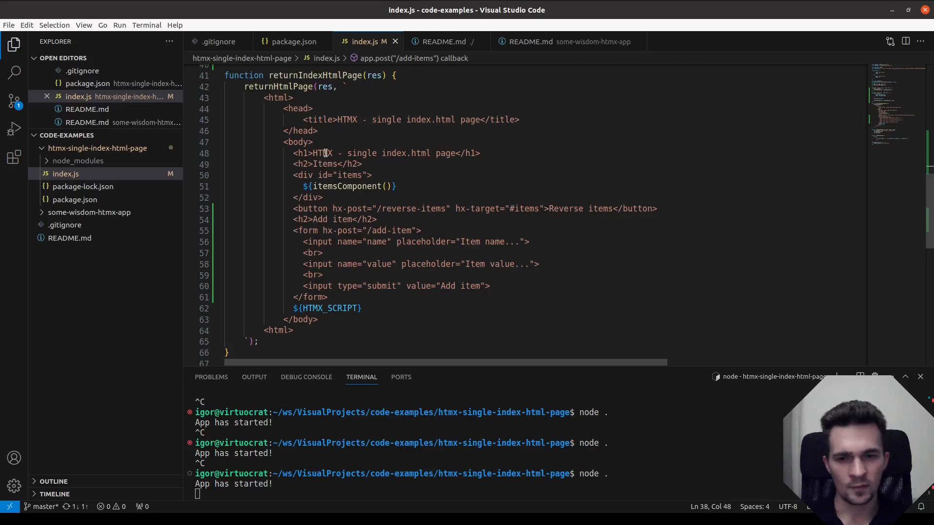
mouse_move(550, 213)
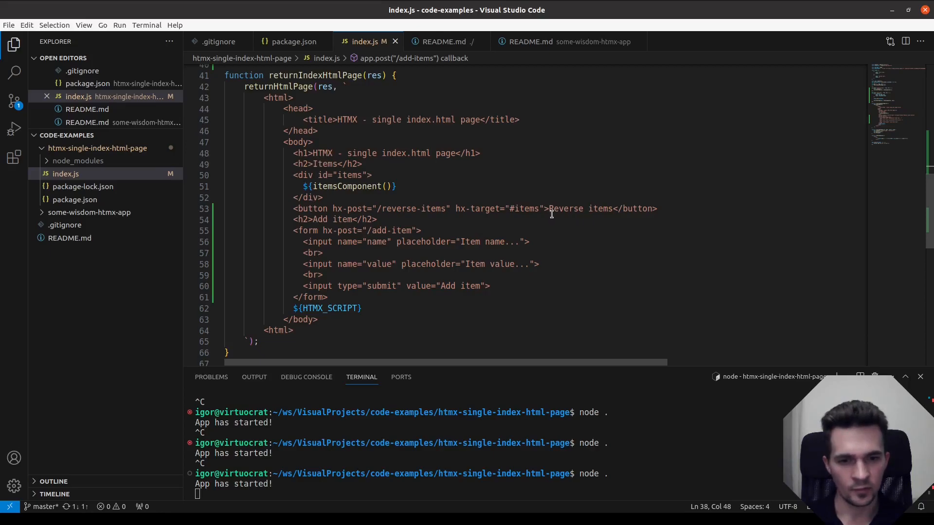
double_click(499, 208)
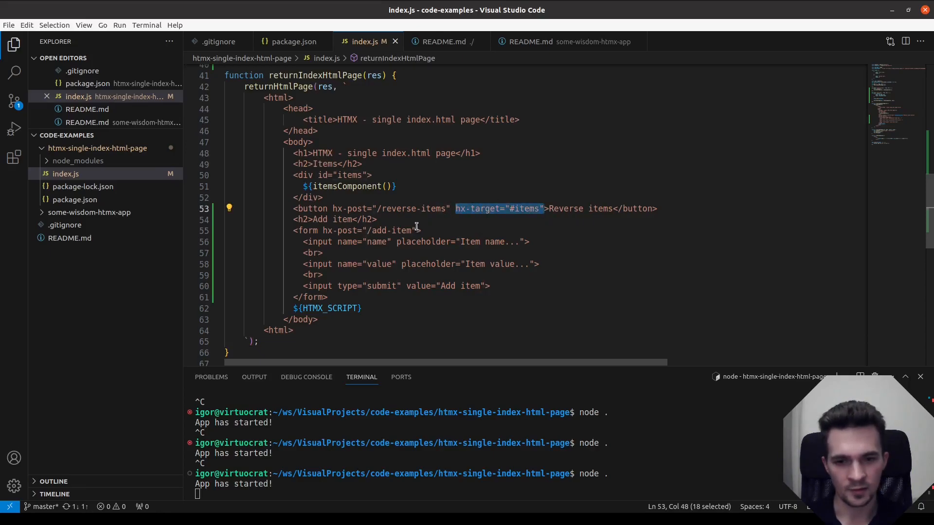
type("hx-target=\"#items\"")
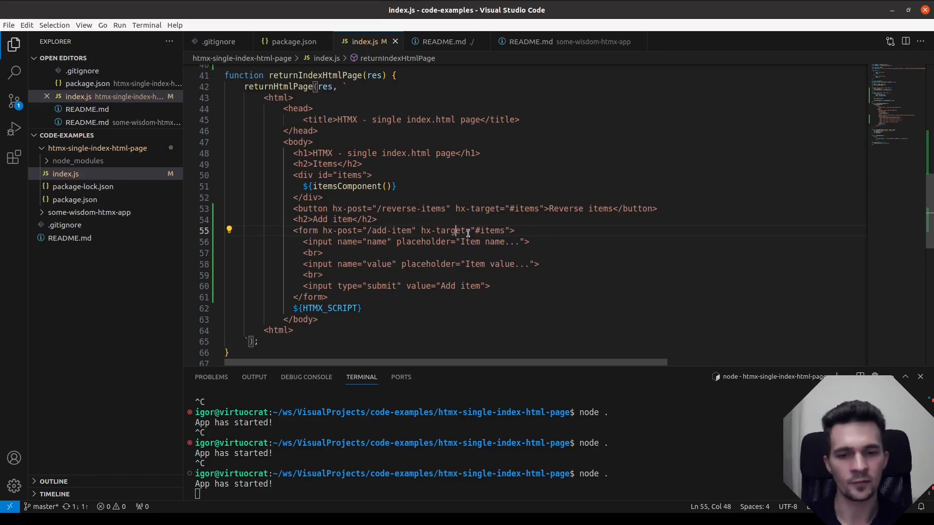
mouse_move(484, 241)
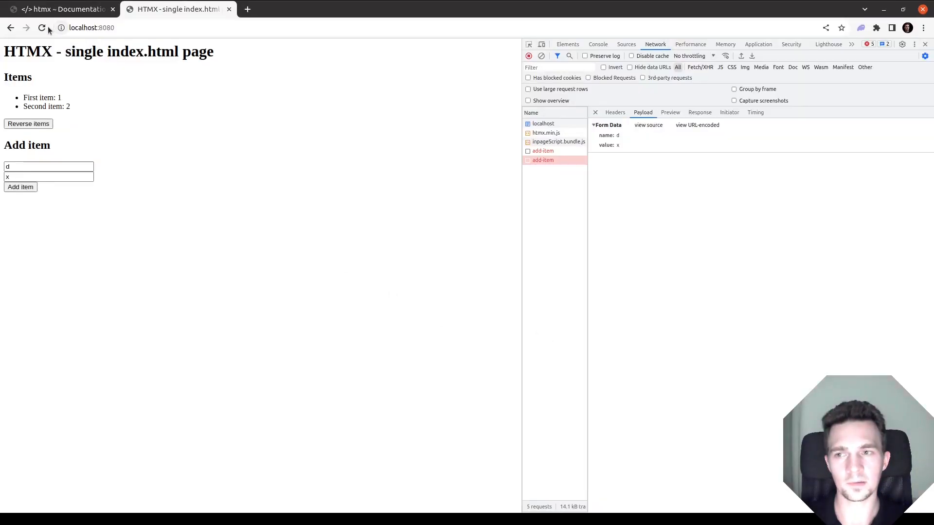
- Reload, submit the Add item form with a, and inspect the add-item request
left_click(42, 28)
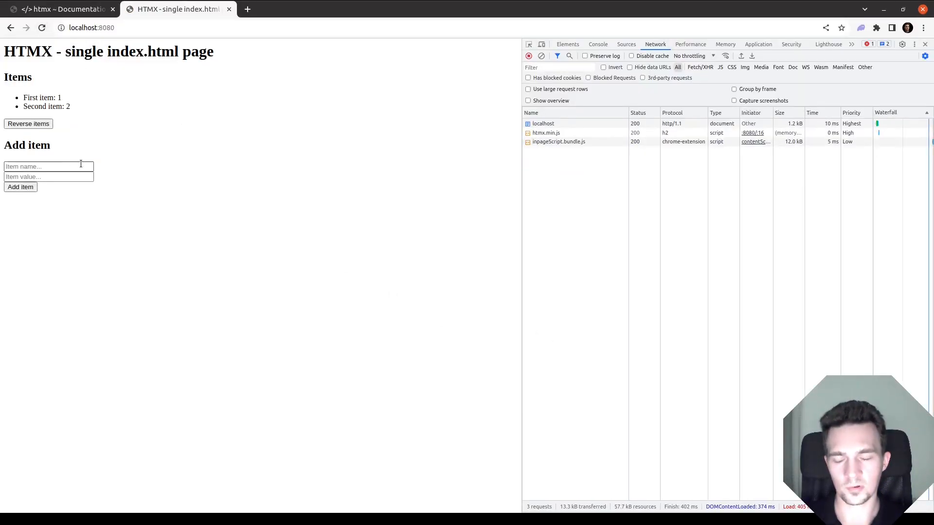
left_click(47, 167)
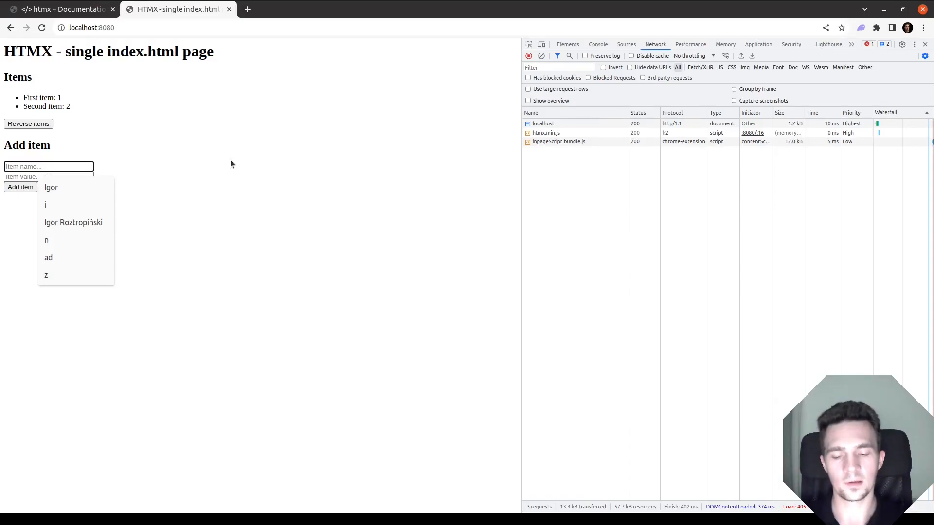
type("a")
left_click(48, 176)
type("b")
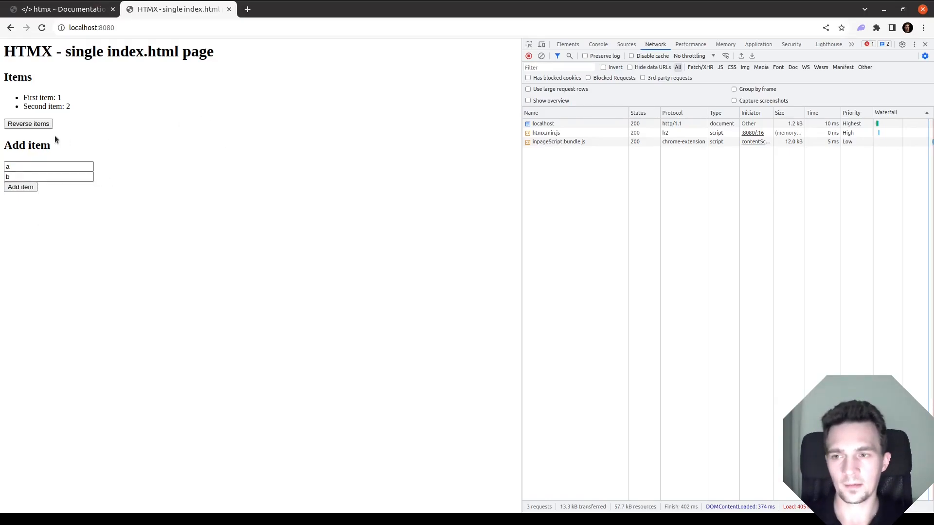
left_click(20, 186)
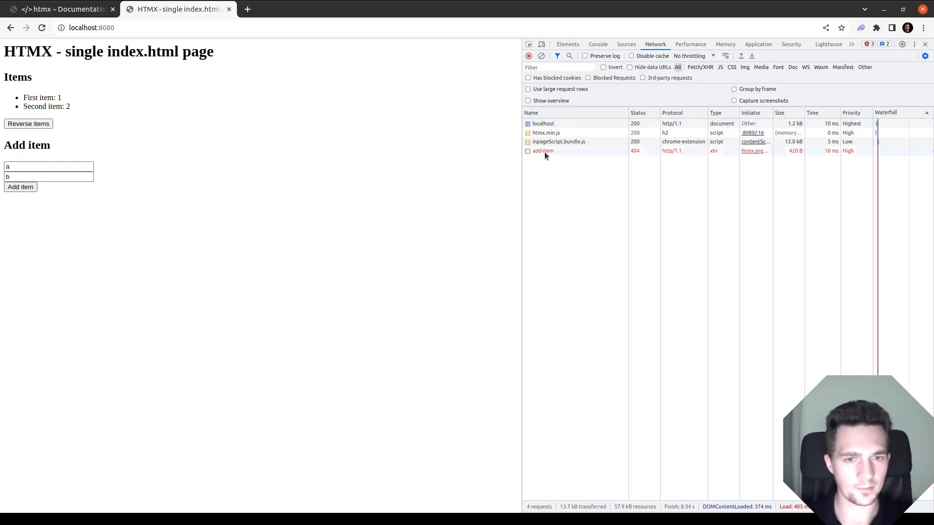
left_click(543, 151)
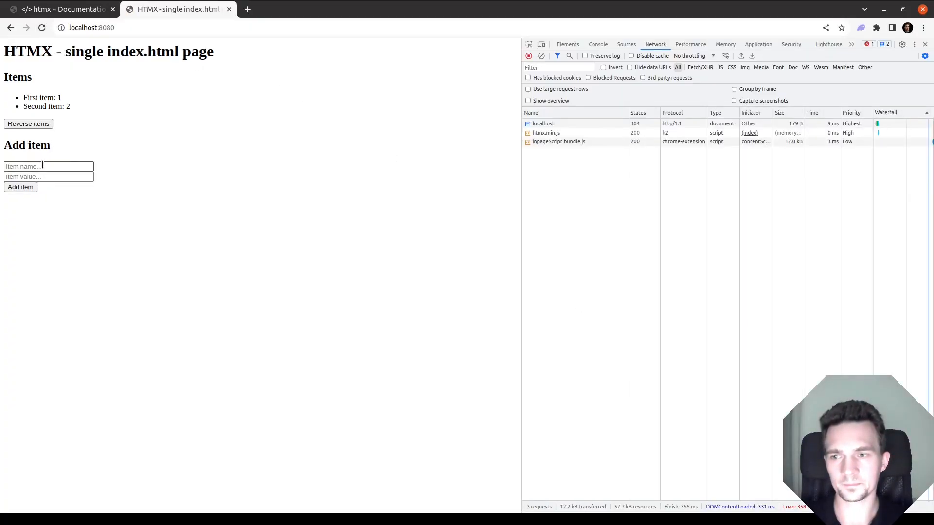
- Add another item, preview the returned list in DevTools, then reverse the items
left_click(20, 186)
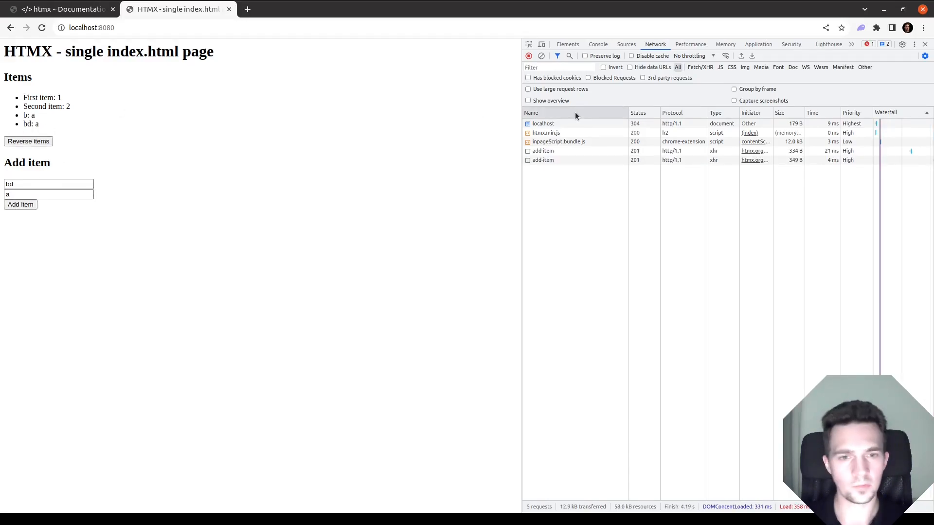
left_click(543, 161)
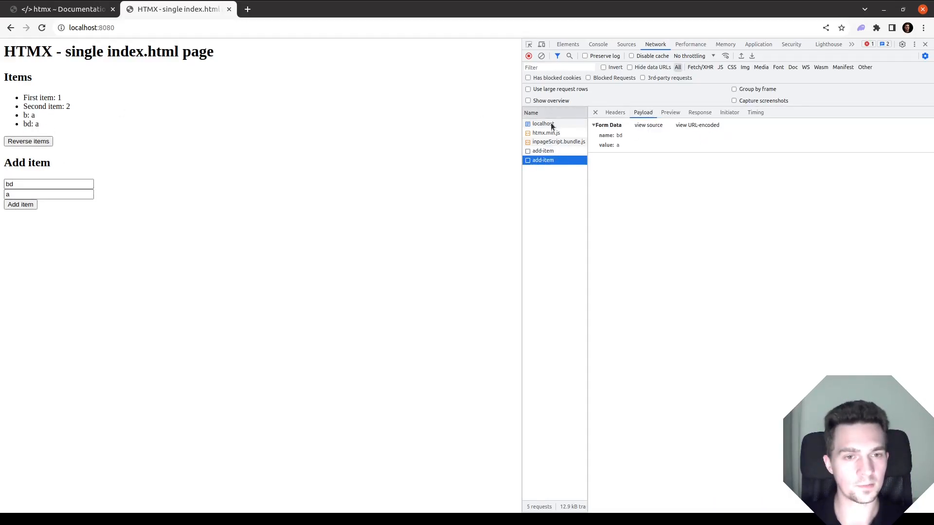
left_click(669, 112)
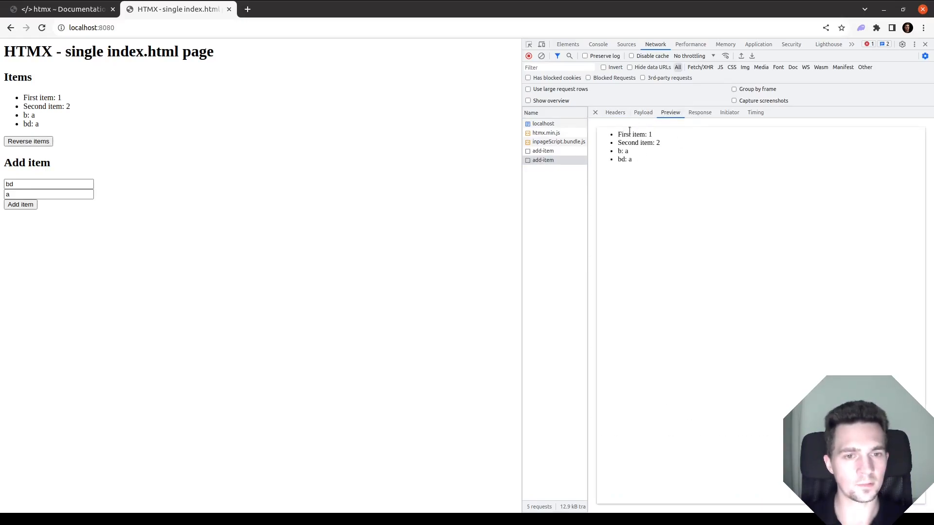
left_click(28, 141)
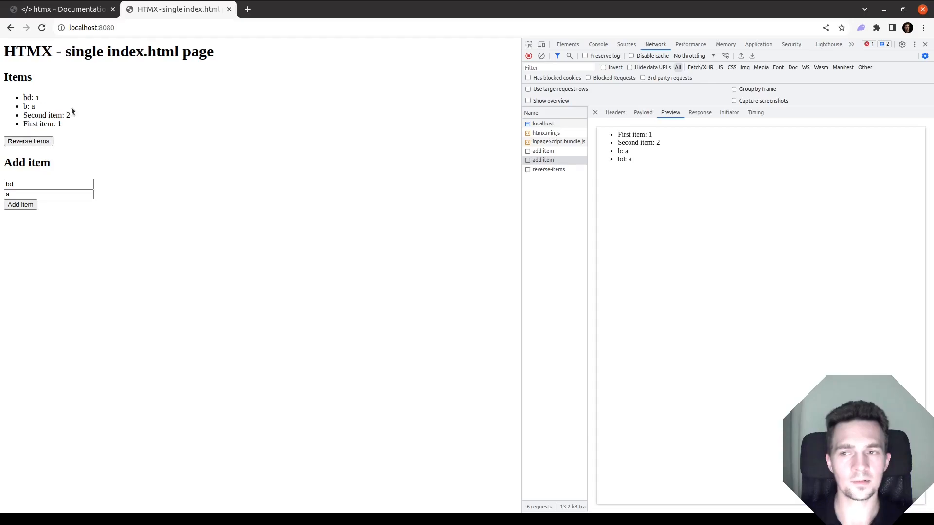
mouse_move(41, 27)
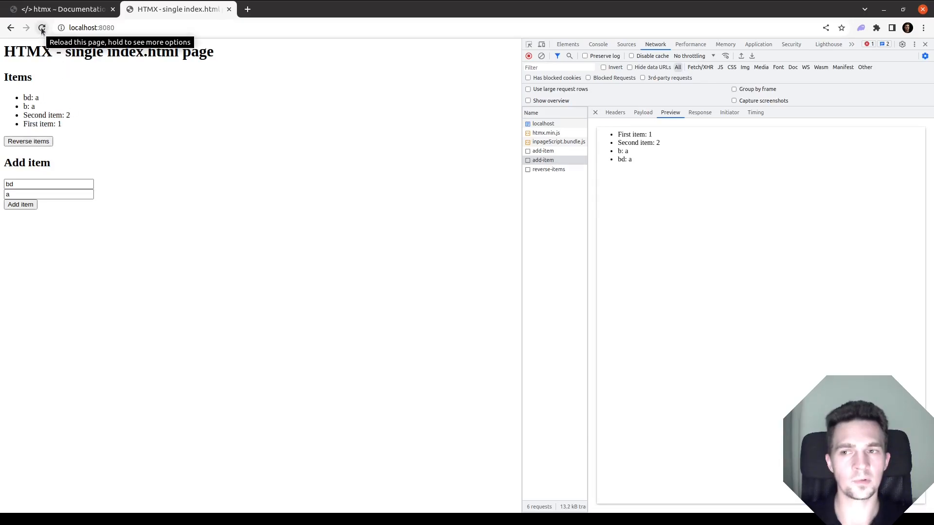
- Reload, reverse the items back to original order and inspect the reverse-items response
left_click(41, 27)
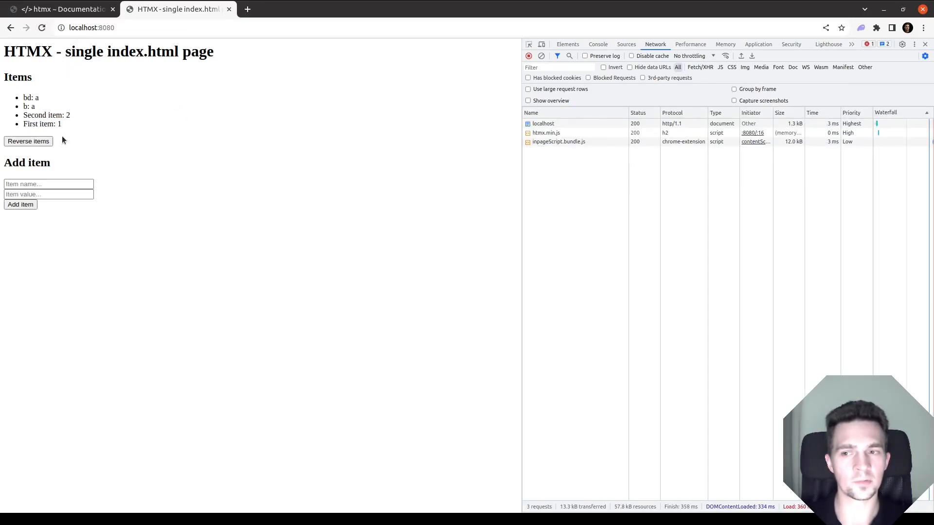
left_click(28, 141)
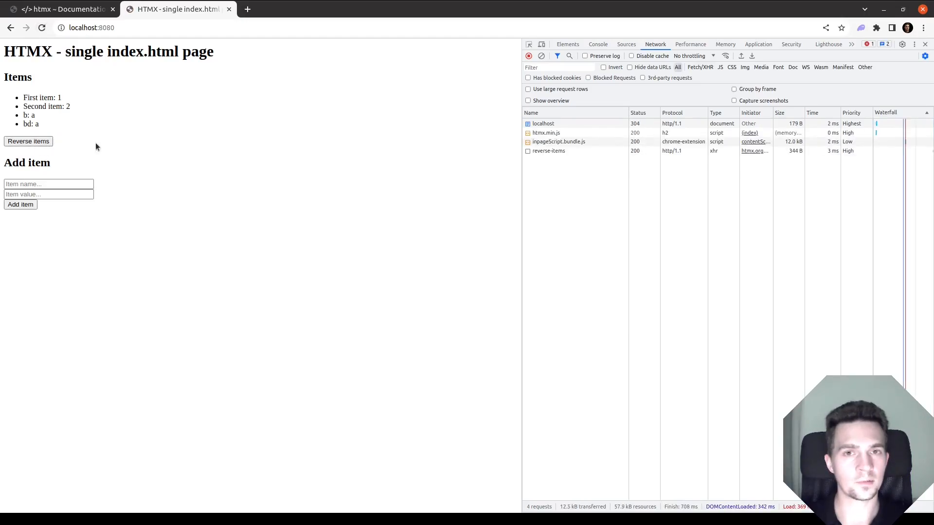
mouse_move(371, 113)
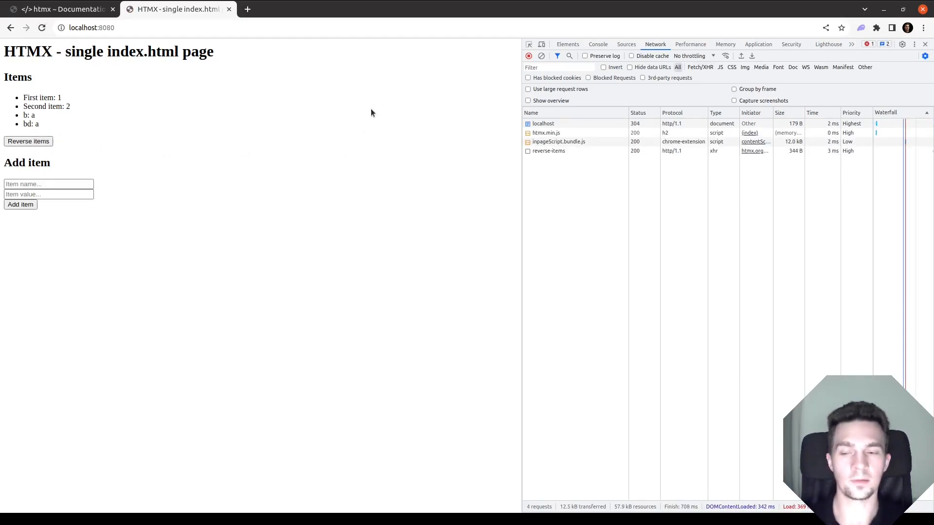
mouse_move(357, 126)
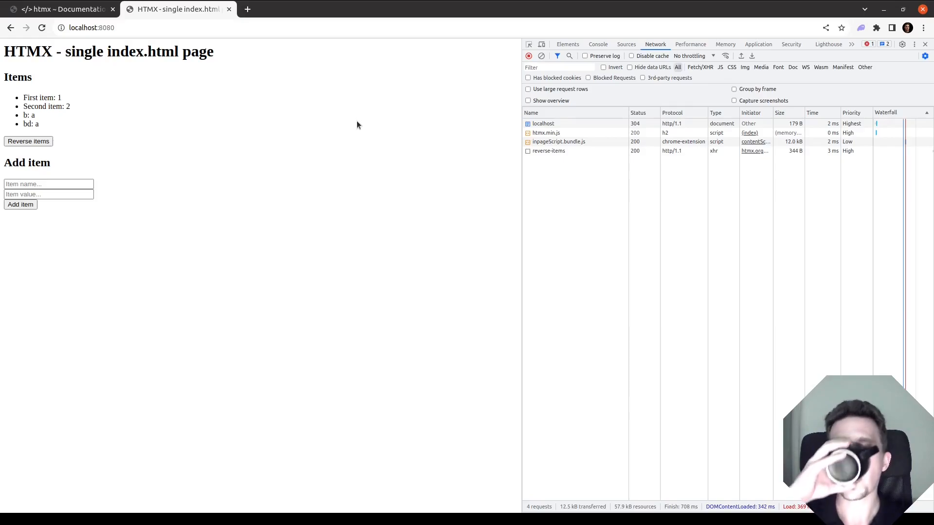
mouse_move(216, 222)
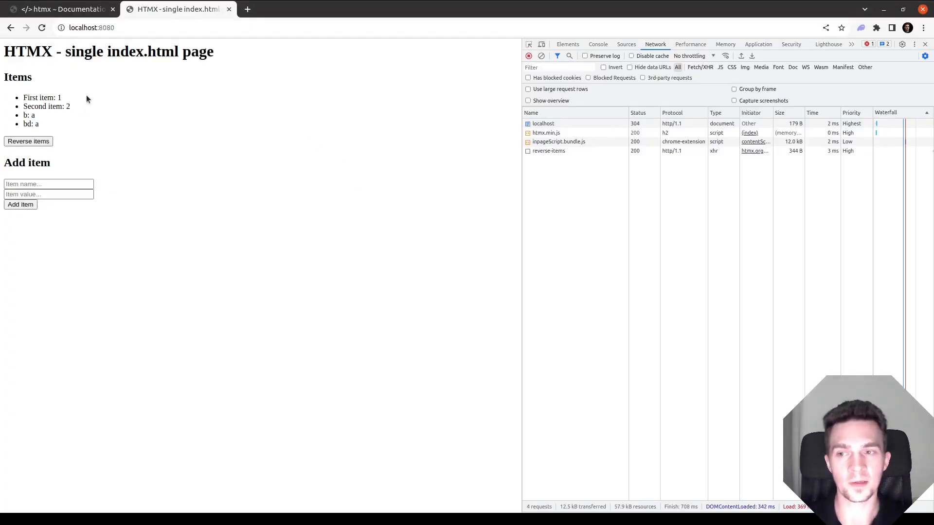
mouse_move(546, 151)
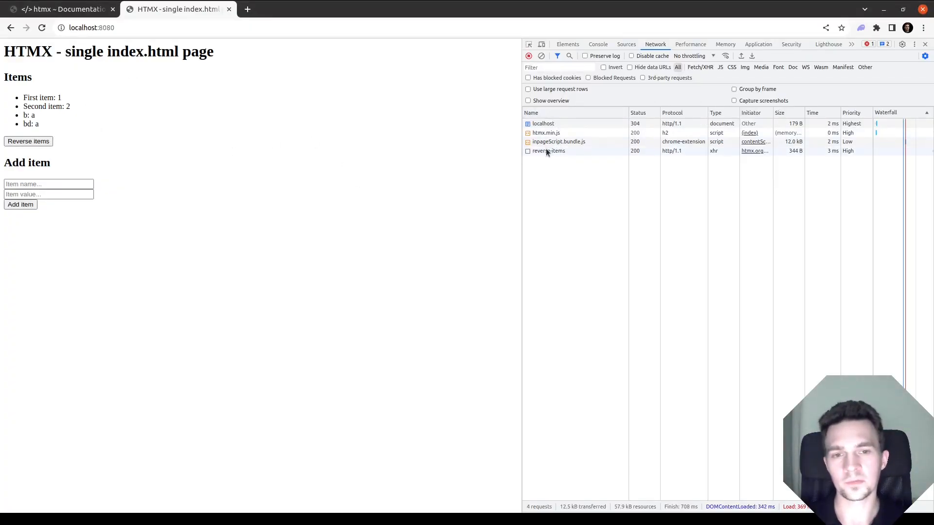
left_click(549, 151)
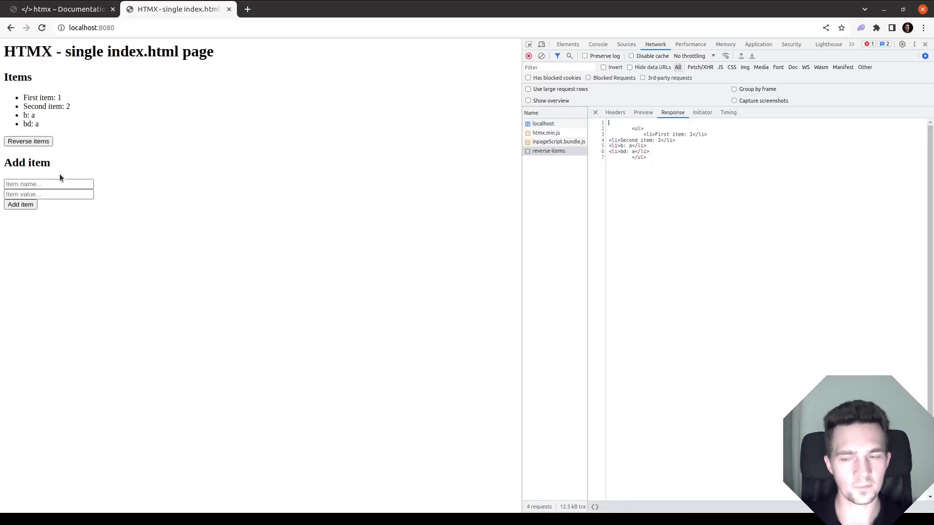
- Submit the empty Add item form to append blank entries, then reload the page
left_click(21, 205)
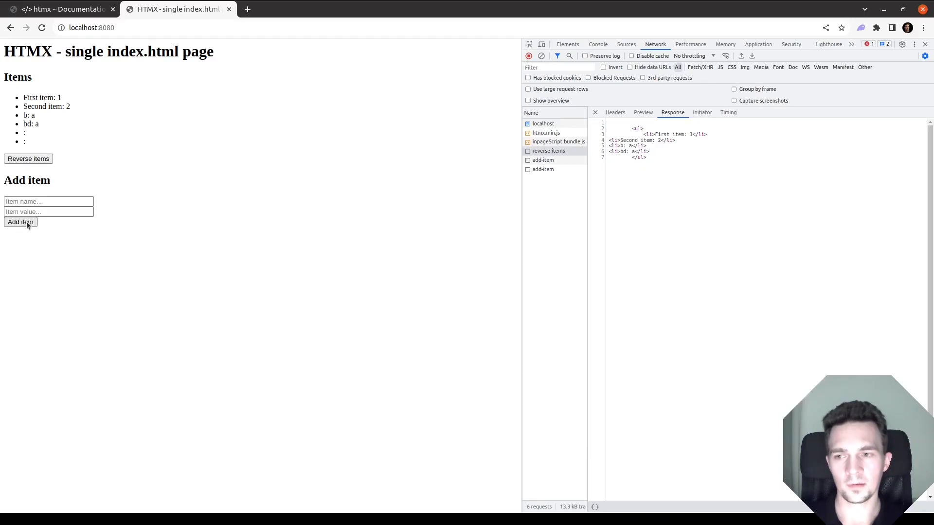
left_click(41, 27)
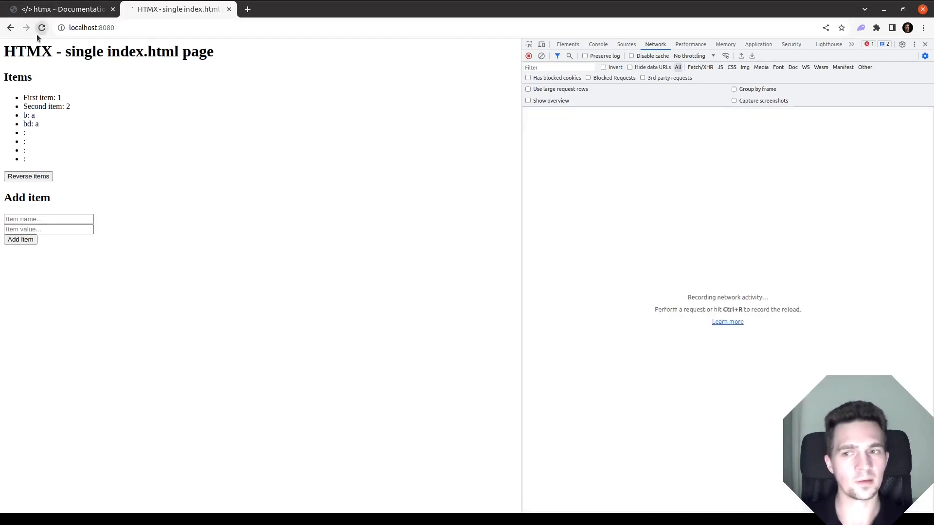
left_click(42, 28)
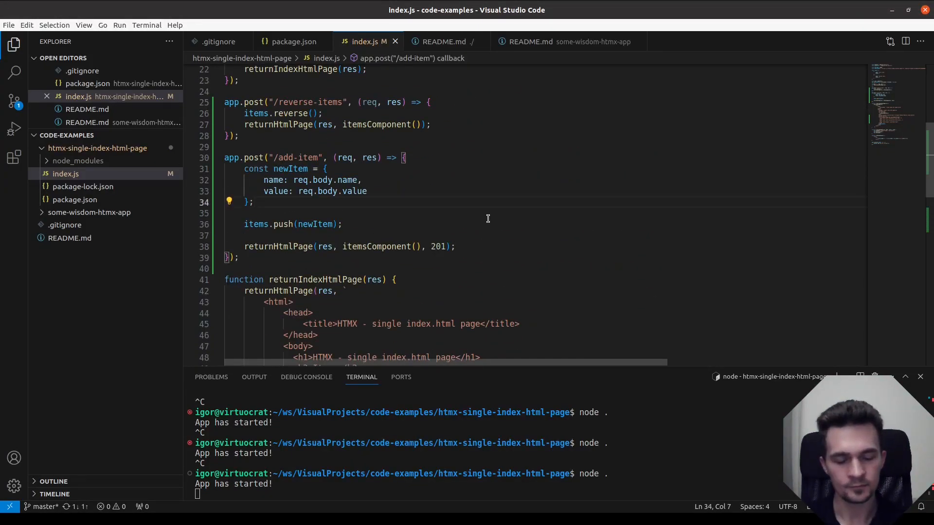
- Wrap items.push in if (newItem.name && newItem.value) with an else branch
key("Enter")
type("if (")
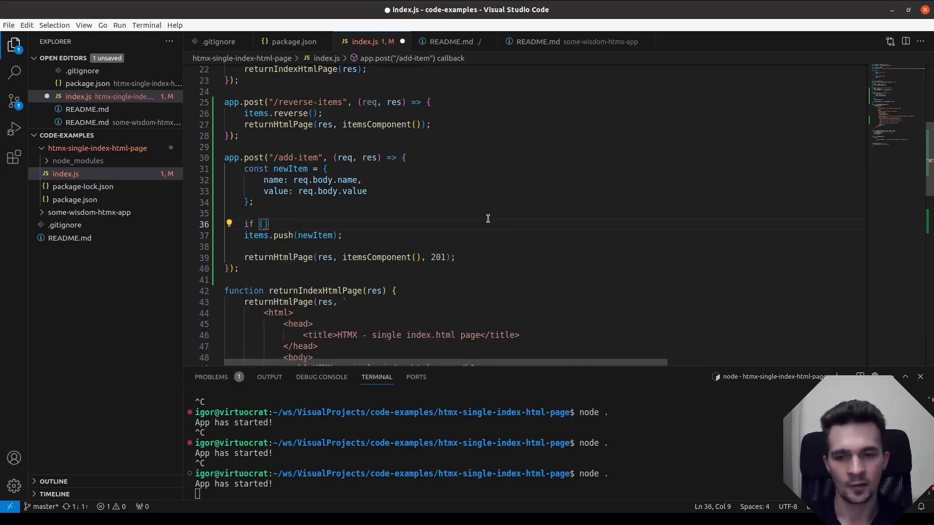
type("newItem.name")
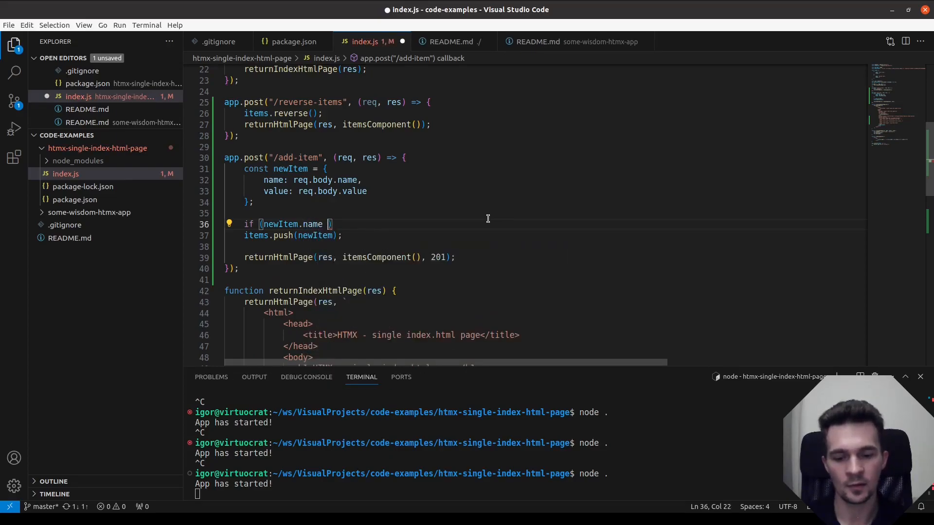
type("&& newItem.value")
type("} e")
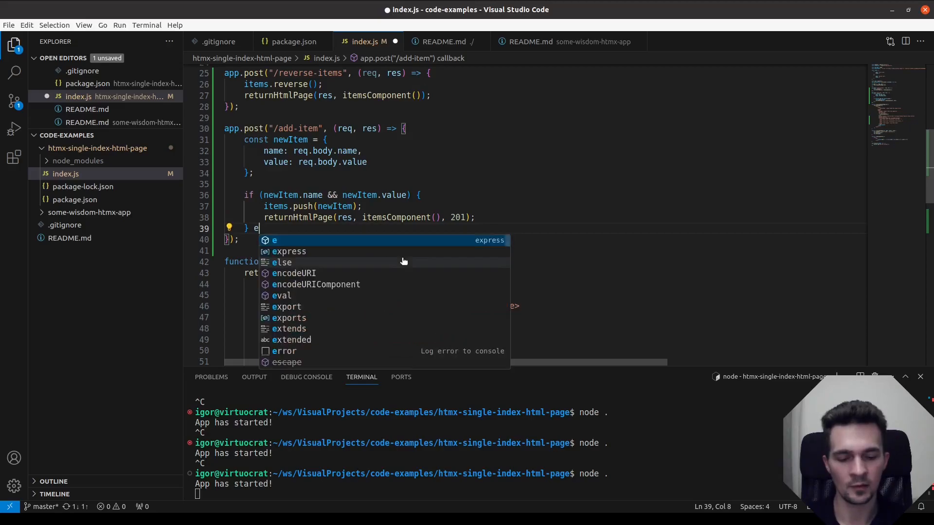
type("lse {")
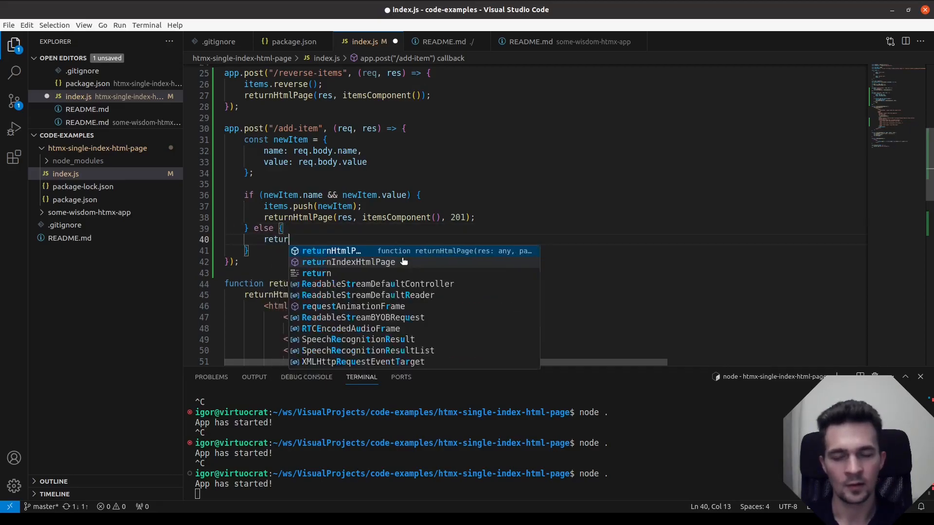
- In the else branch return "<p>Item name and value are required!" via returnHtmlPage
type("HtmlPage(res, \"")
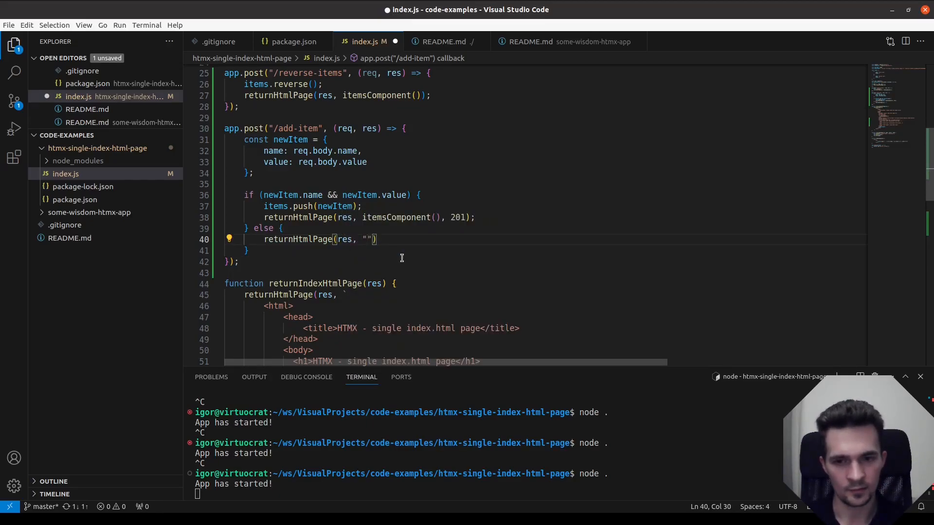
type("p>")
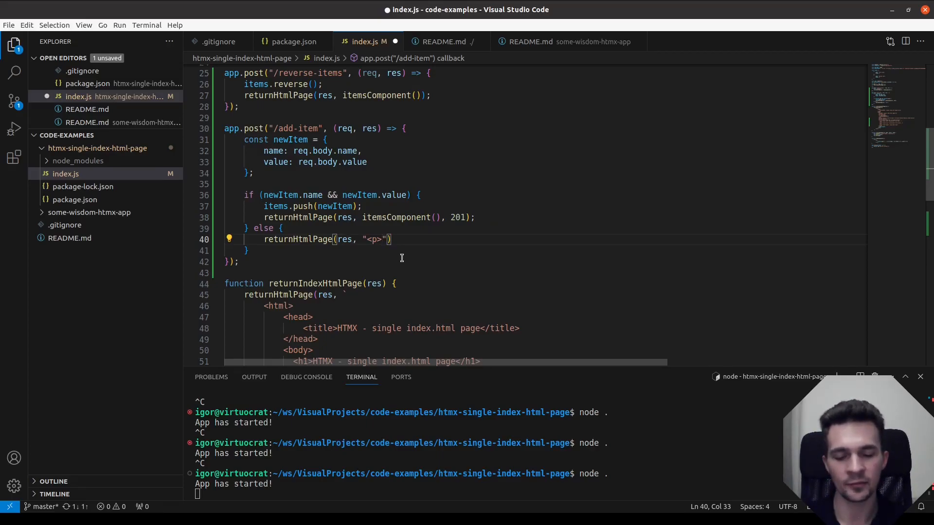
type("Item name and")
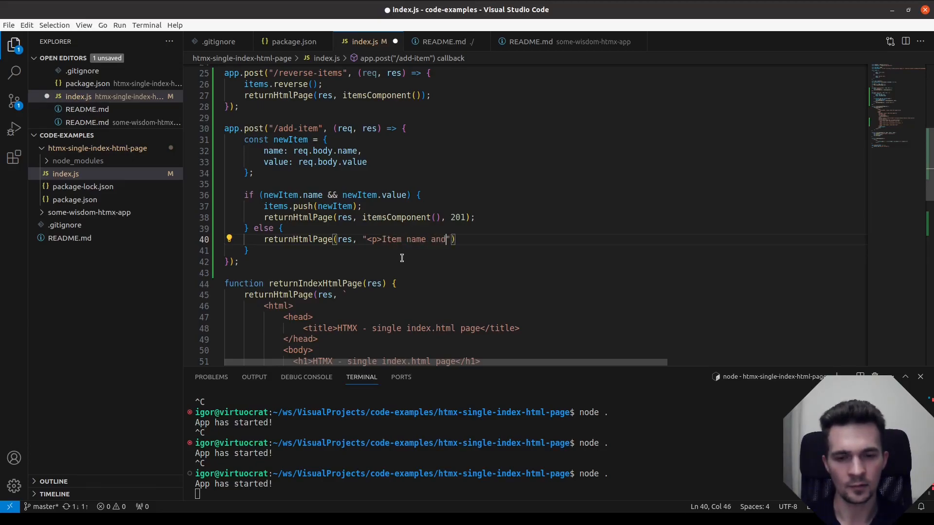
type("value are r")
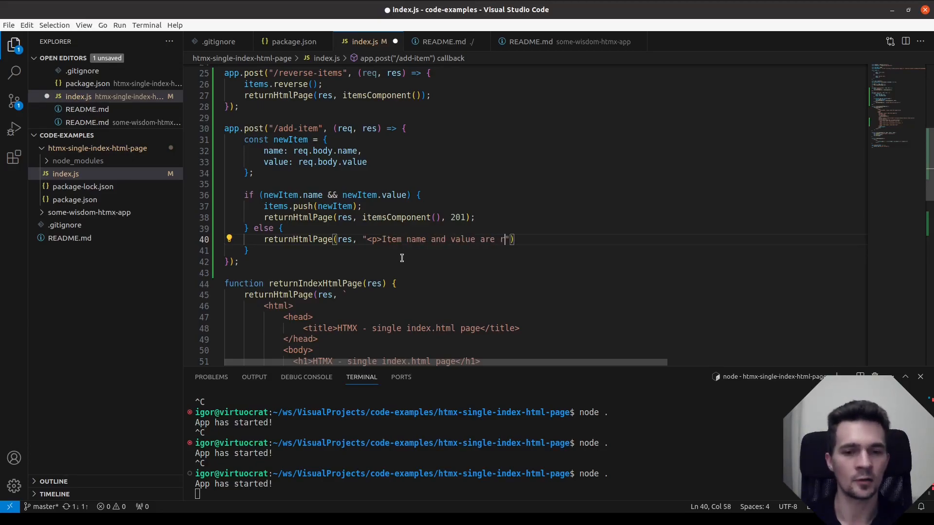
type("equired")
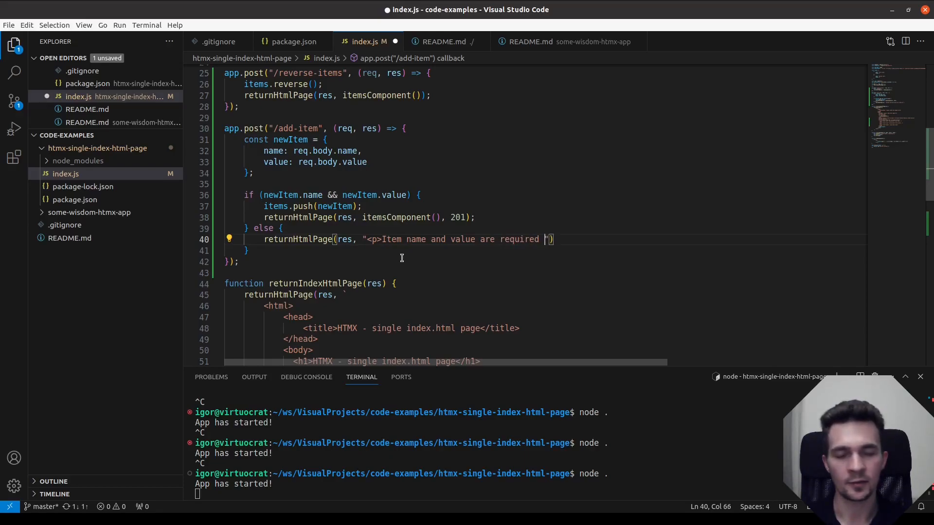
type("\",")
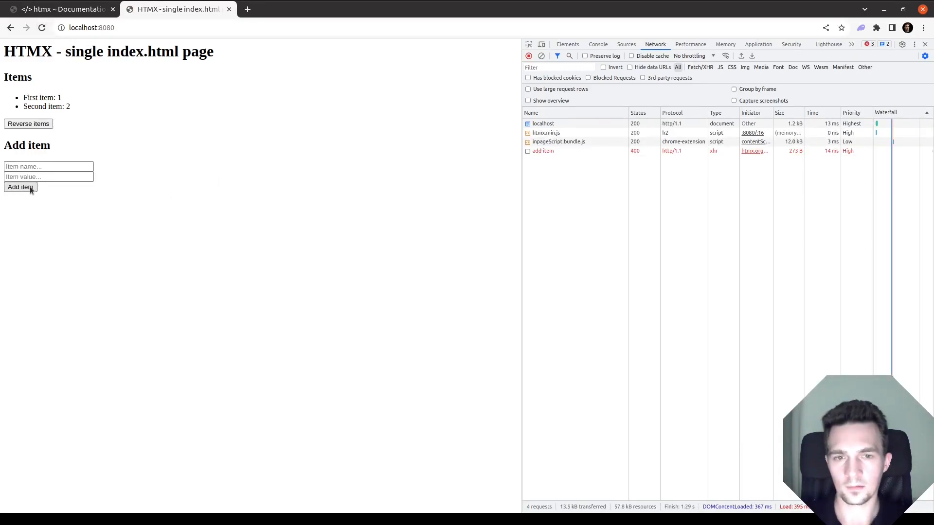
- Submit the empty form and inspect the add-item request's 400 Bad Request response, payload and headers
left_click(543, 150)
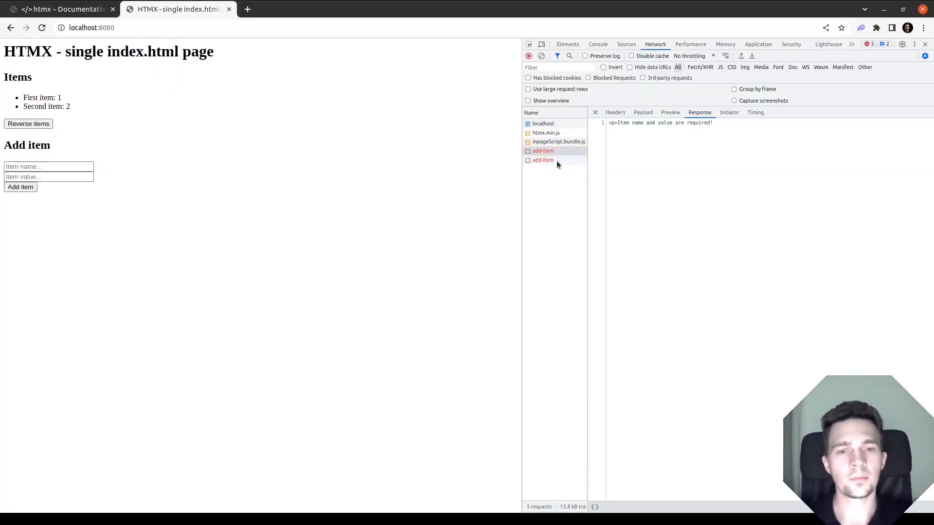
left_click(543, 160)
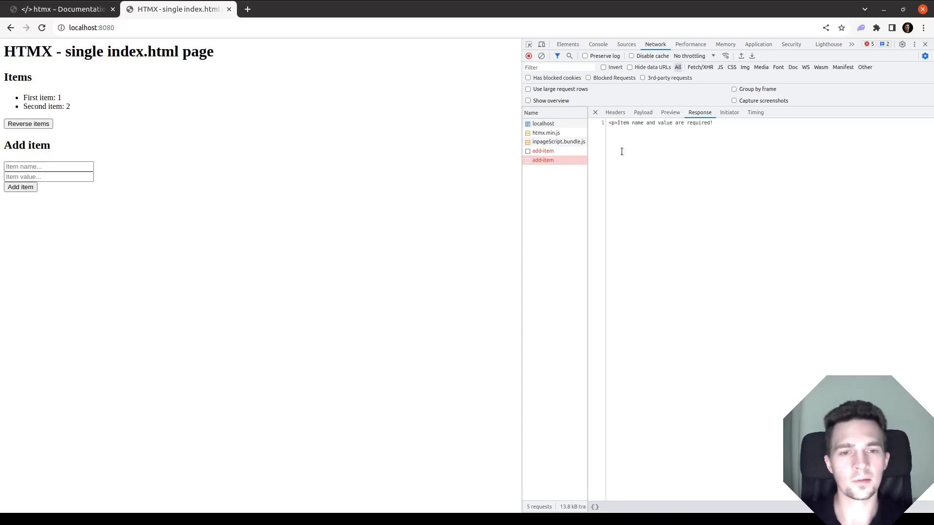
left_click(643, 112)
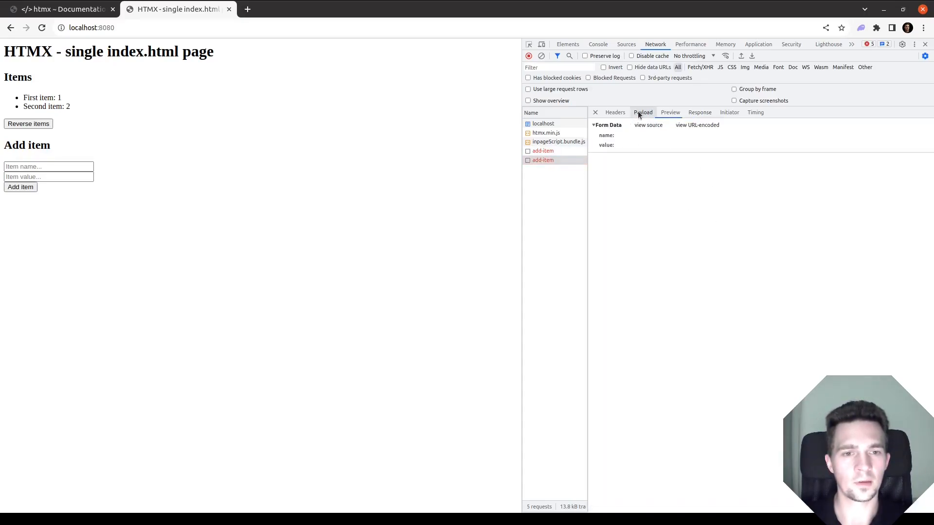
left_click(614, 112)
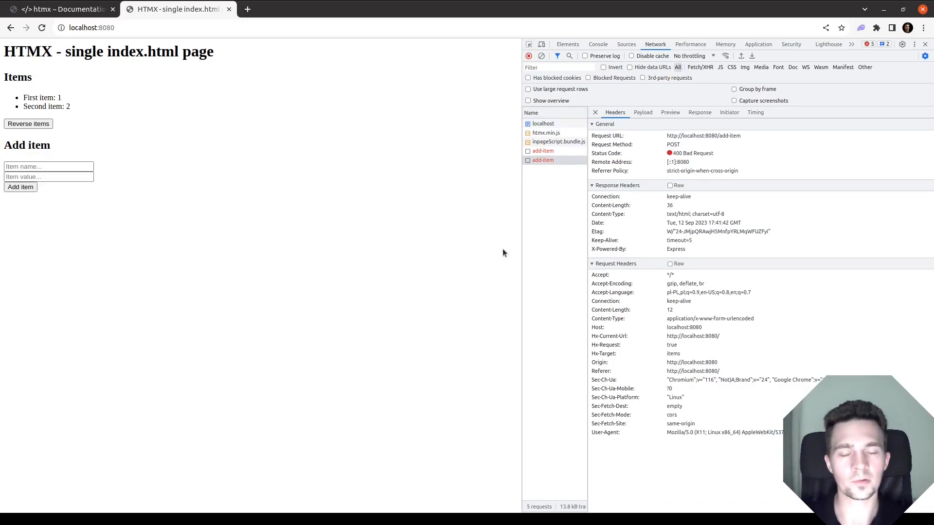
mouse_move(633, 158)
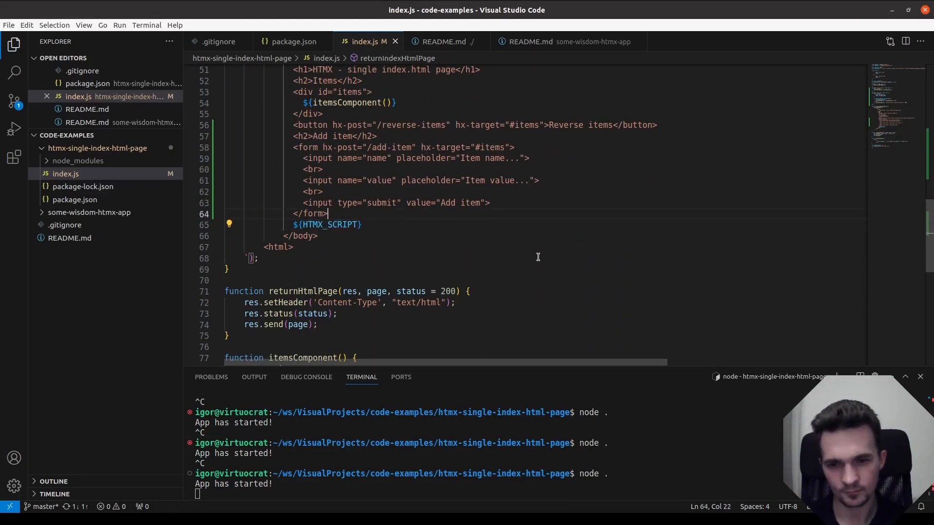
- Write a script whose htmx:afterRequest listener logs "After request we have" with the event
type("<script>")
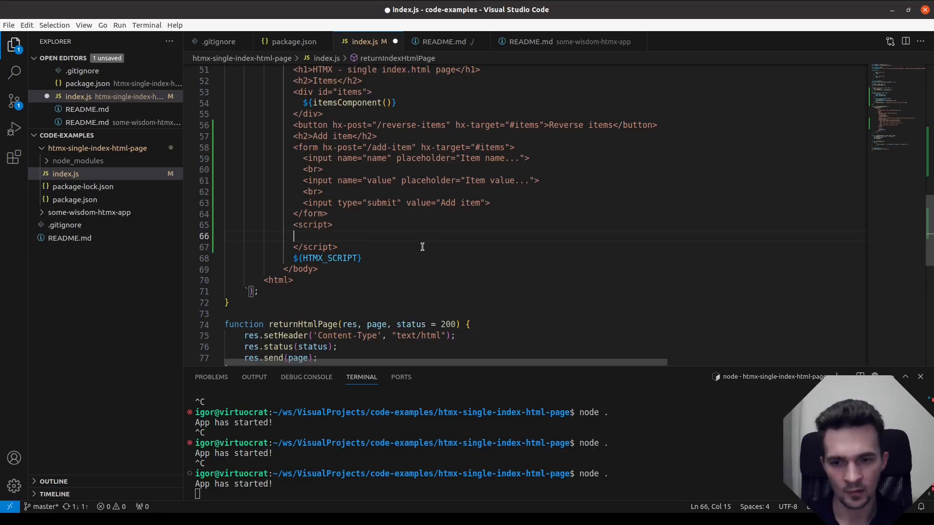
type("document.")
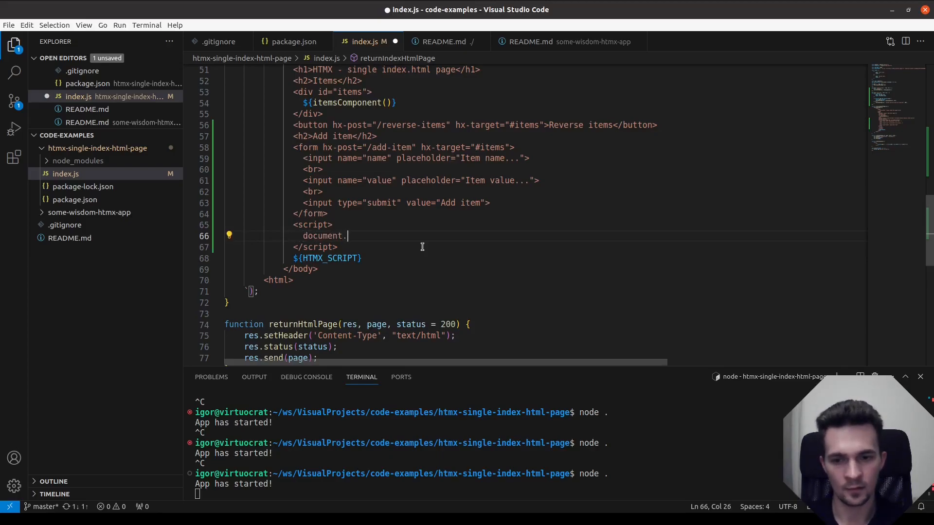
type("addEventList")
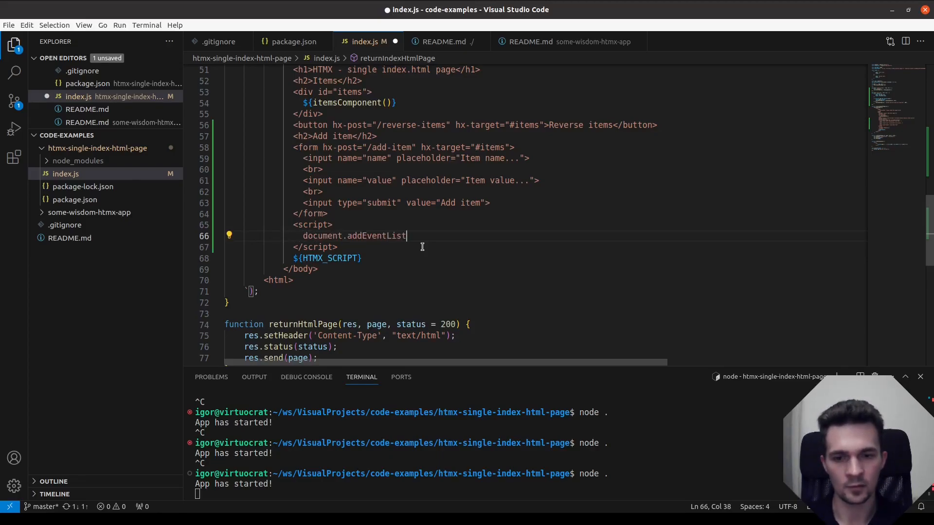
type("ener(\"h")
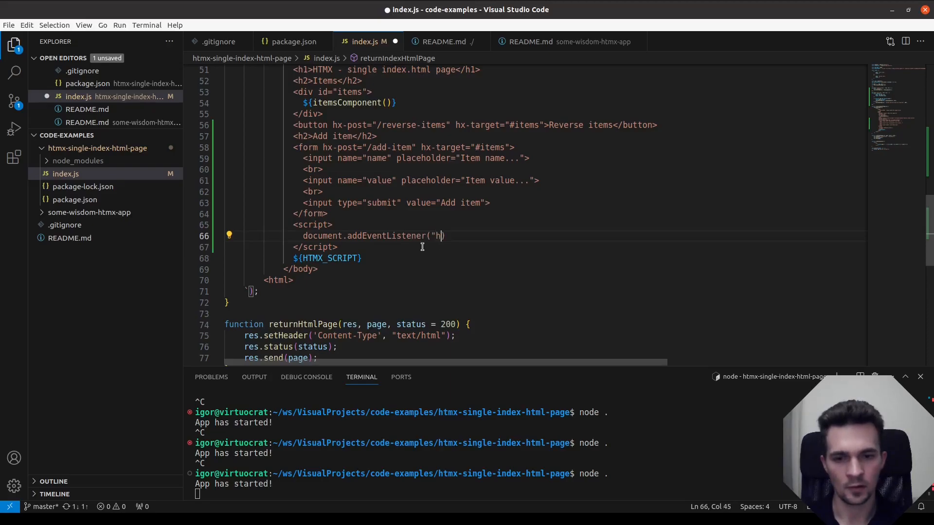
type("tmx:afterR")
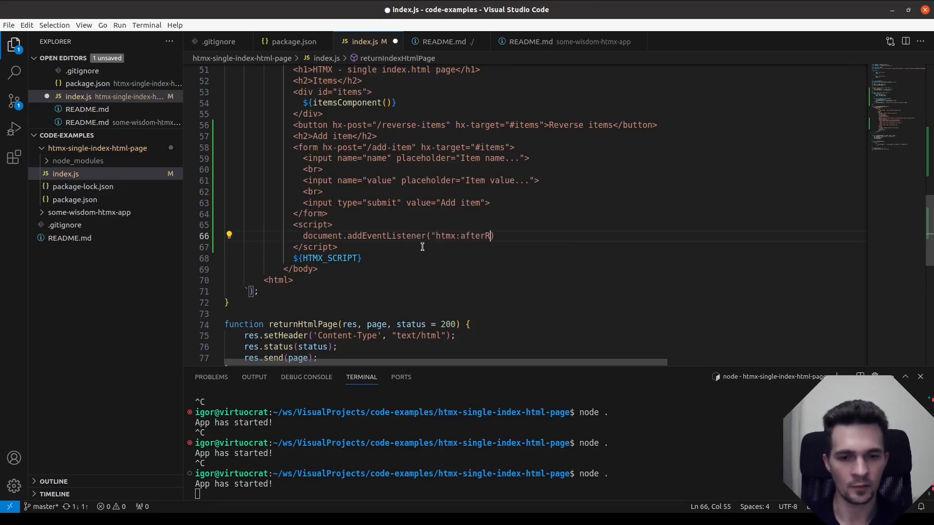
type("equest\",")
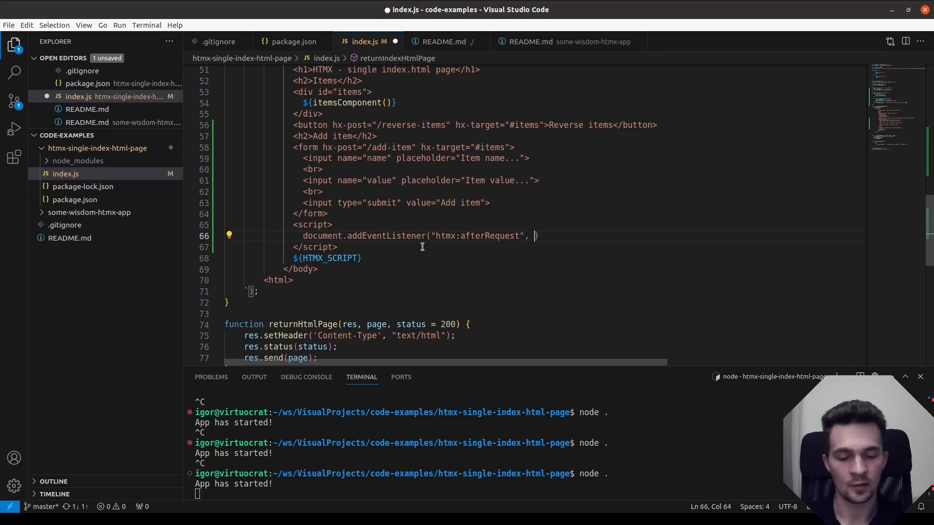
type("e => {")
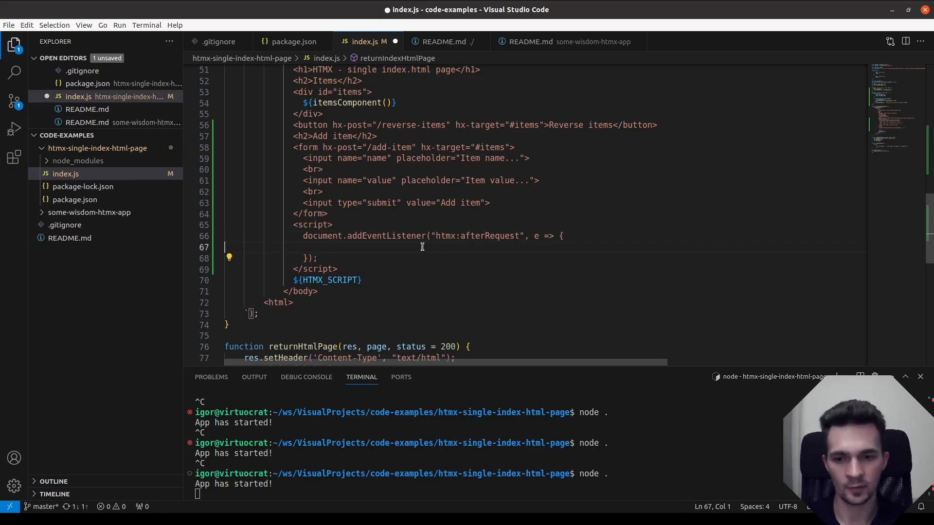
type("console.log(")
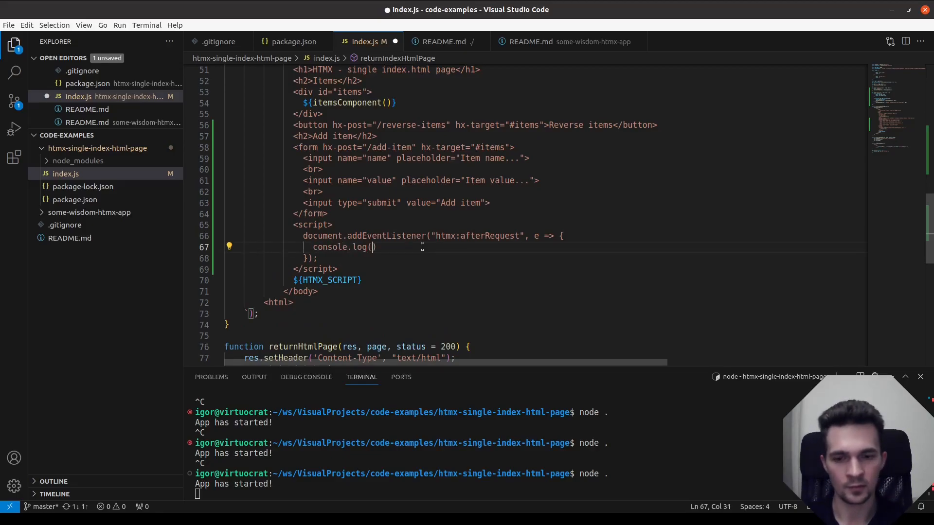
type("\"")
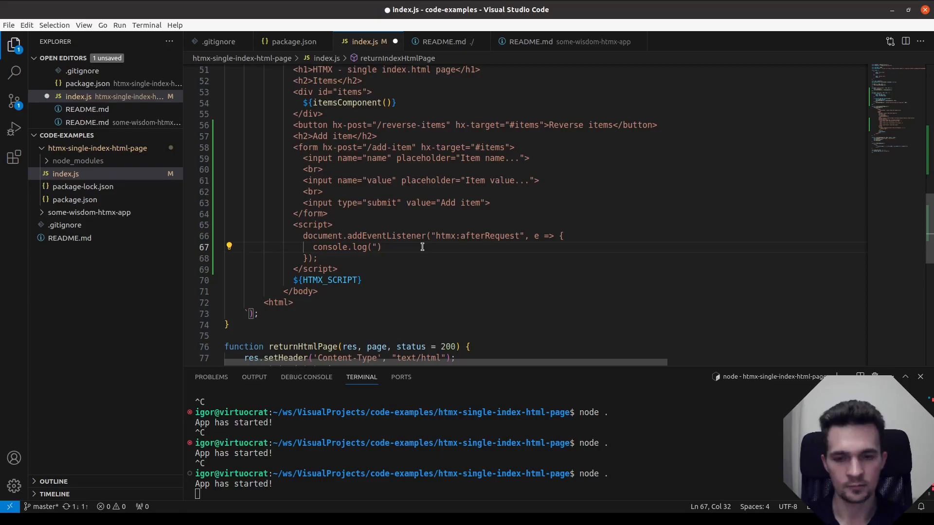
type("After request we ha")
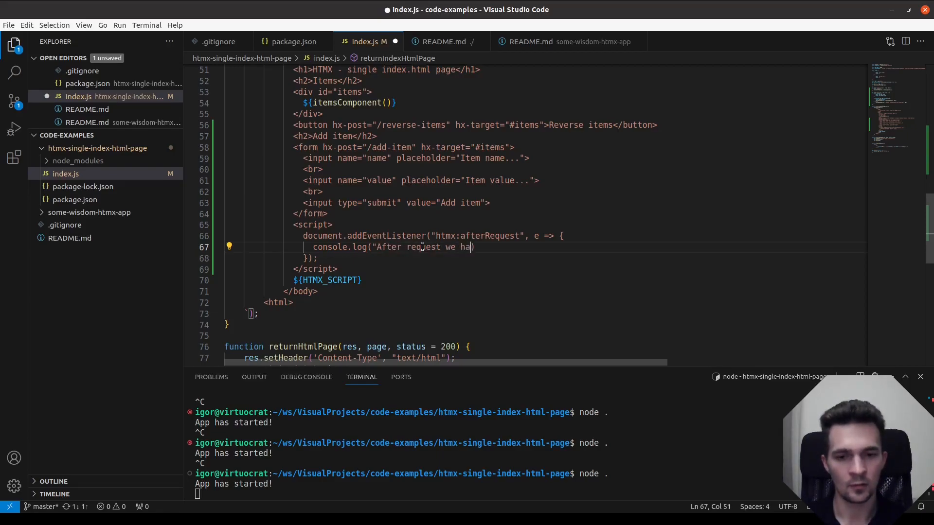
type("ve\", e)")
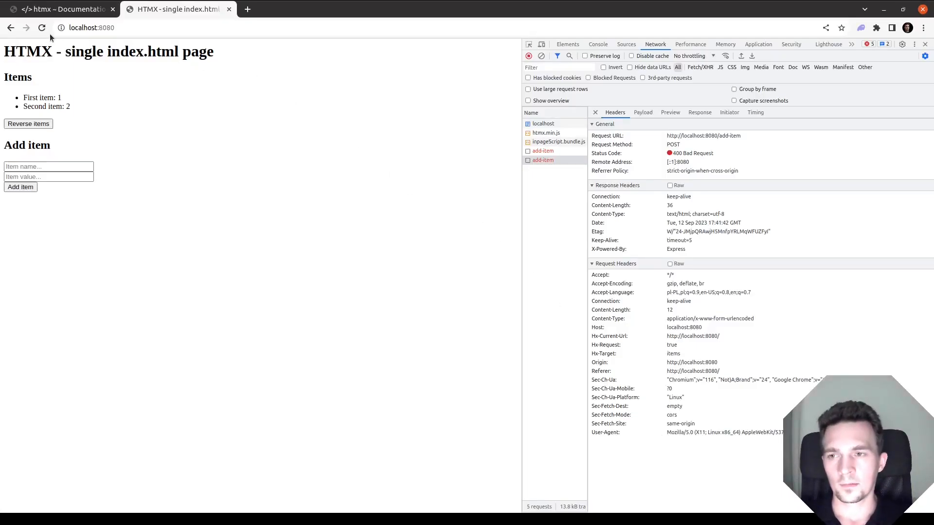
- Reload, submit the empty form and expand the logged event's xhr showing status 400
left_click(42, 27)
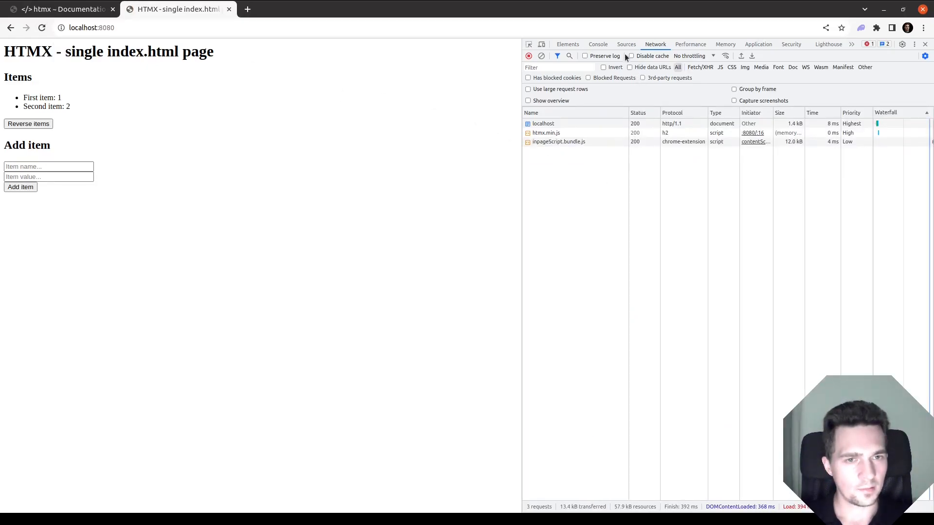
left_click(599, 43)
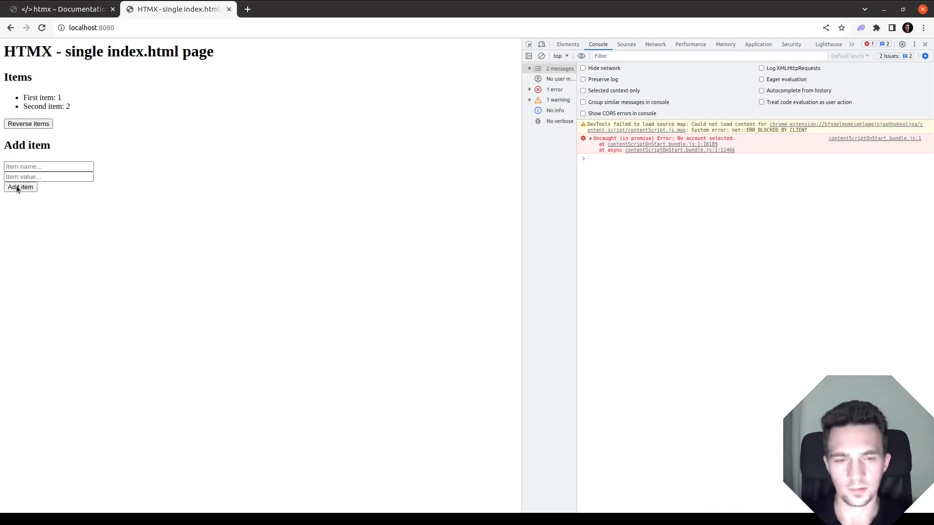
left_click(20, 187)
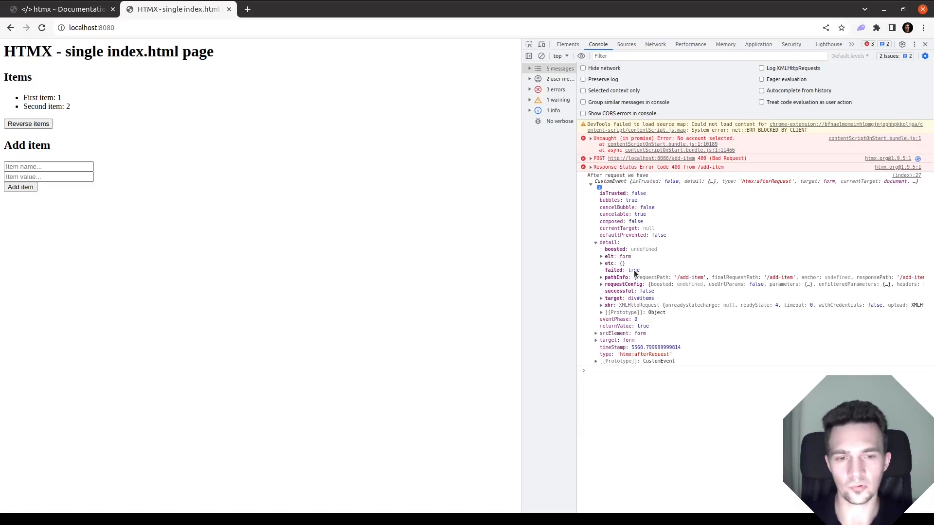
mouse_move(675, 255)
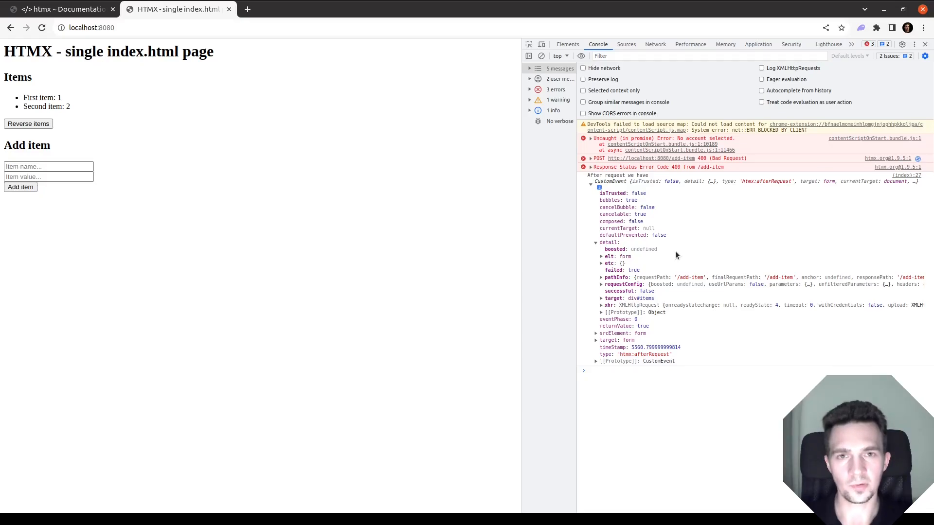
mouse_move(682, 244)
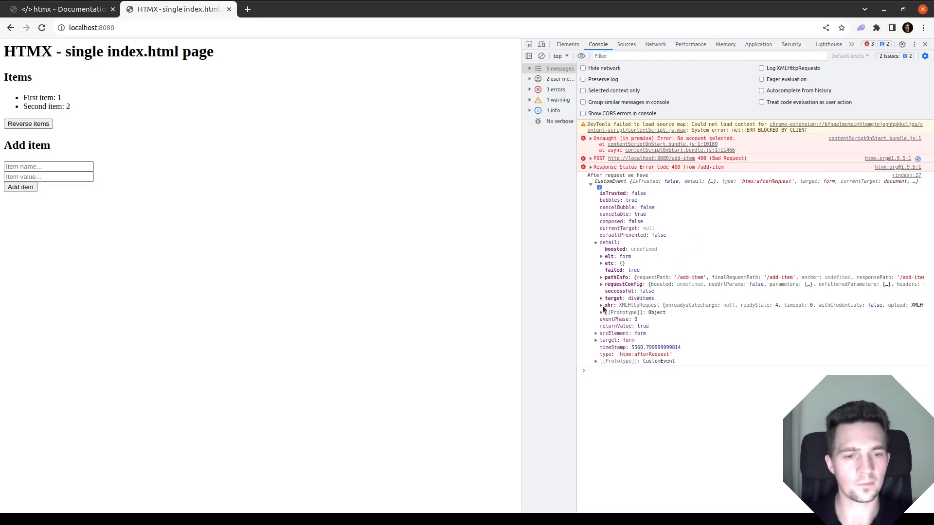
left_click(601, 305)
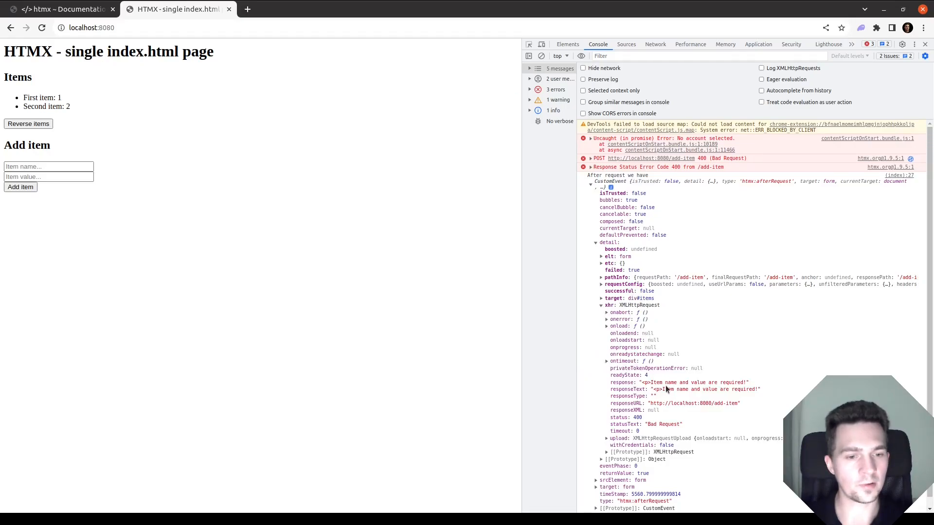
mouse_move(254, 183)
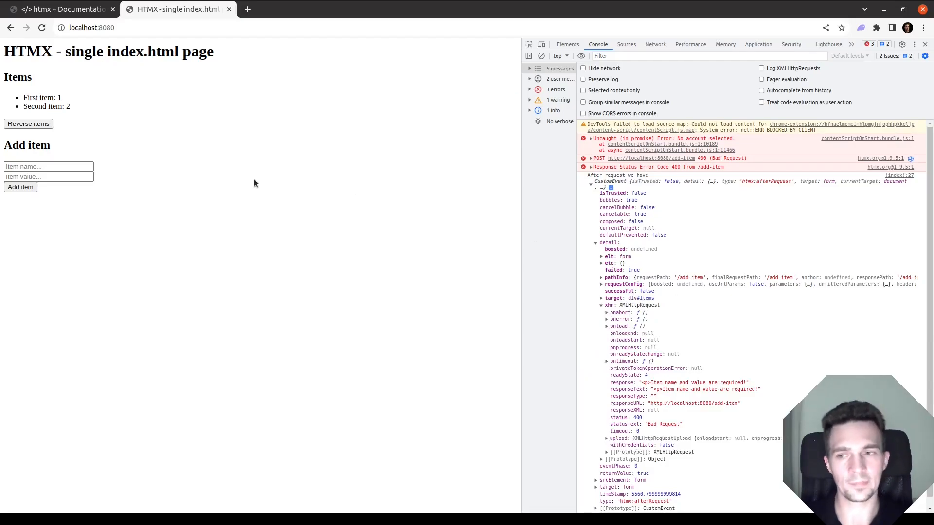
mouse_move(407, 224)
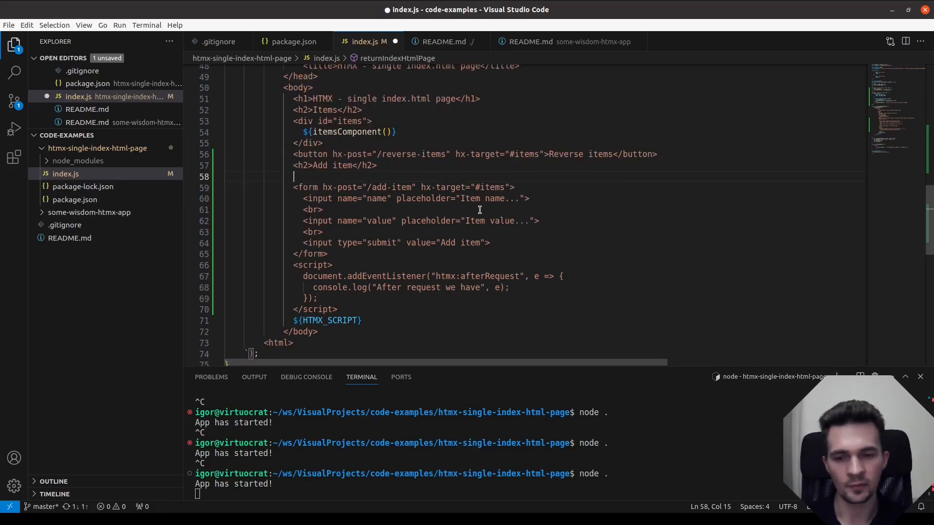
- Add an empty div with id "errors-container" above the Add item form
type("<div")
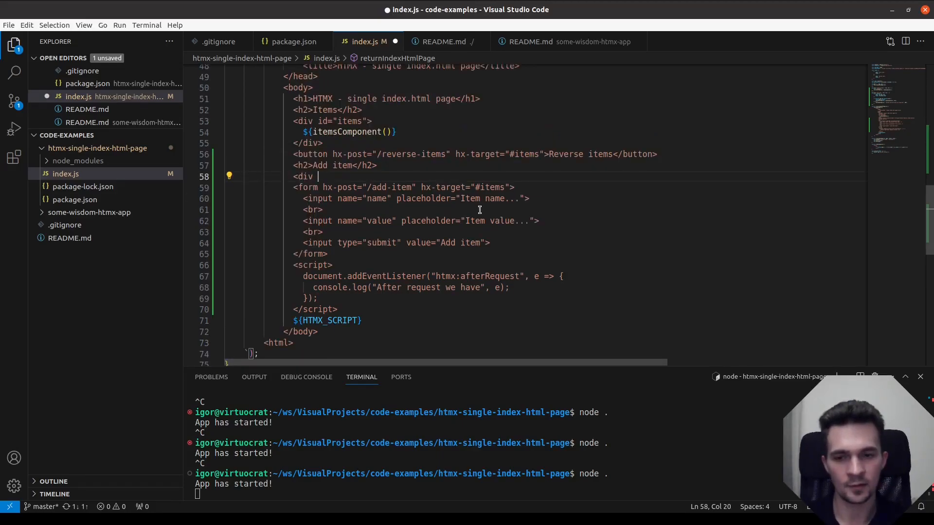
type("id=\"error")
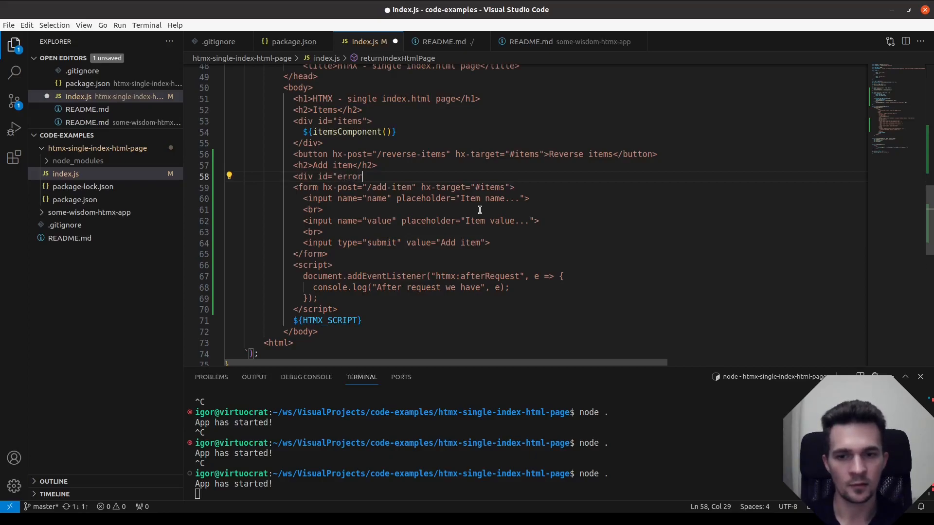
type("s-container\"></div>")
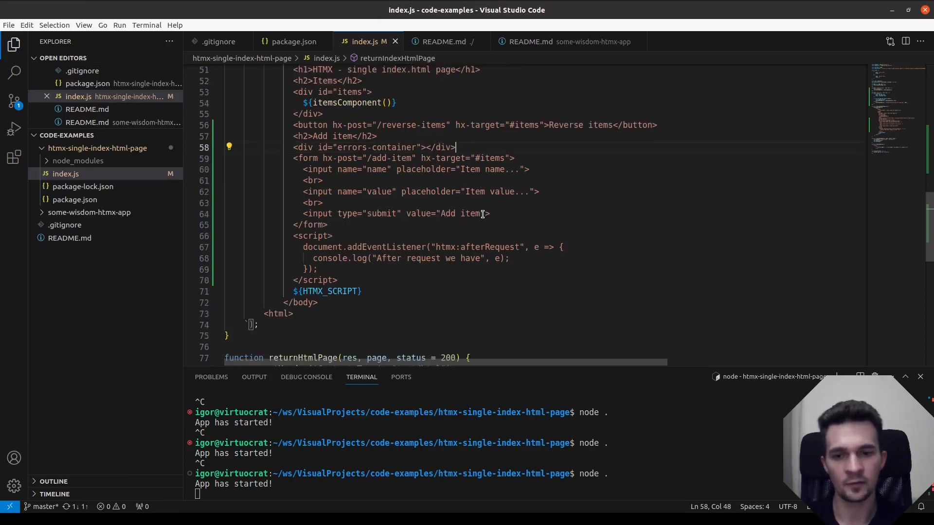
- Declare const errorsContainer = document.getElementById("errors-container") at the top of the script
key("Enter")
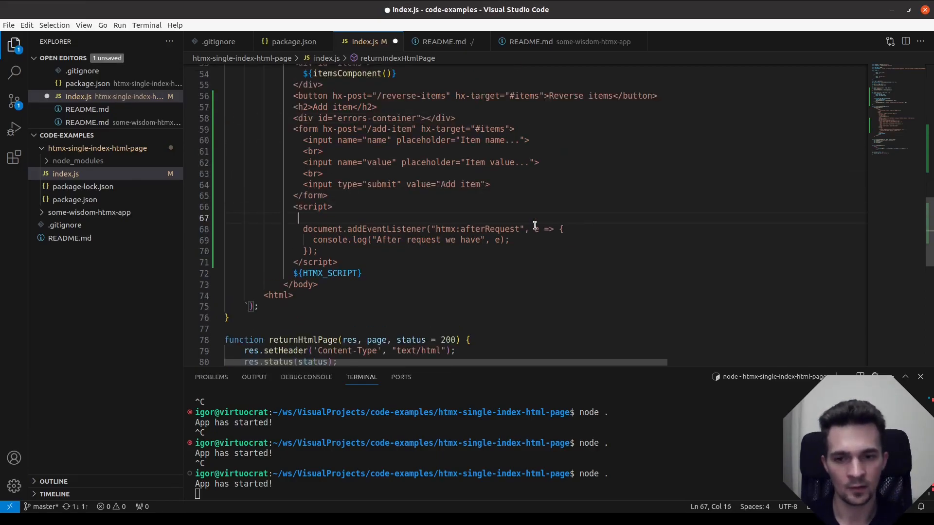
type("const")
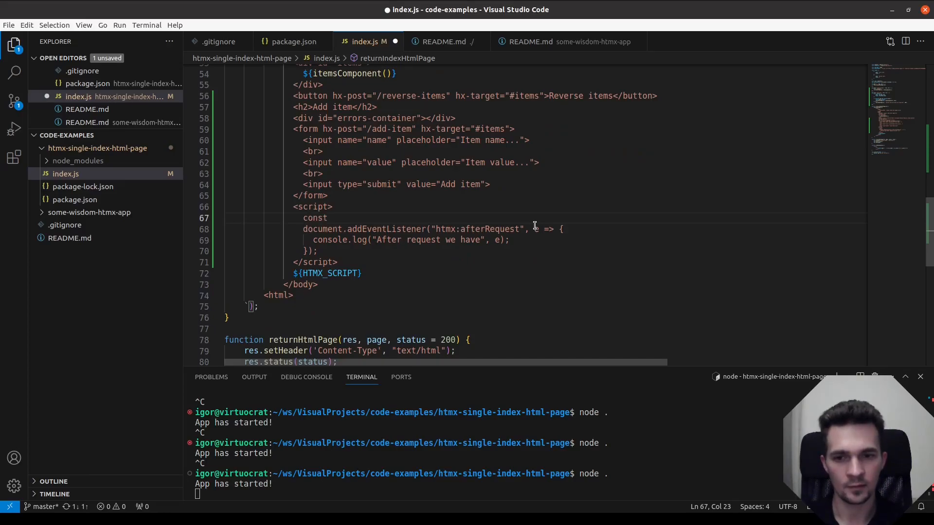
type("errorsConta")
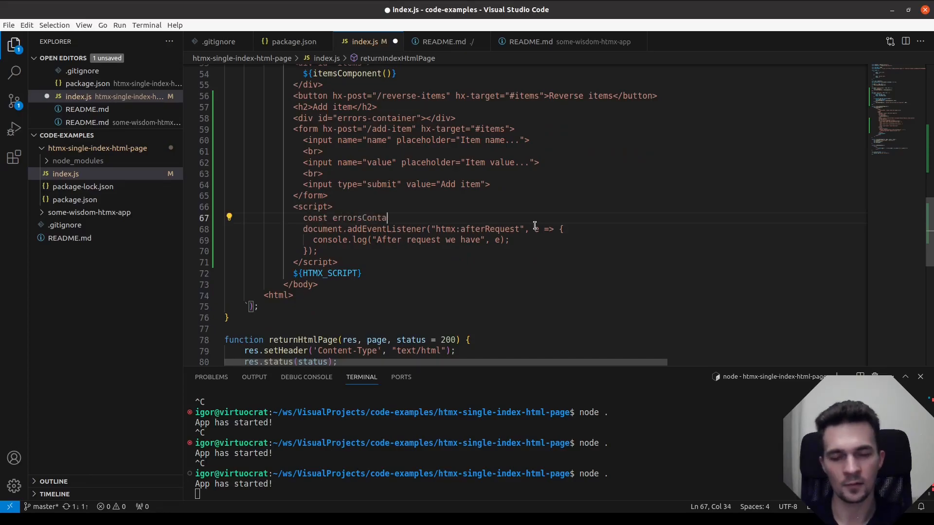
type("iner = do")
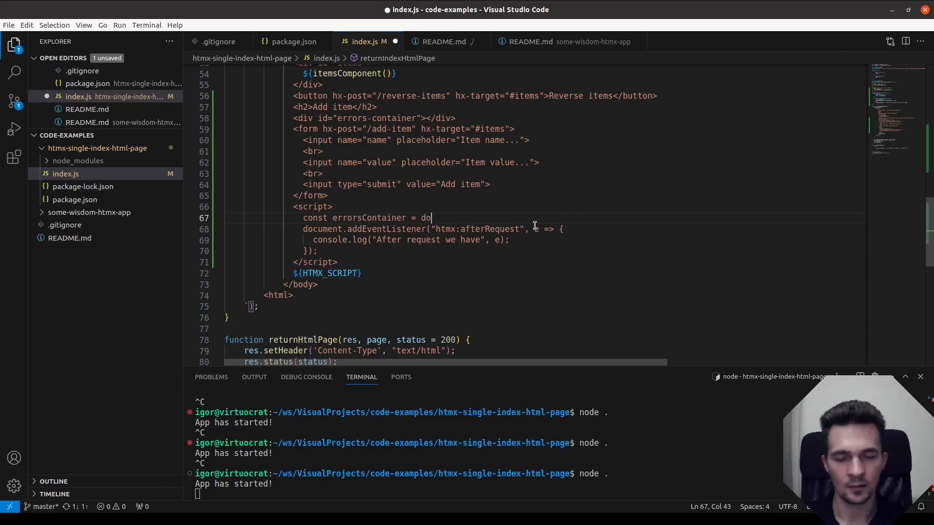
type("cument.getEle")
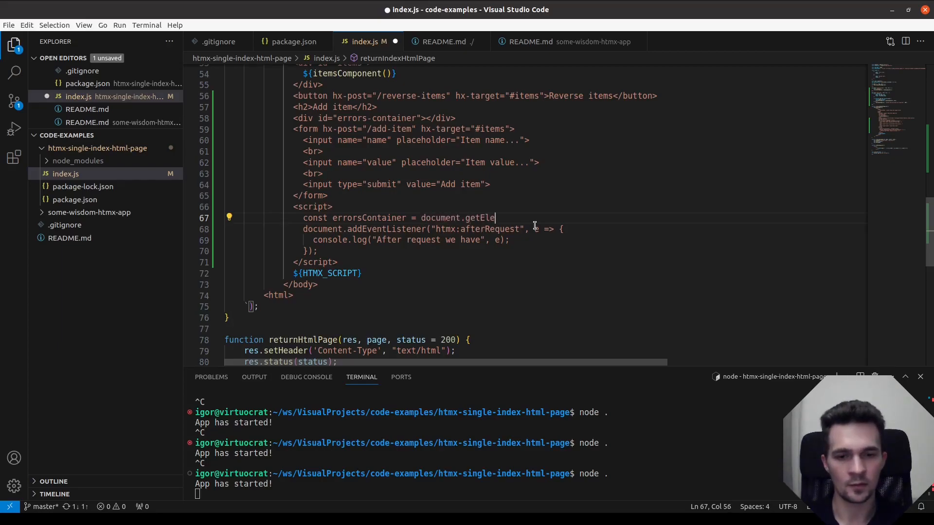
type("mentByI")
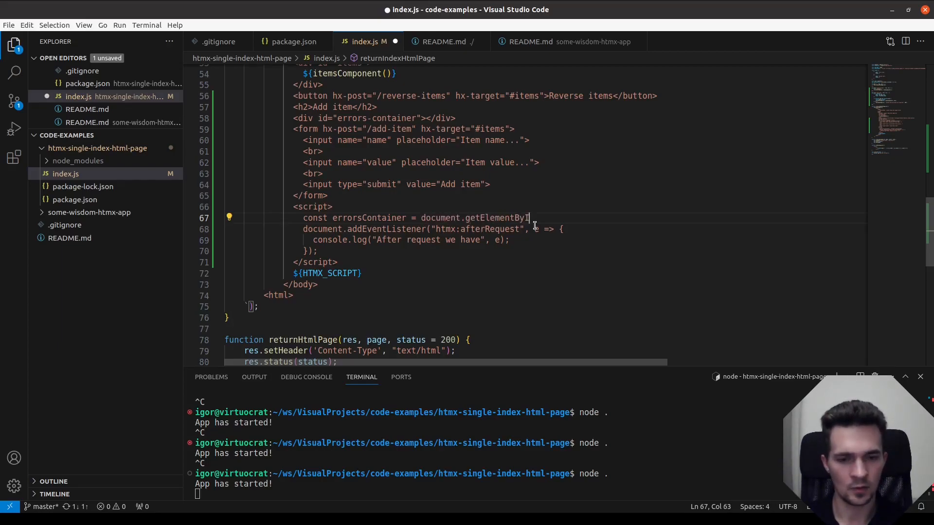
type("(\"errors-container\");")
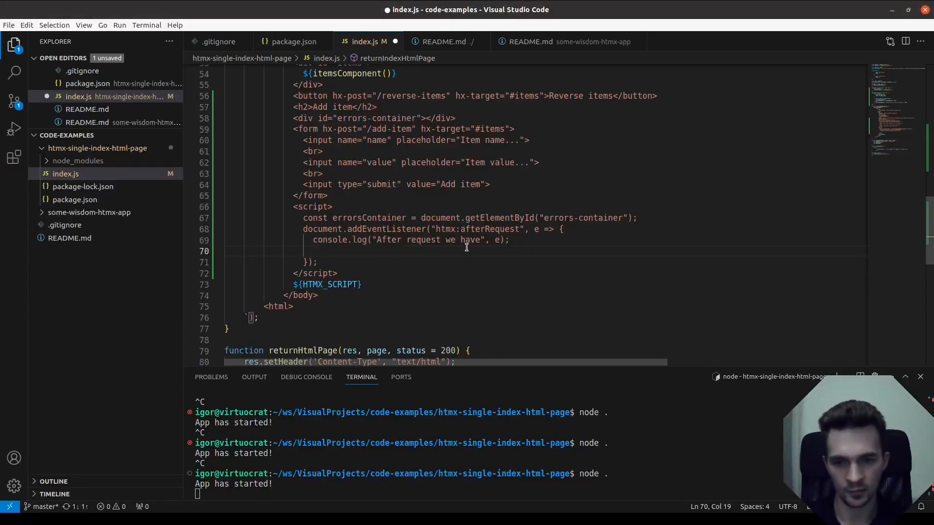
- If e.detail.failed, set errorsContainer.innerHTML to e.detail.xhr.response
type("if (")
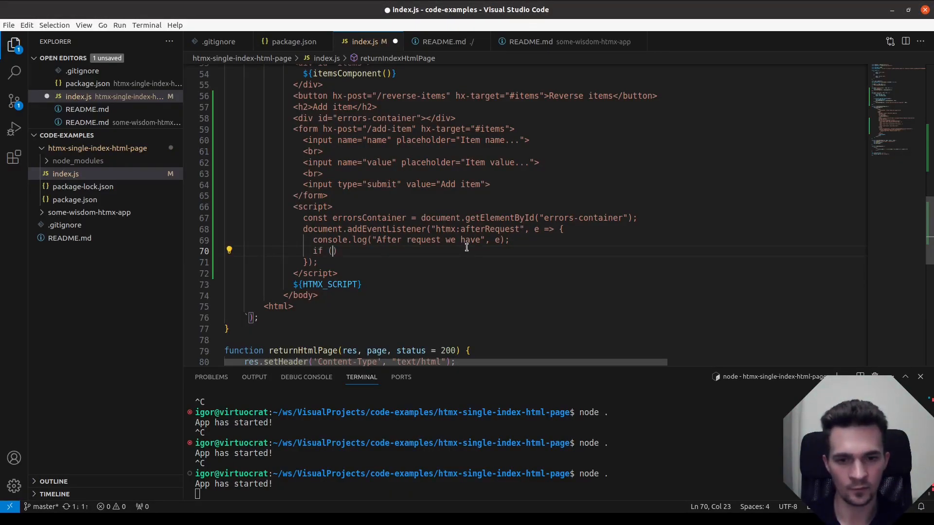
type("re")
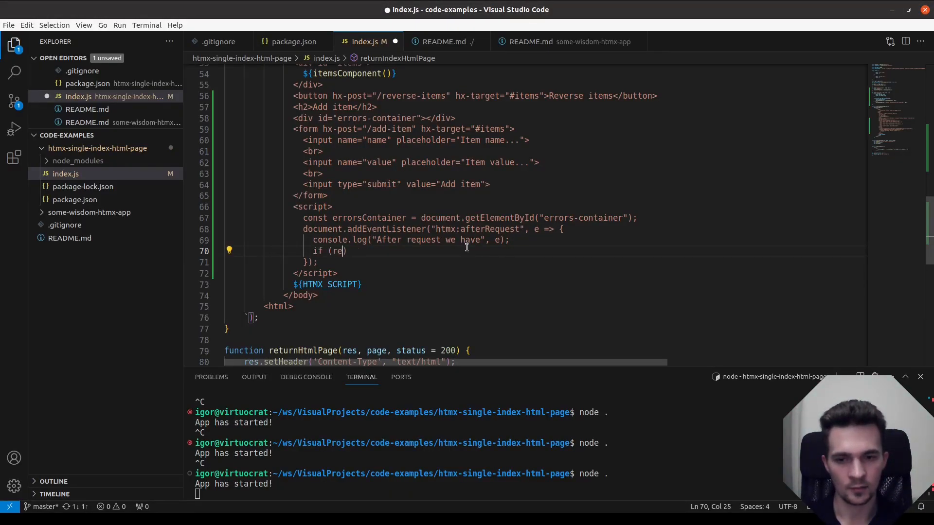
type(".dt")
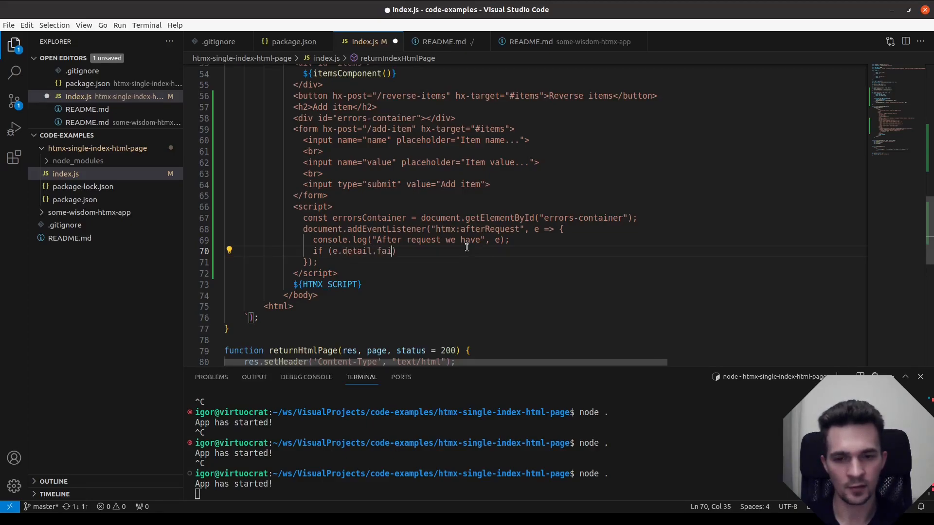
type("ed) {")
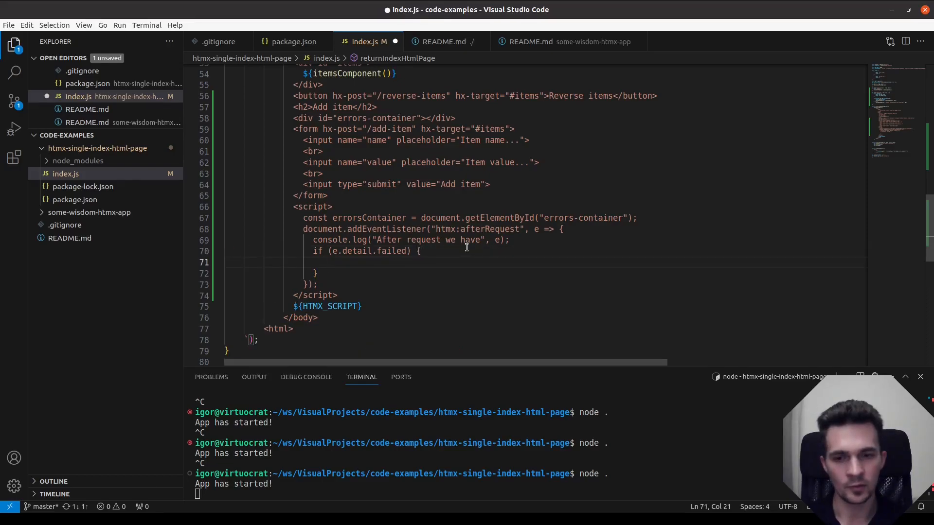
type("errorsC")
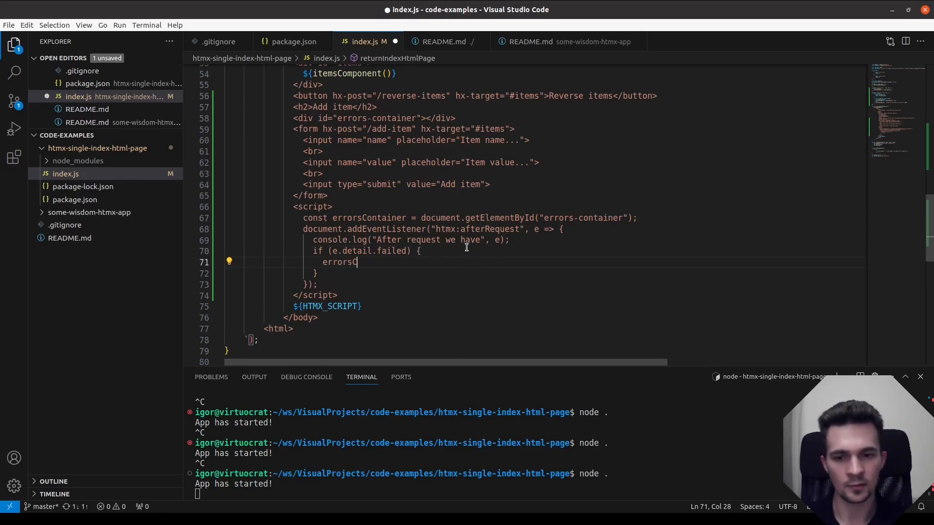
type("ontainer.in")
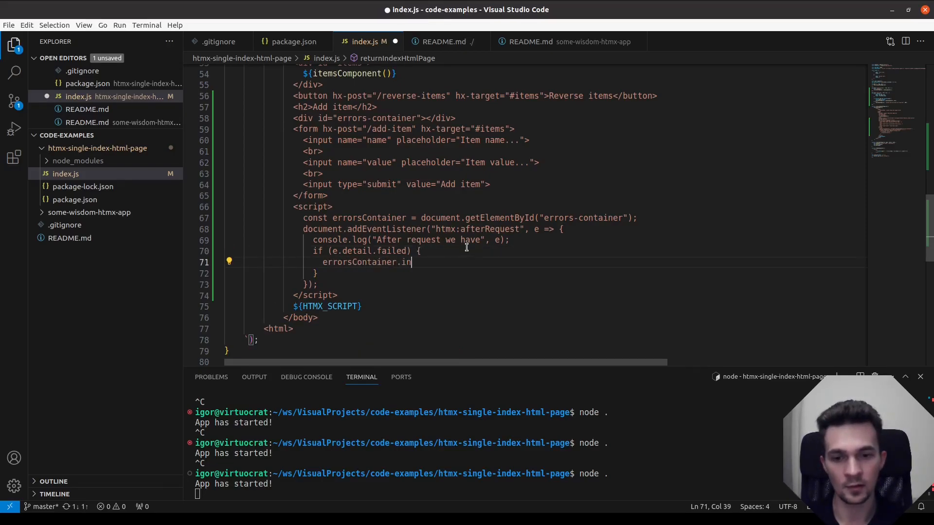
type("nerHTML =")
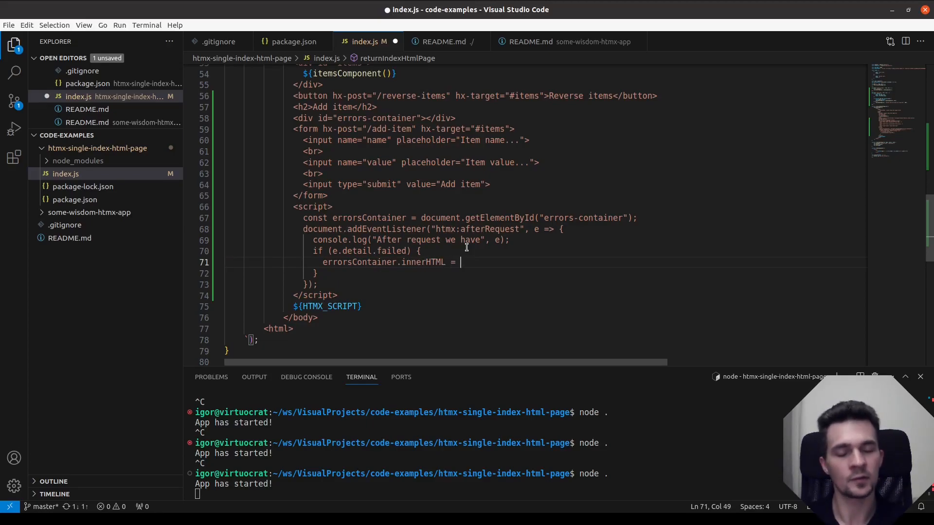
type("e")
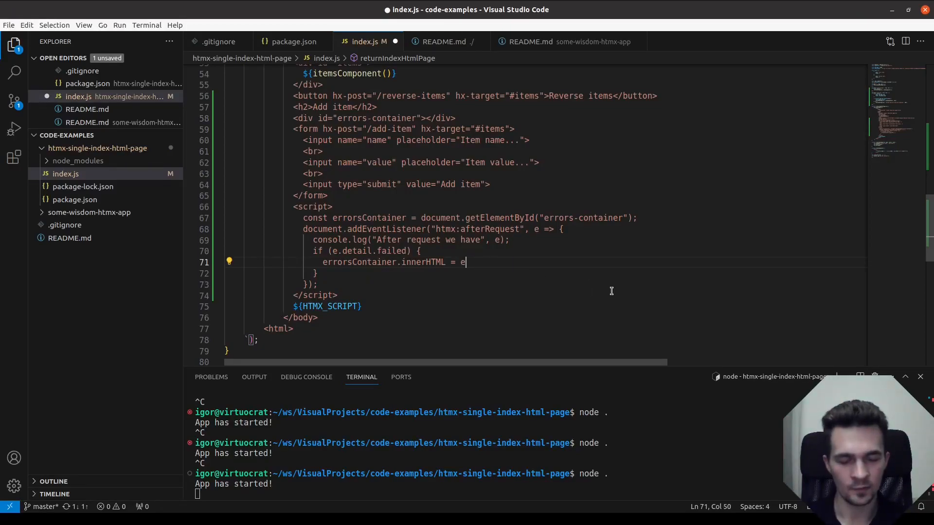
type(".detail")
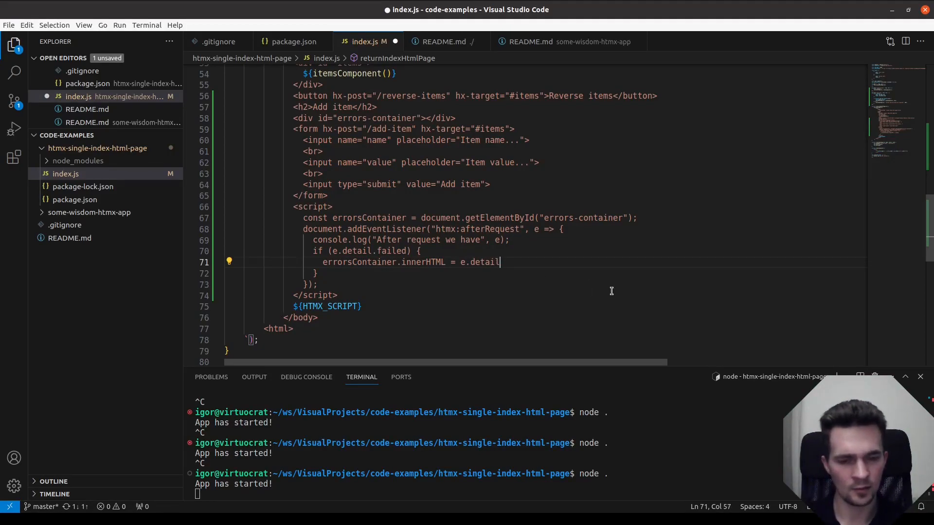
type(".")
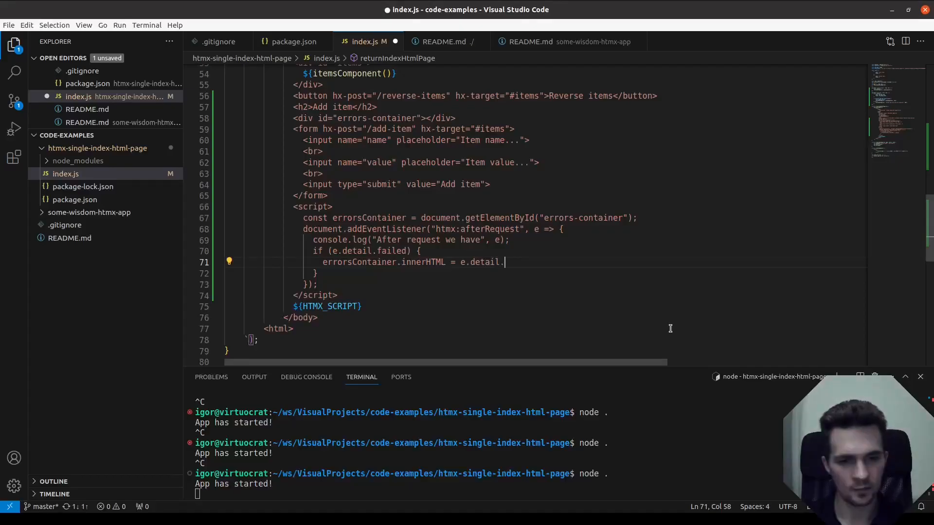
type("xhr.response;")
left_click(315, 273)
type(" else {")
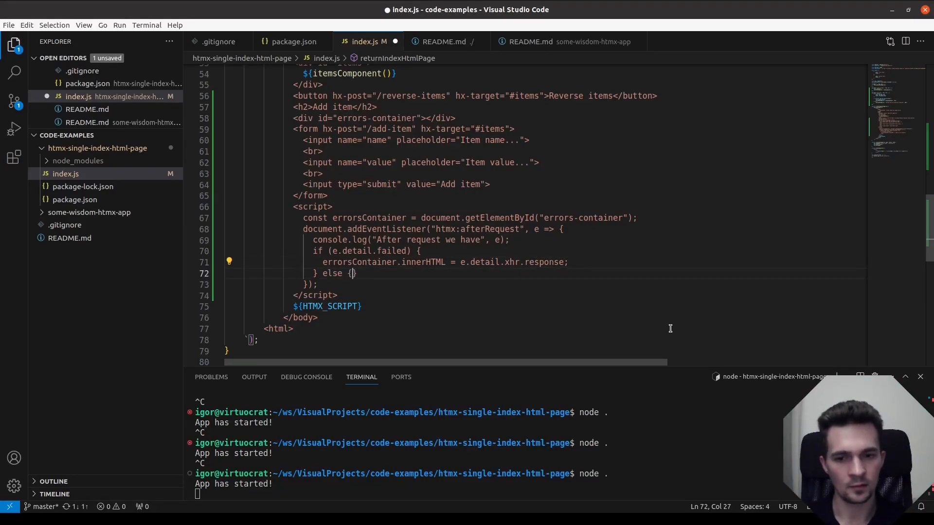
- Otherwise clear errorsContainer.innerHTML to an empty string, then return to the app page
type("errorsContainer.")
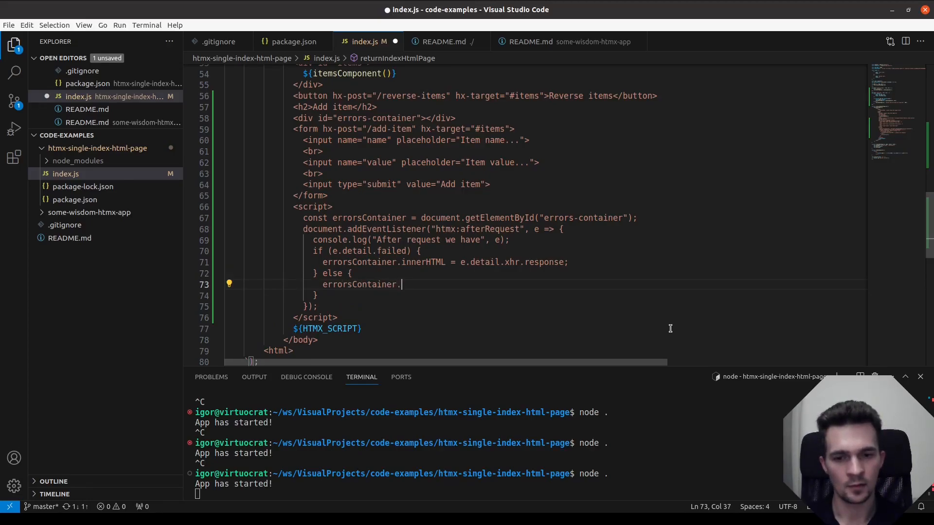
type("innerHTML =")
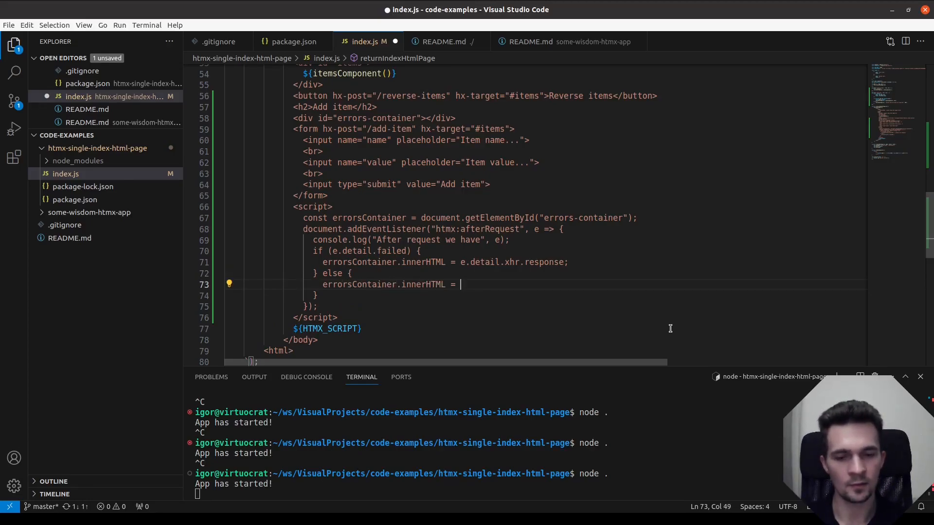
type("\"\";")
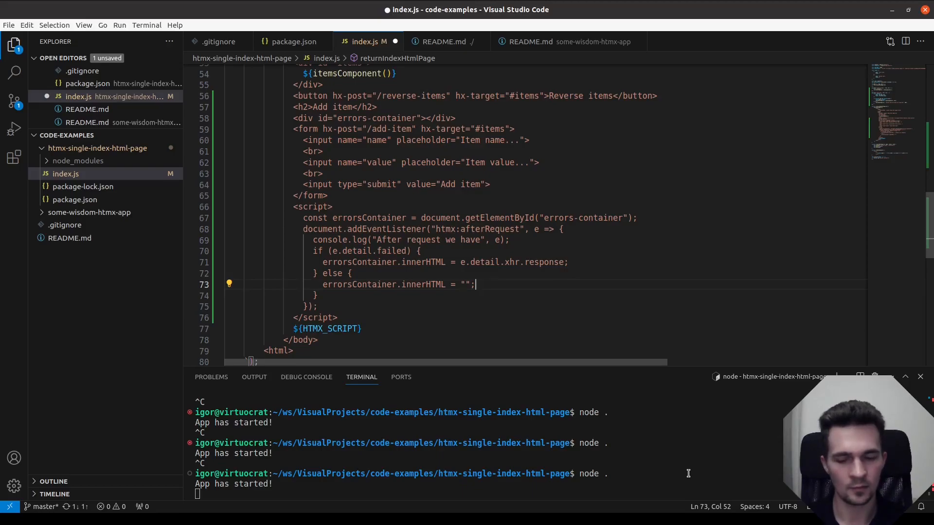
mouse_move(497, 303)
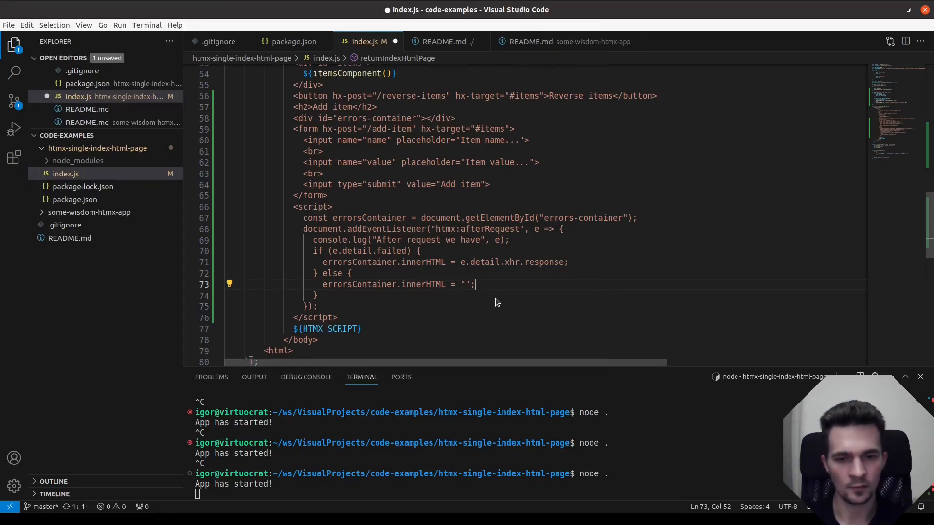
left_click(320, 306)
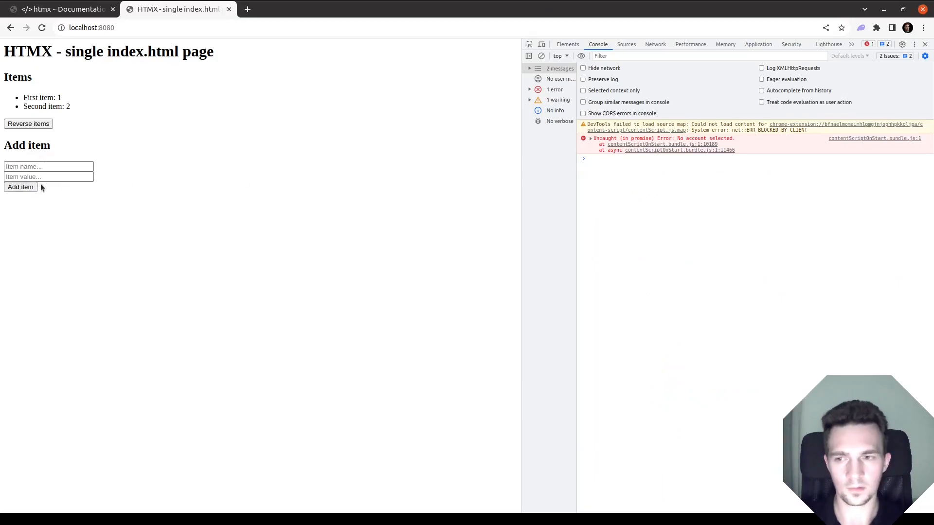
- Submit the empty form so "Item name and value are required!" appears under Add item
left_click(20, 187)
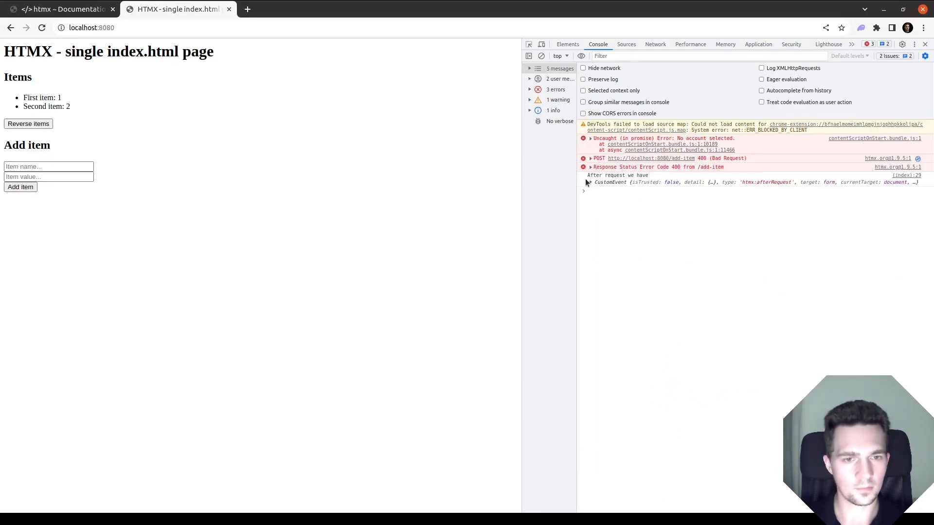
left_click(590, 182)
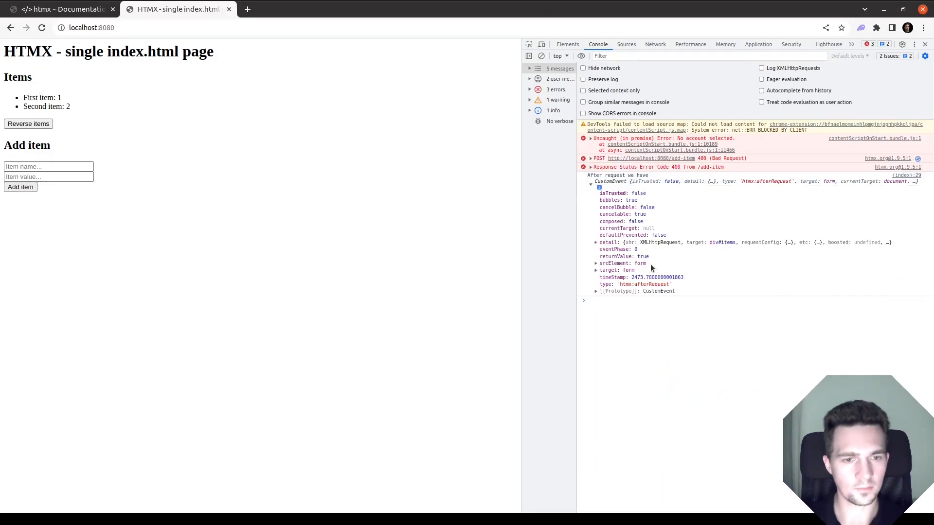
mouse_move(678, 314)
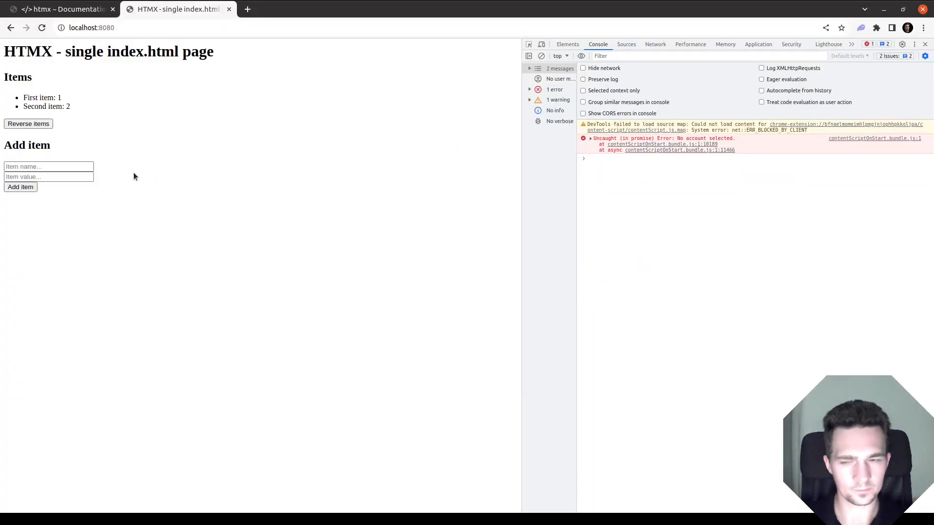
left_click(20, 186)
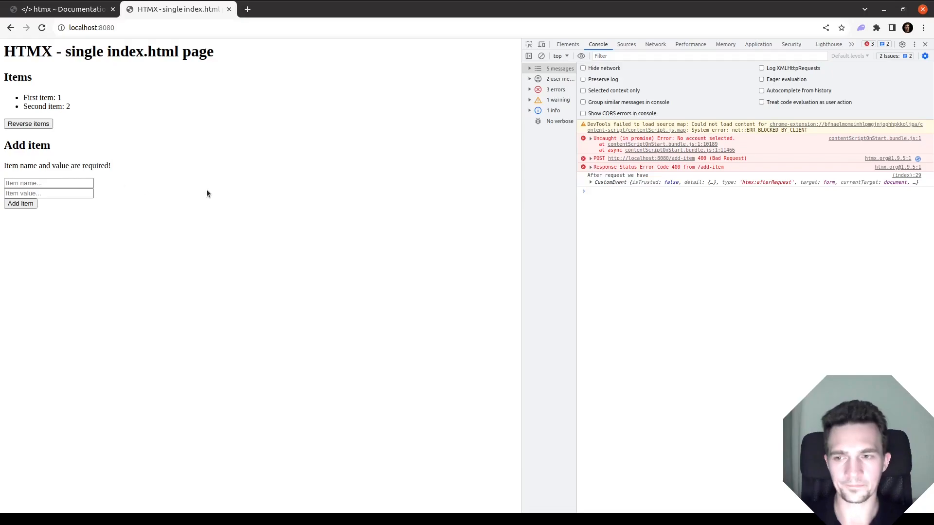
left_click(20, 203)
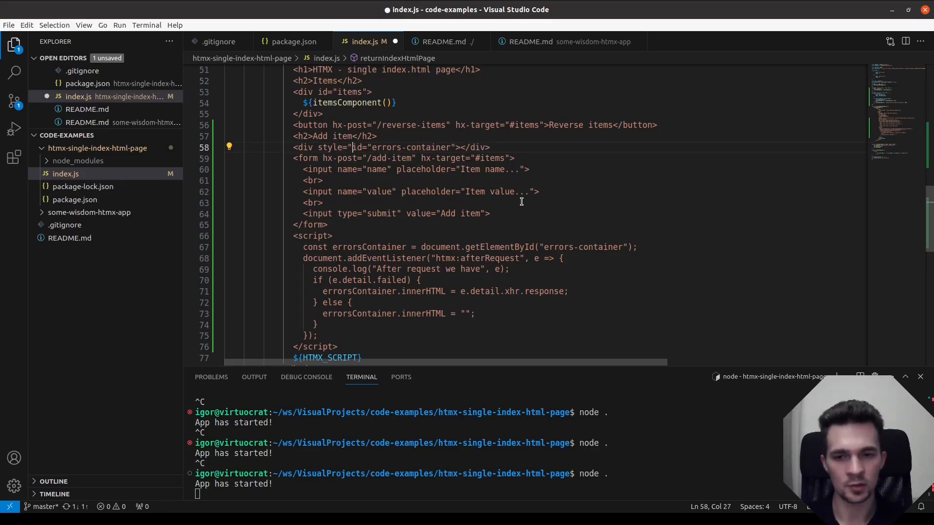
- Give the errors-container div an inline style color: red
type("color: read;")
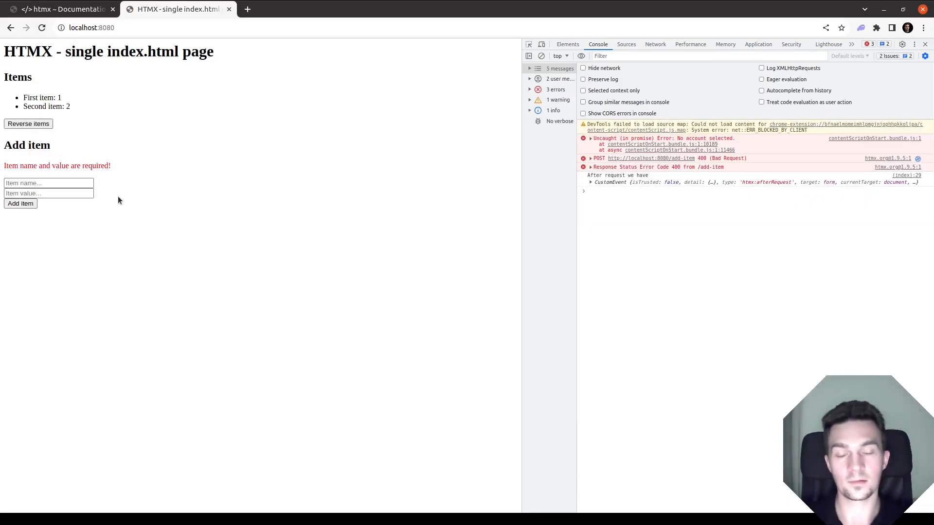
- Add items f: ad and aa: da, confirming the red message shows only for incomplete entries
left_click(47, 183)
type("ad")
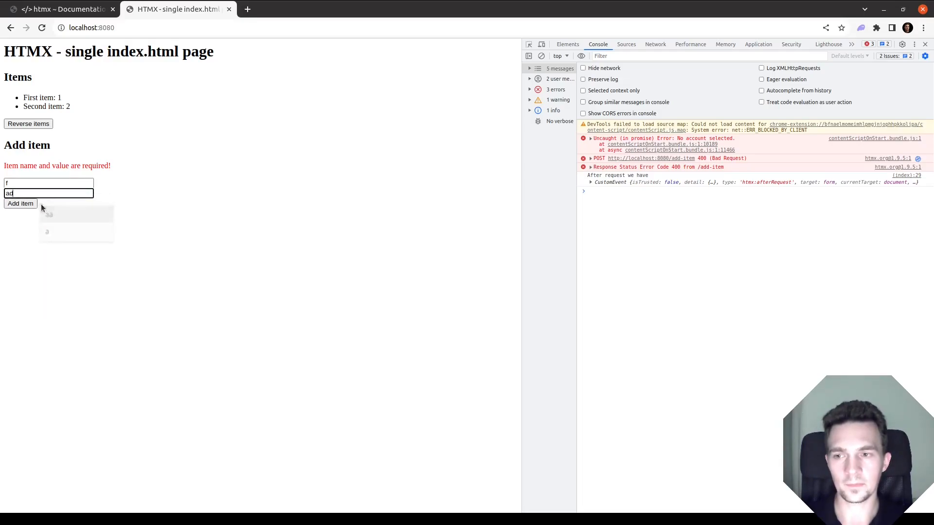
left_click(20, 203)
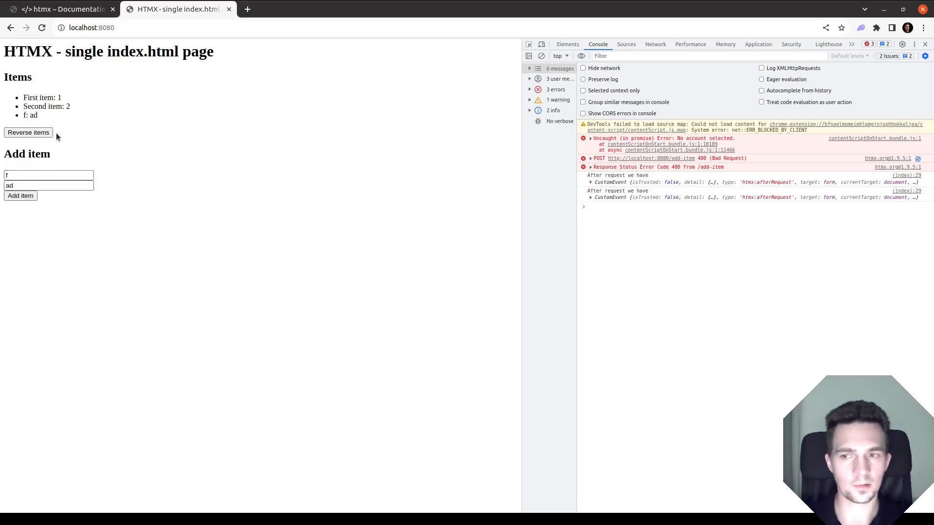
left_click(21, 196)
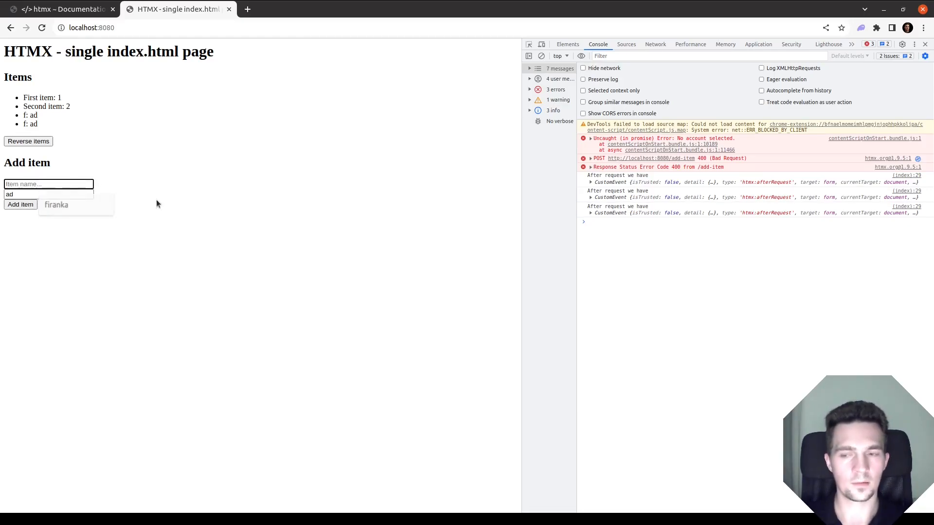
left_click(20, 204)
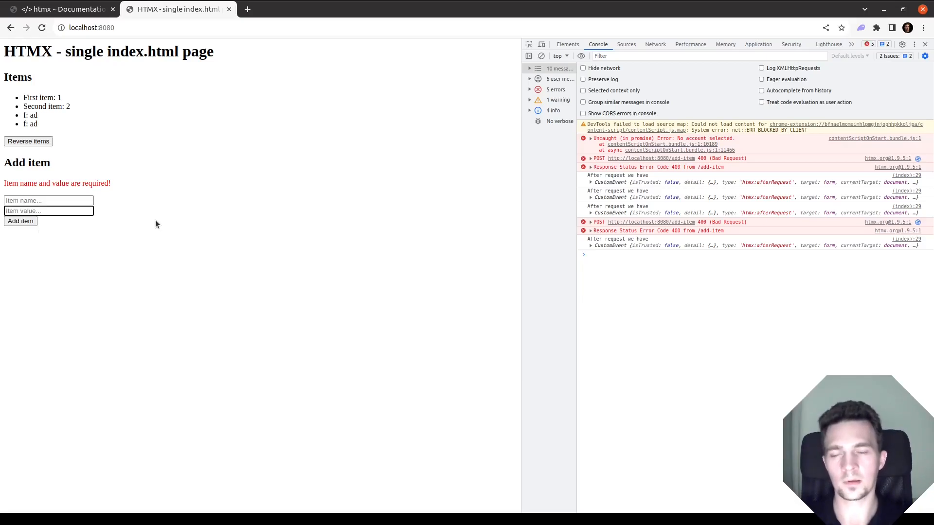
type("da")
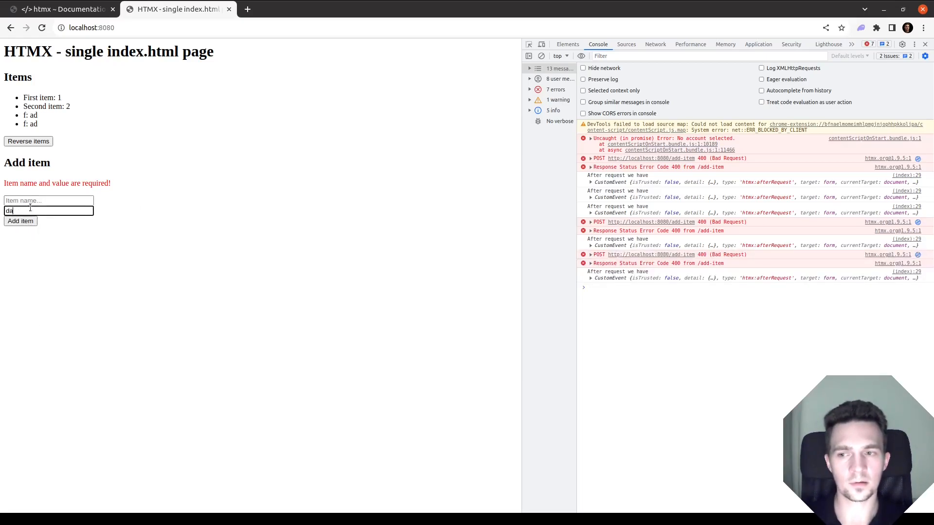
left_click(20, 221)
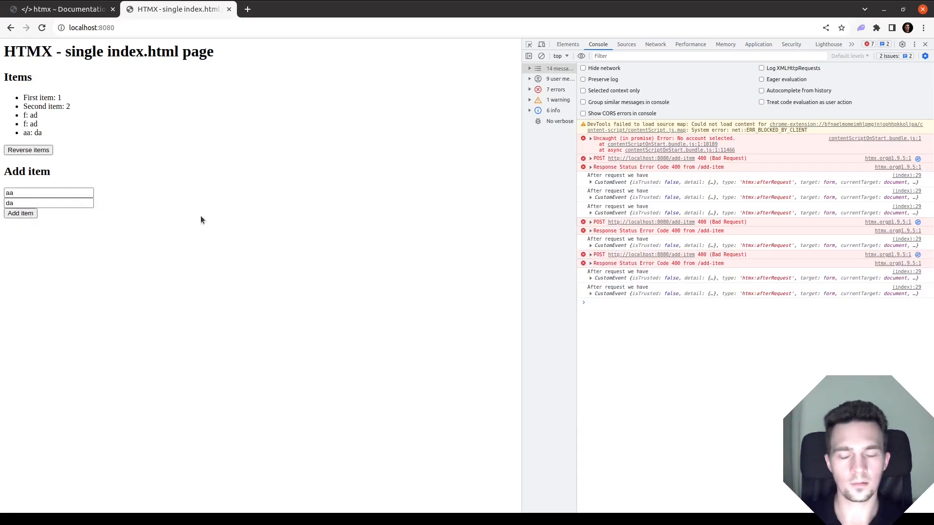